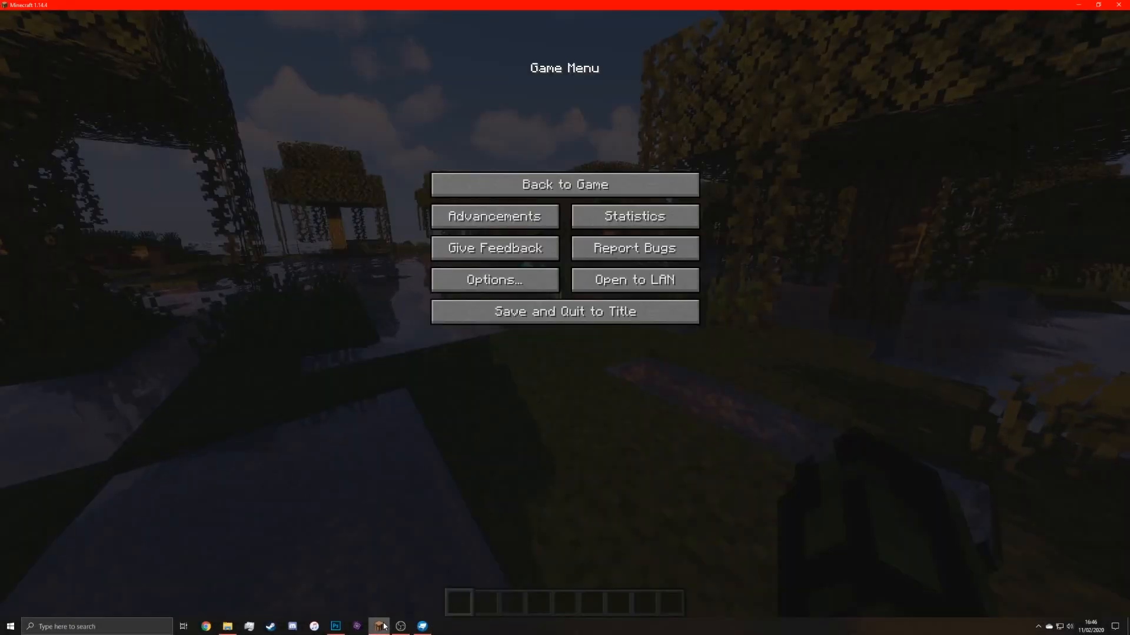
Resume the Minecraft world to show the ordinary rabbit, then bring the menu back up
{"action": "left_click", "coordinate": [563, 185]}
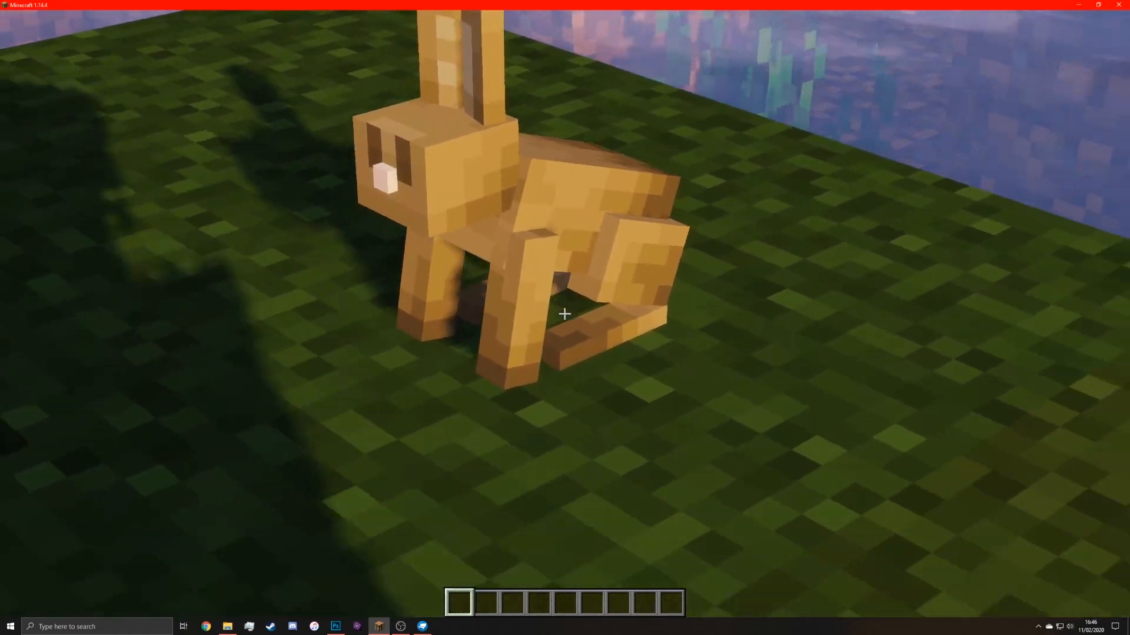
{"action": "key", "text": "Escape"}
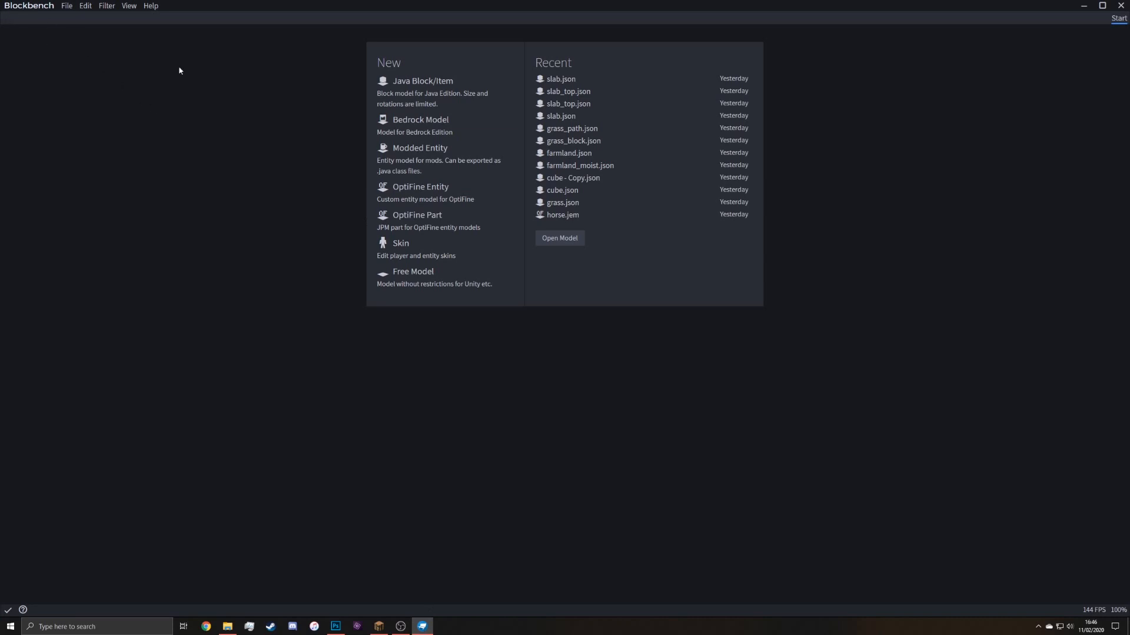
{"action": "mouse_move", "coordinate": [288, 177]}
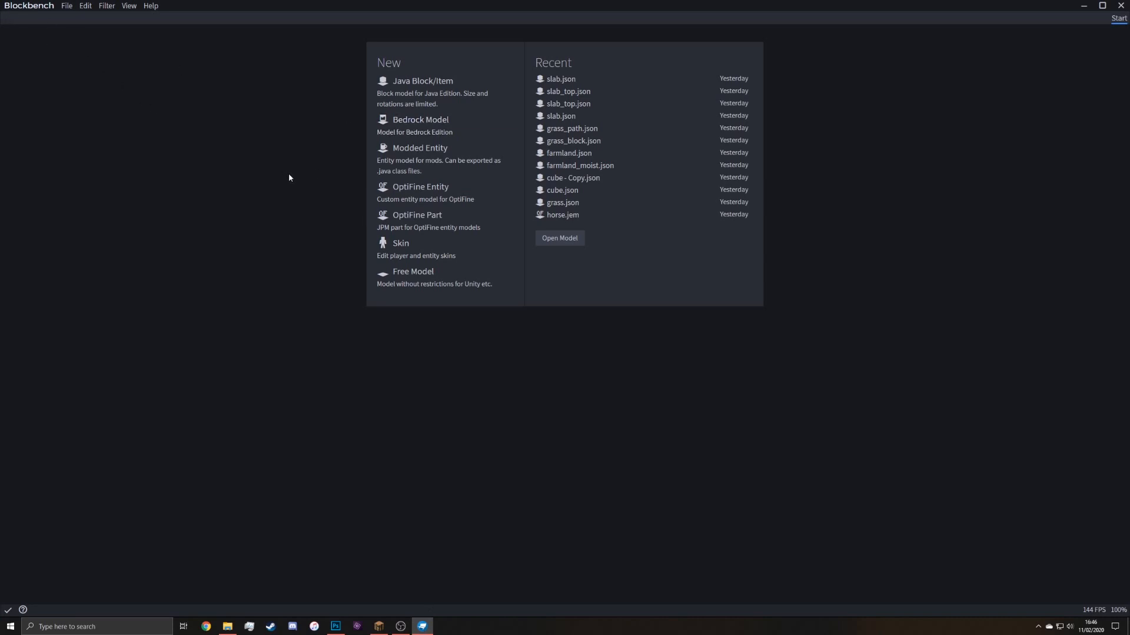
{"action": "mouse_move", "coordinate": [244, 212]}
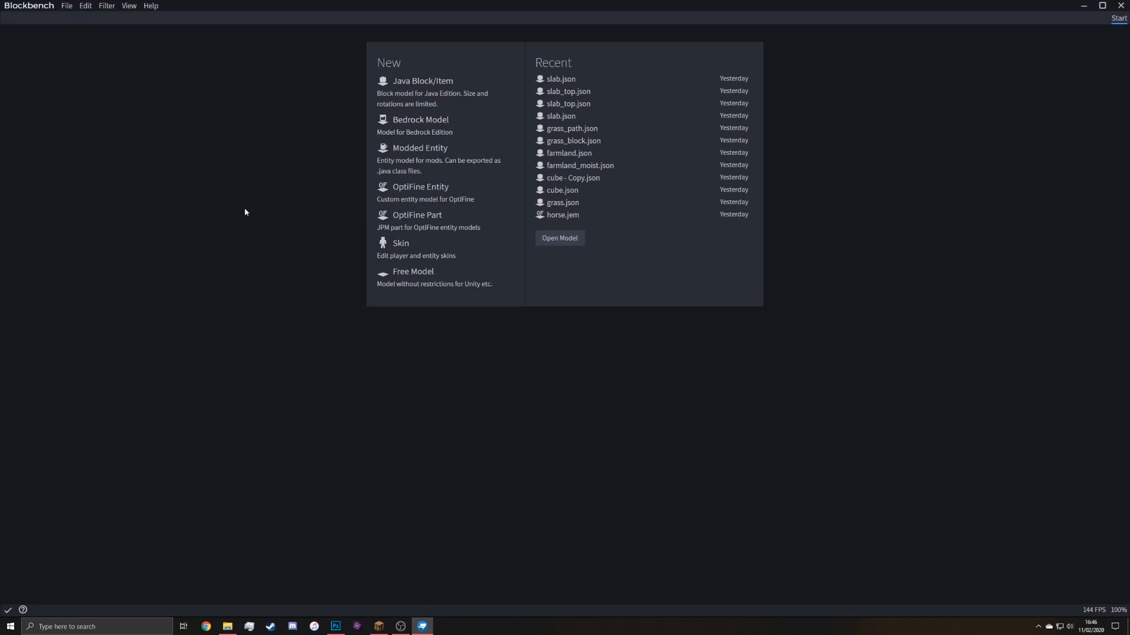
{"action": "mouse_move", "coordinate": [405, 379]}
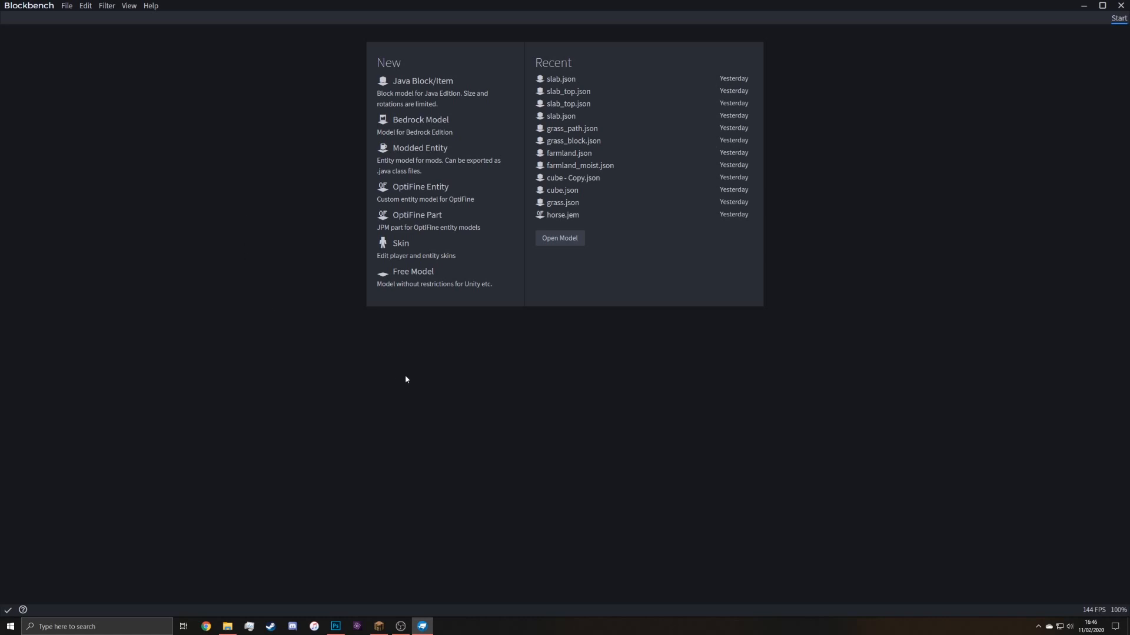
Show the Filter menu listing the plugin and loader tools
{"action": "left_click", "coordinate": [106, 5]}
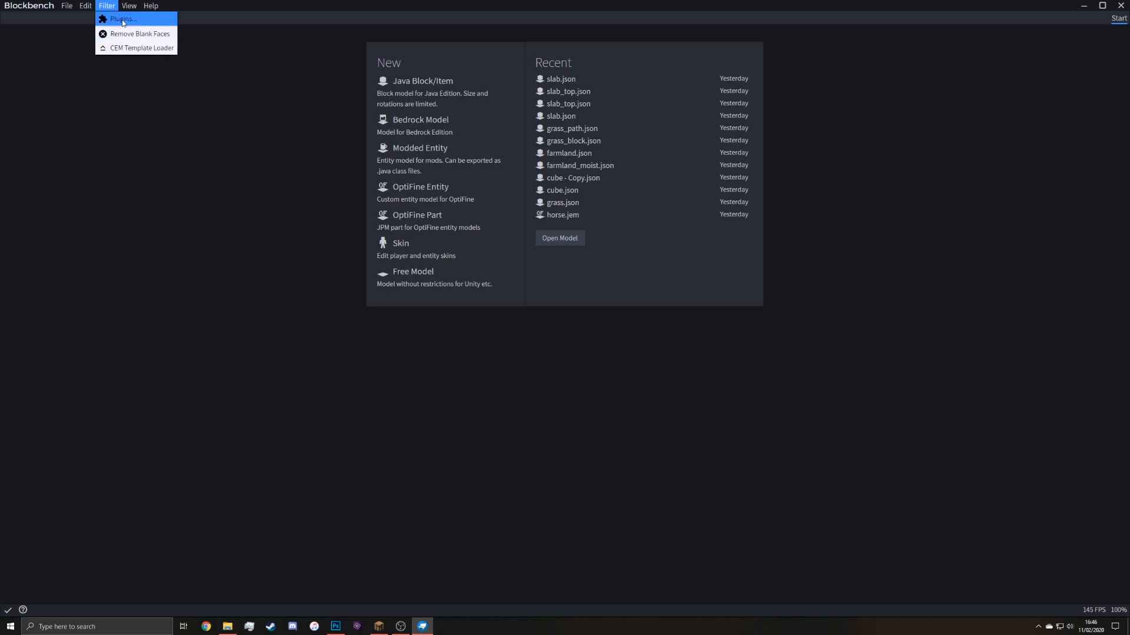
Load the Rabbit entity template through the CEM Template Loader as a new model
{"action": "left_click", "coordinate": [121, 19]}
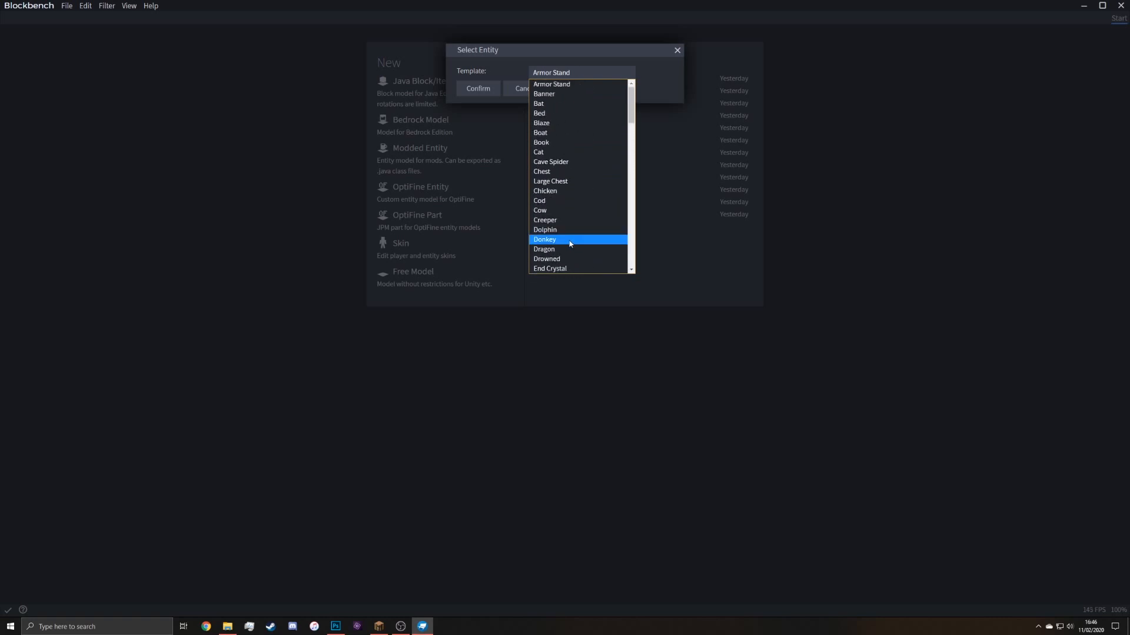
{"action": "scroll", "scroll_direction": "down", "scroll_amount": 3}
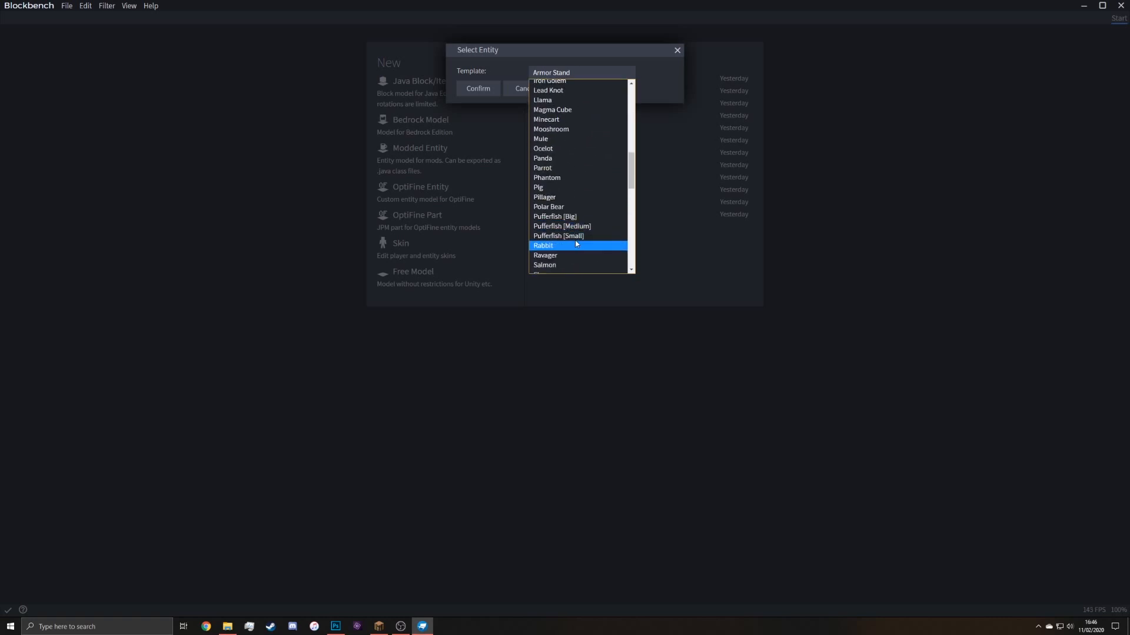
{"action": "scroll", "scroll_direction": "down", "scroll_amount": 3}
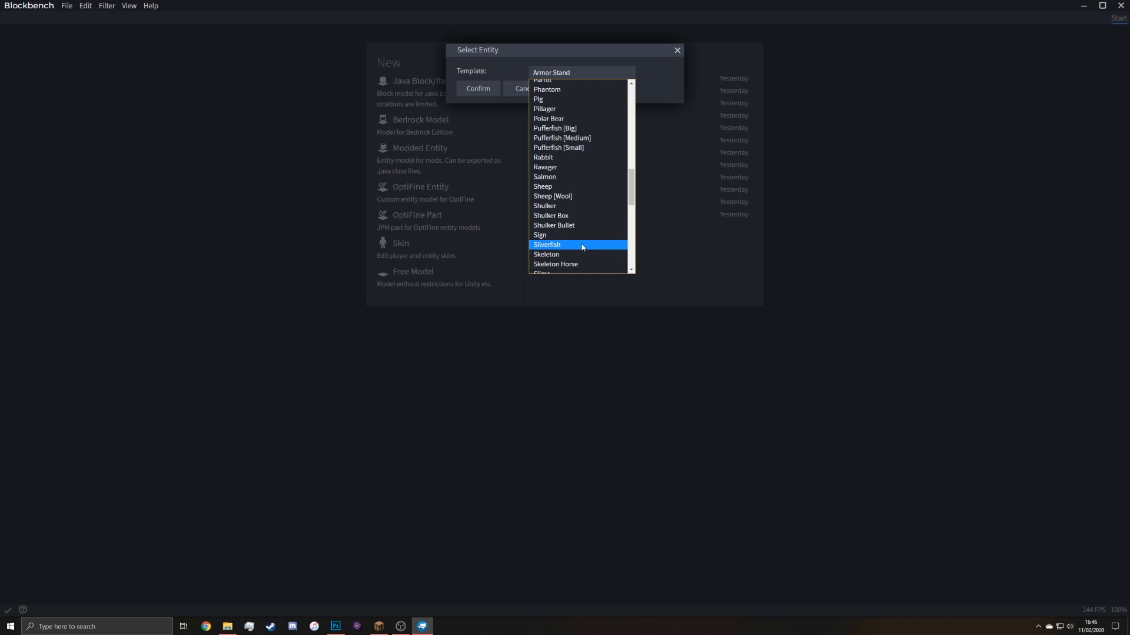
{"action": "scroll", "scroll_direction": "up", "scroll_amount": 3}
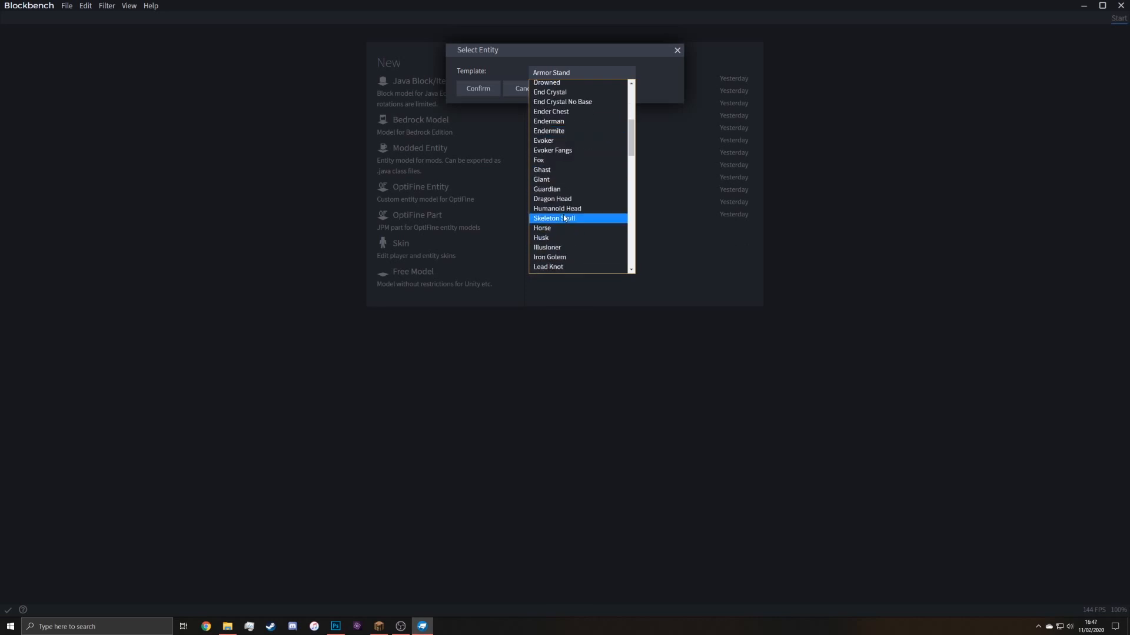
{"action": "scroll", "scroll_direction": "down", "scroll_amount": 3}
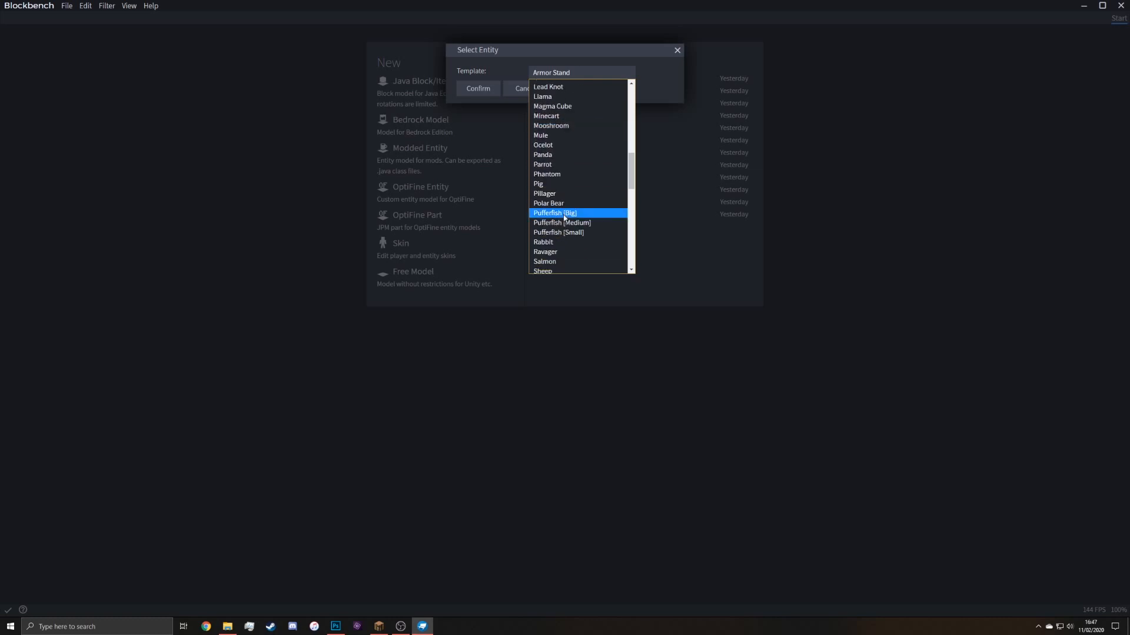
{"action": "left_click", "coordinate": [543, 241]}
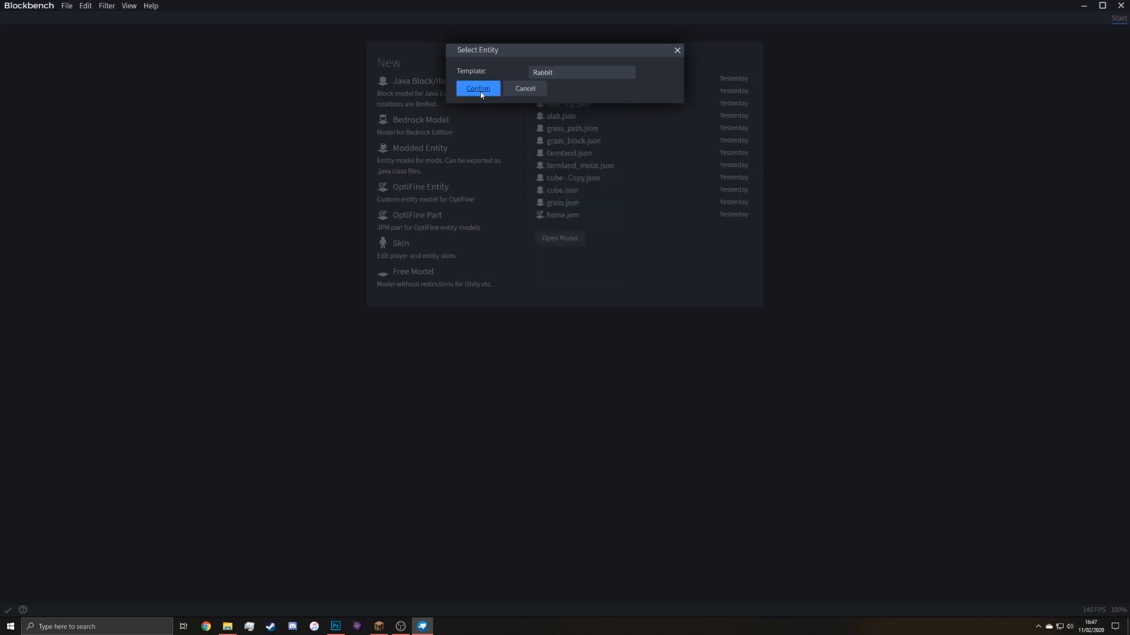
{"action": "left_click", "coordinate": [476, 88]}
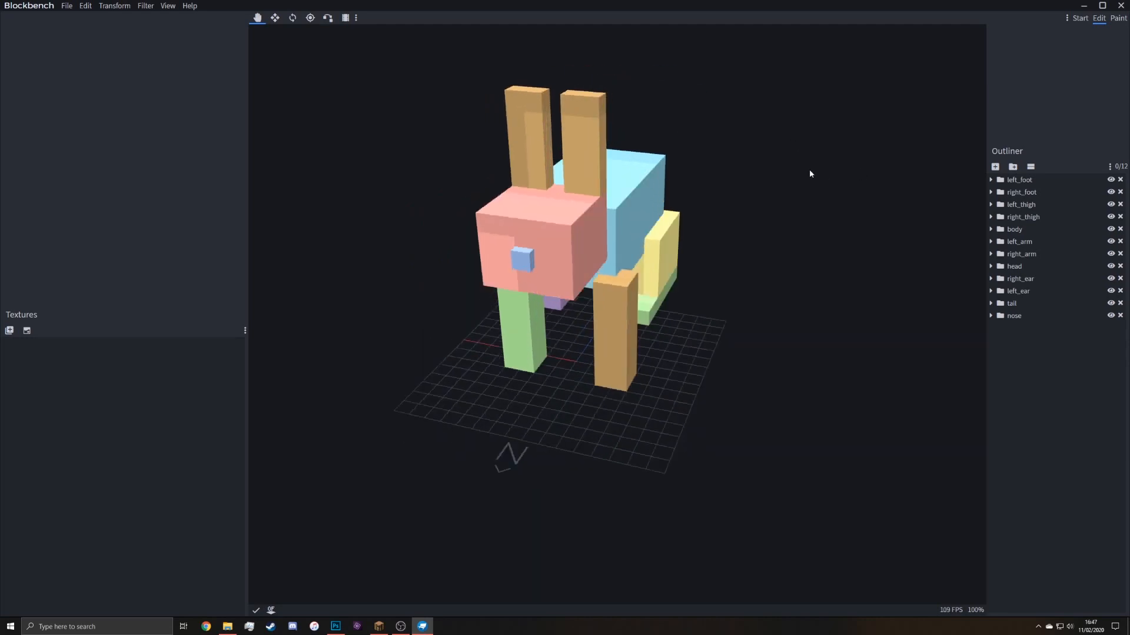
Select the right ear cube inside the right_ear group for removal
{"action": "left_click", "coordinate": [1027, 290]}
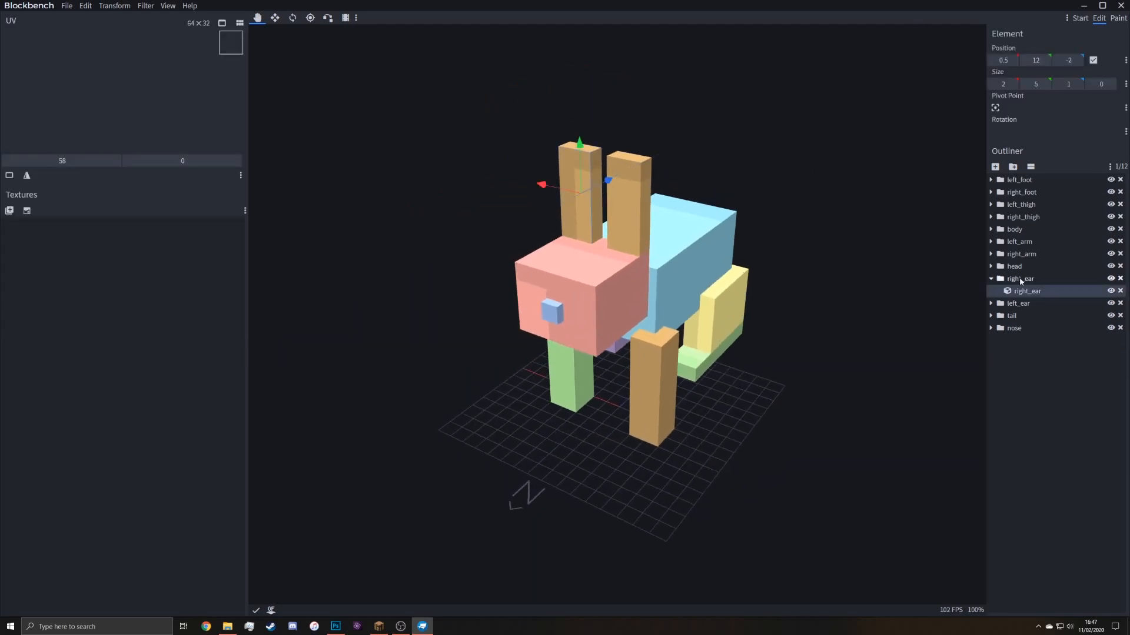
{"action": "left_click", "coordinate": [1019, 279]}
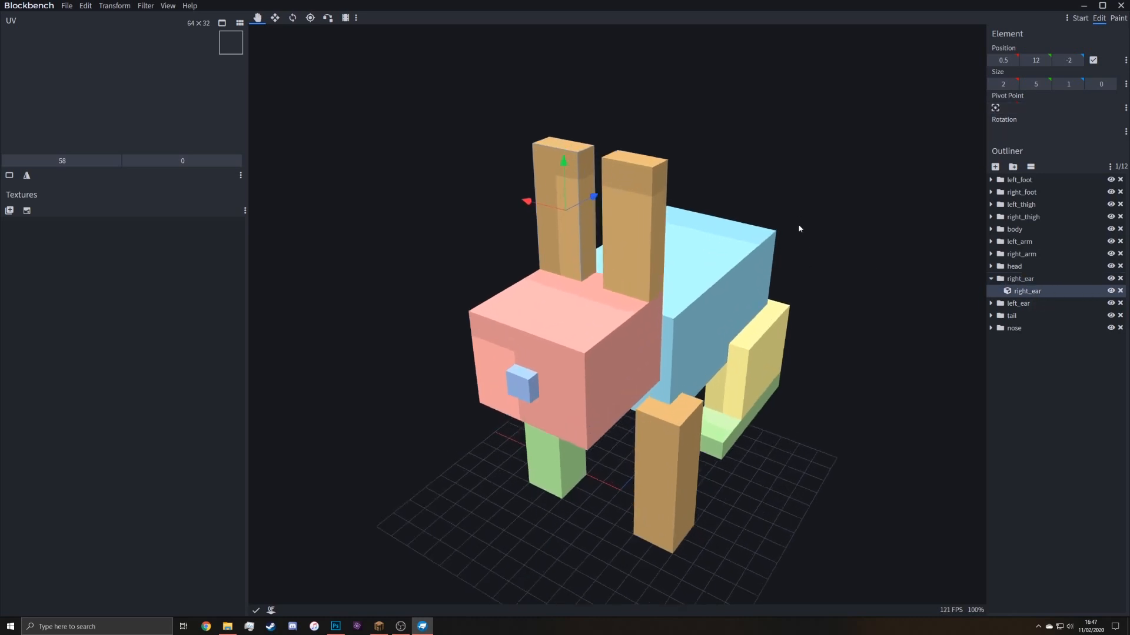
{"action": "left_click_drag", "start_coordinate": [797, 230], "coordinate": [784, 245]}
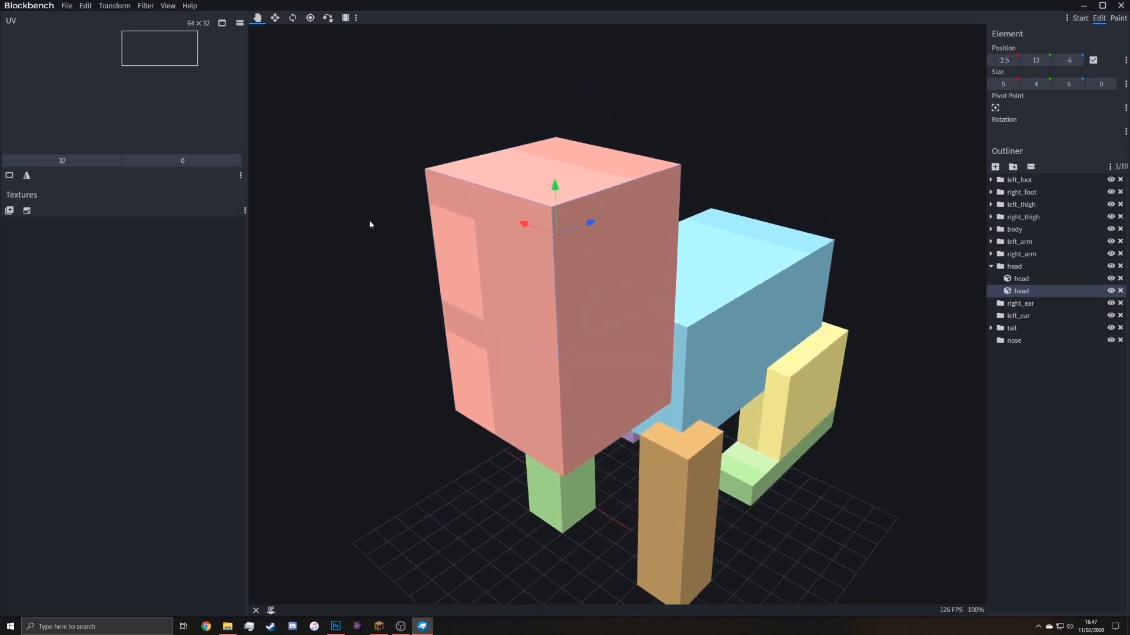
{"action": "mouse_move", "coordinate": [257, 17]}
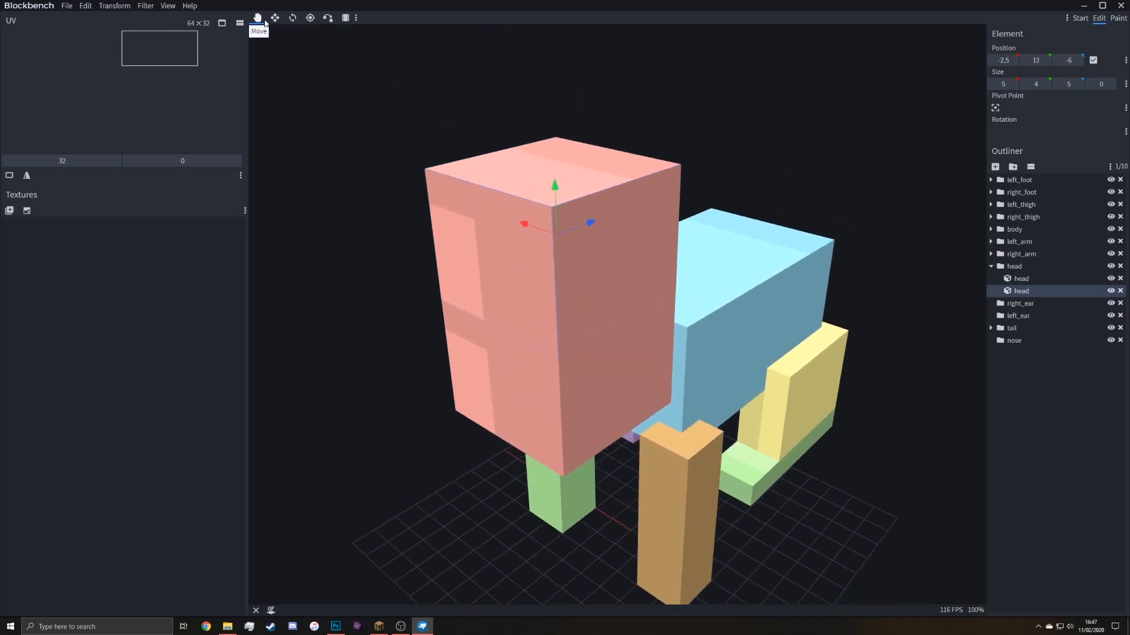
Shrink the lower head cube into a thin frog jaw and check it from the side
{"action": "left_click", "coordinate": [274, 18]}
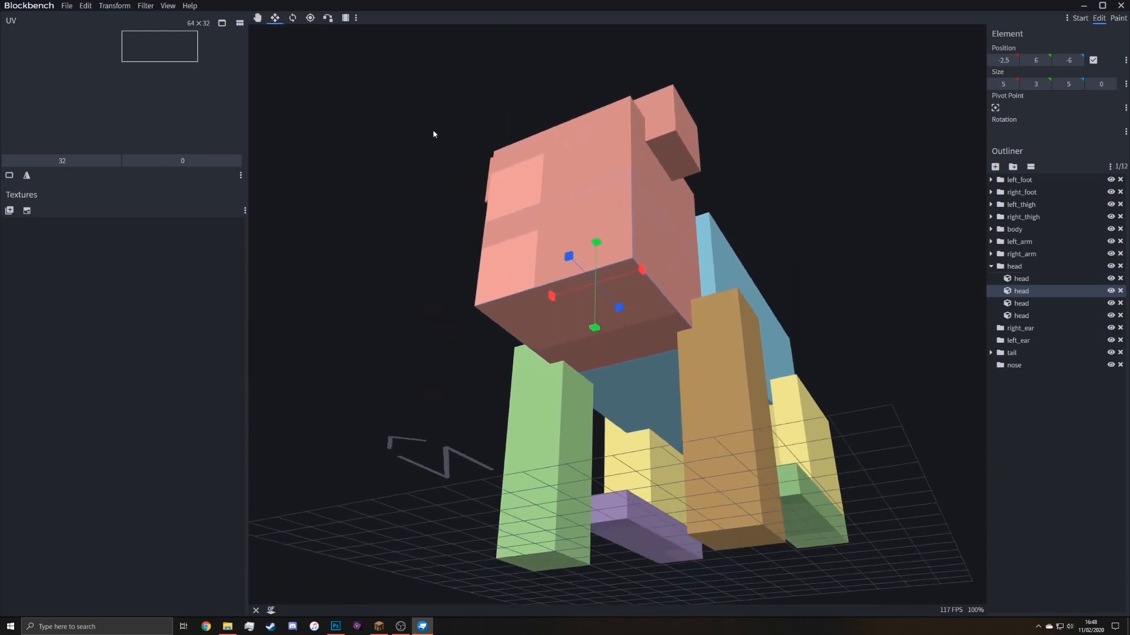
{"action": "left_click_drag", "start_coordinate": [552, 296], "coordinate": [568, 299]}
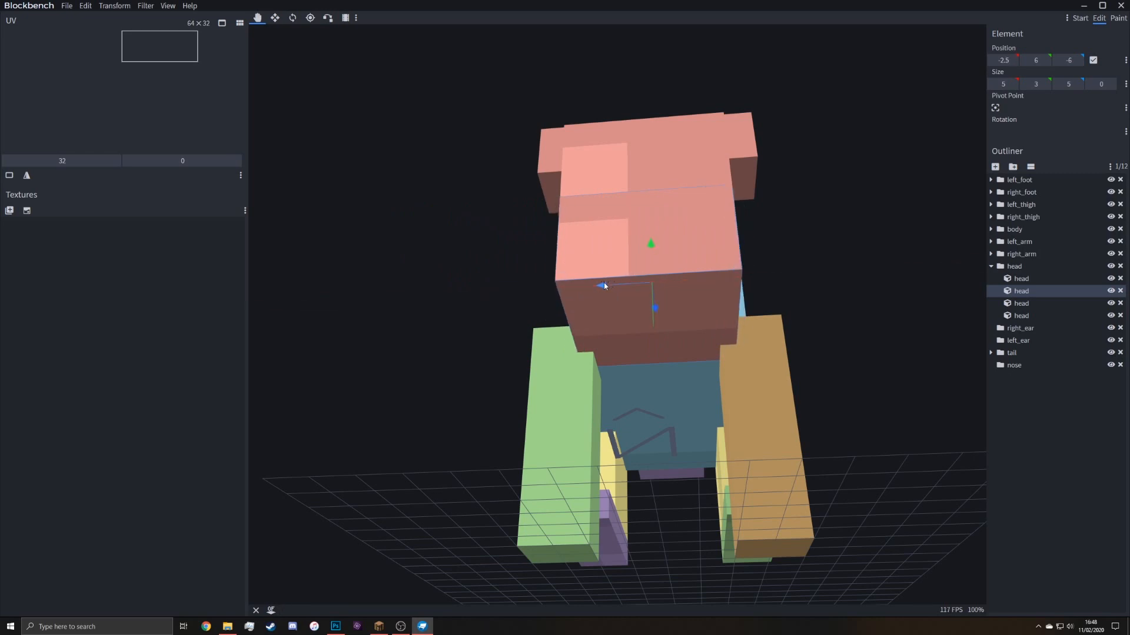
{"action": "left_click_drag", "start_coordinate": [604, 285], "coordinate": [596, 284]}
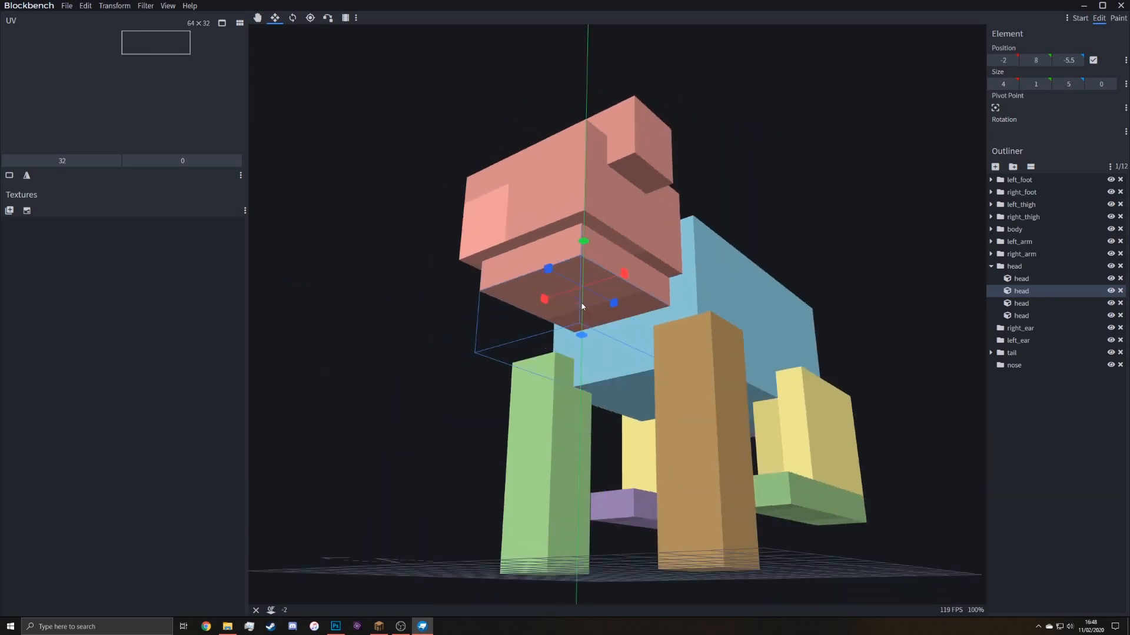
{"action": "left_click_drag", "start_coordinate": [584, 306], "coordinate": [634, 302]}
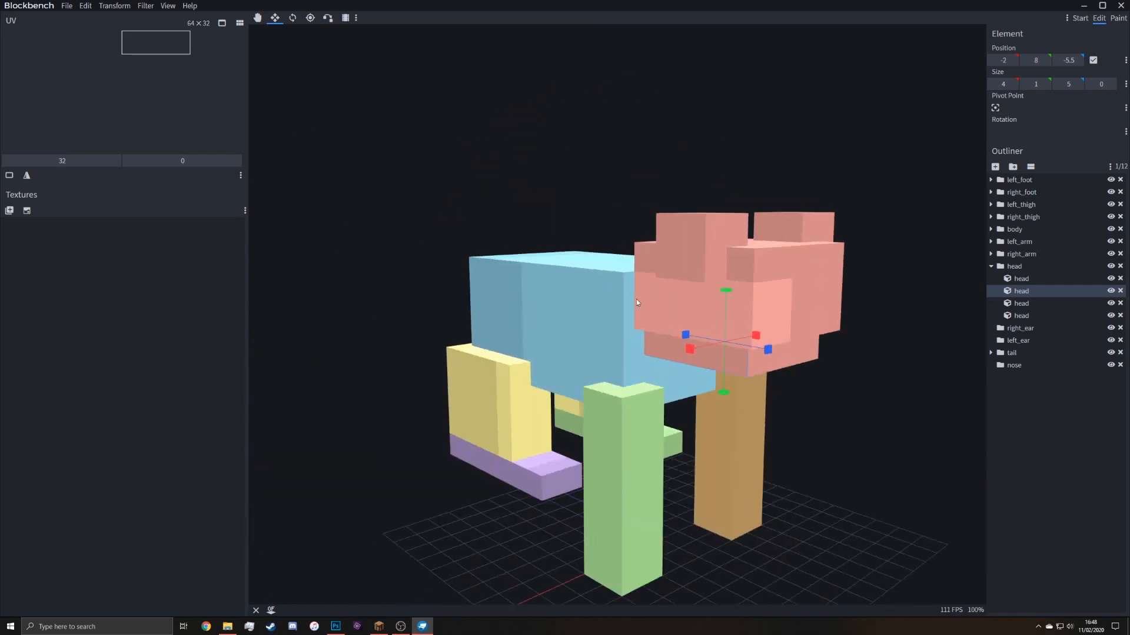
{"action": "left_click_drag", "start_coordinate": [637, 303], "coordinate": [346, 215]}
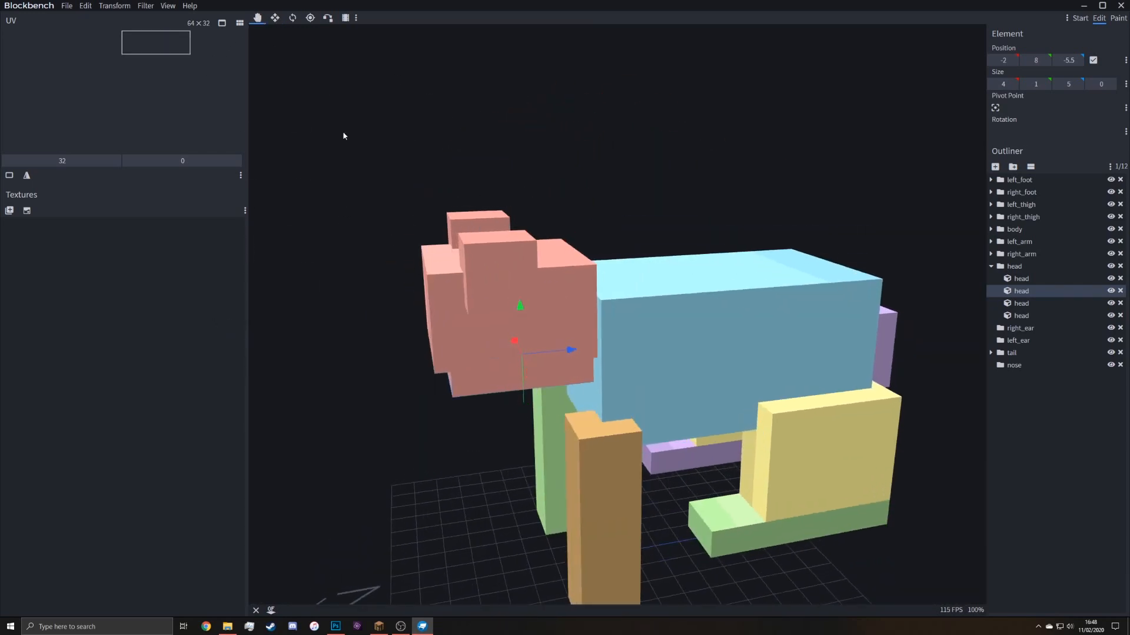
Move the small eye cube into place on top of the head
{"action": "left_click", "coordinate": [1020, 315]}
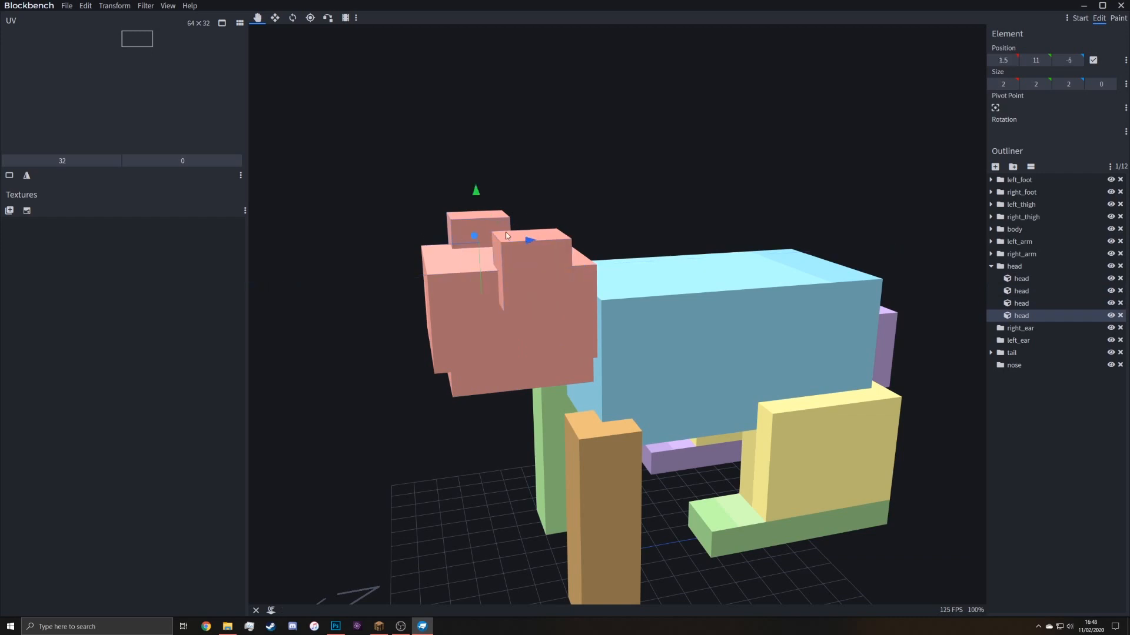
{"action": "left_click_drag", "start_coordinate": [528, 240], "coordinate": [583, 237]}
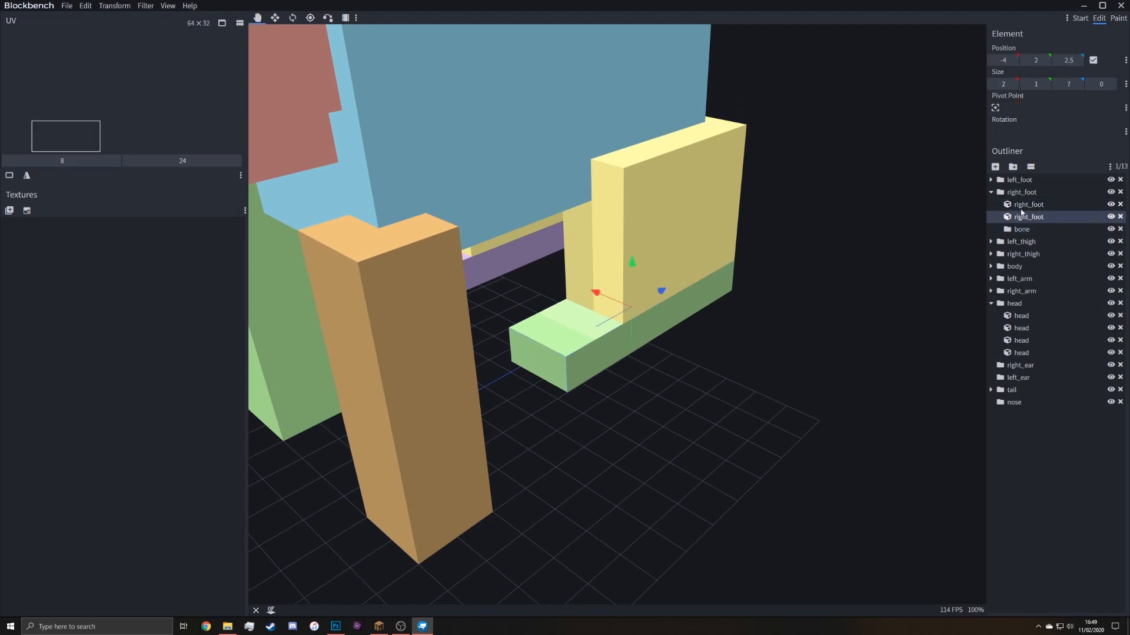
Move the right foot cube into its own bone group to form a splayed toe
{"action": "left_click", "coordinate": [1021, 216]}
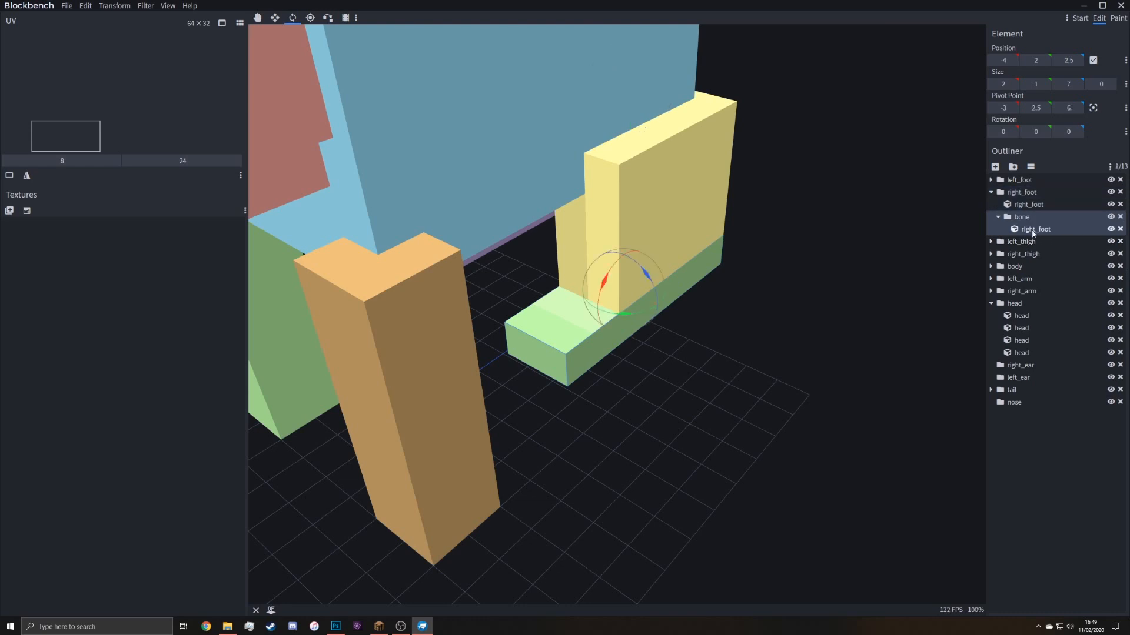
{"action": "left_click_drag", "start_coordinate": [641, 270], "coordinate": [569, 319]}
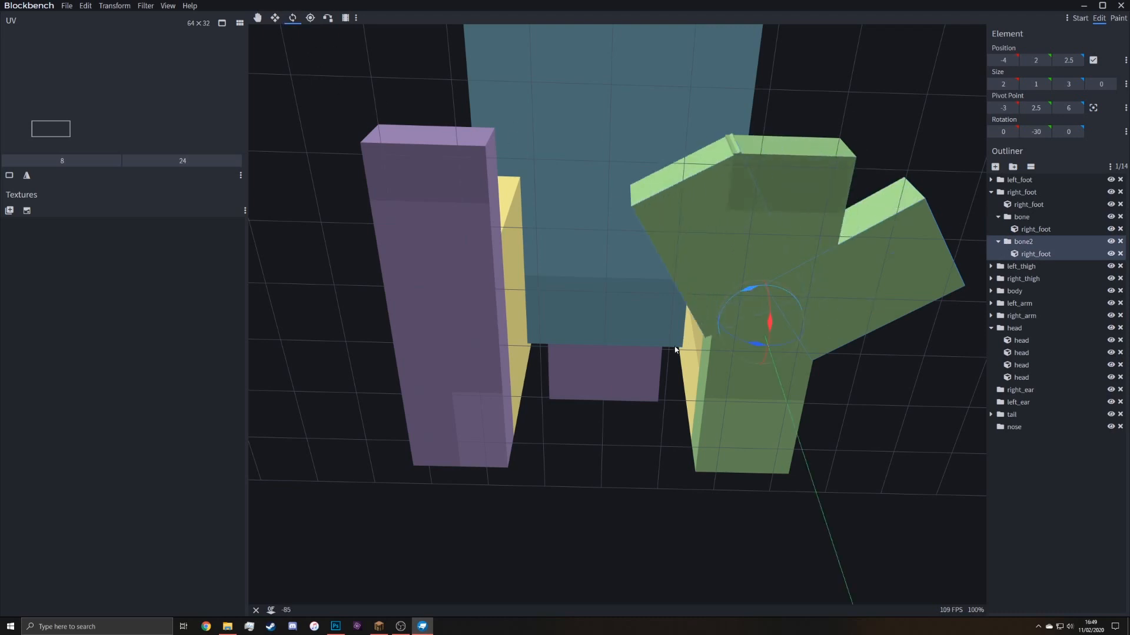
{"action": "left_click_drag", "start_coordinate": [675, 350], "coordinate": [616, 408]}
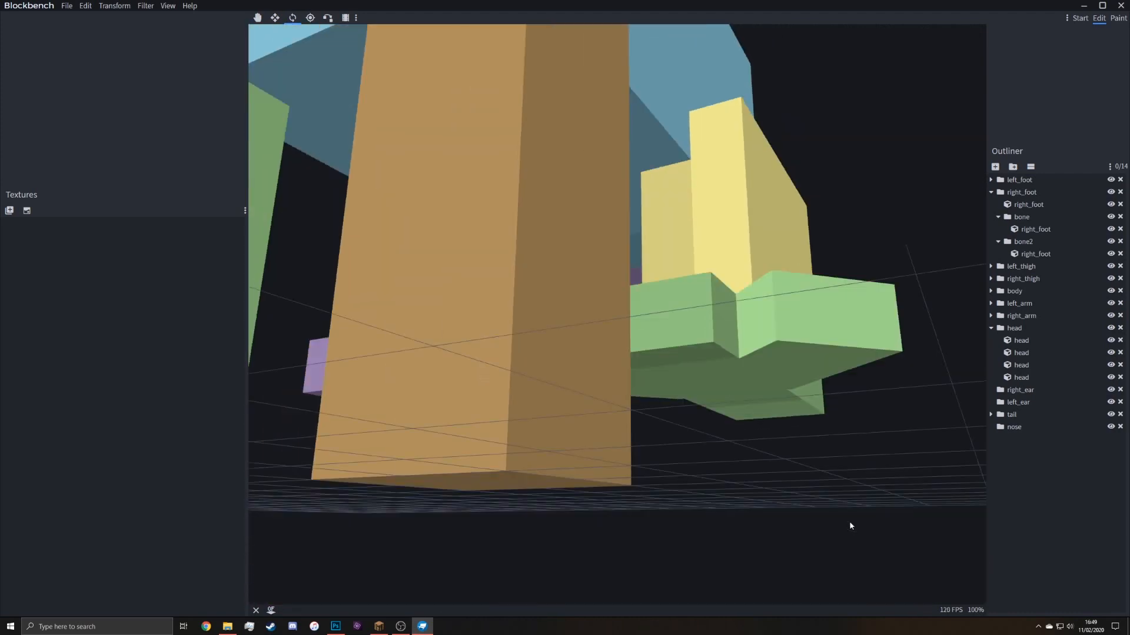
{"action": "left_click", "coordinate": [1034, 254]}
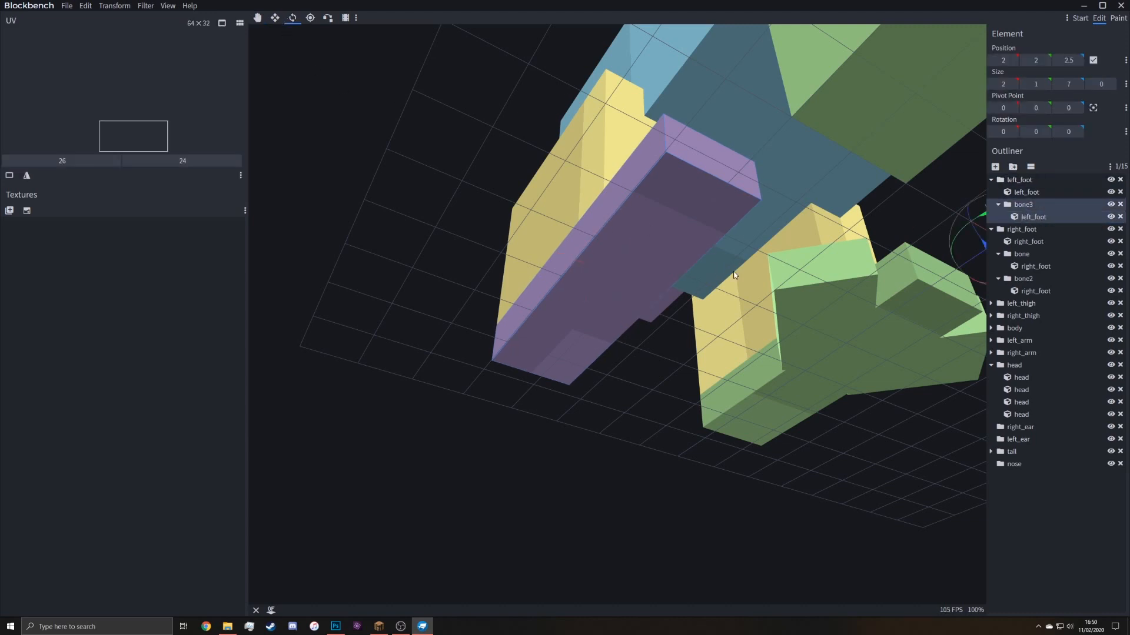
{"action": "mouse_move", "coordinate": [1091, 107]}
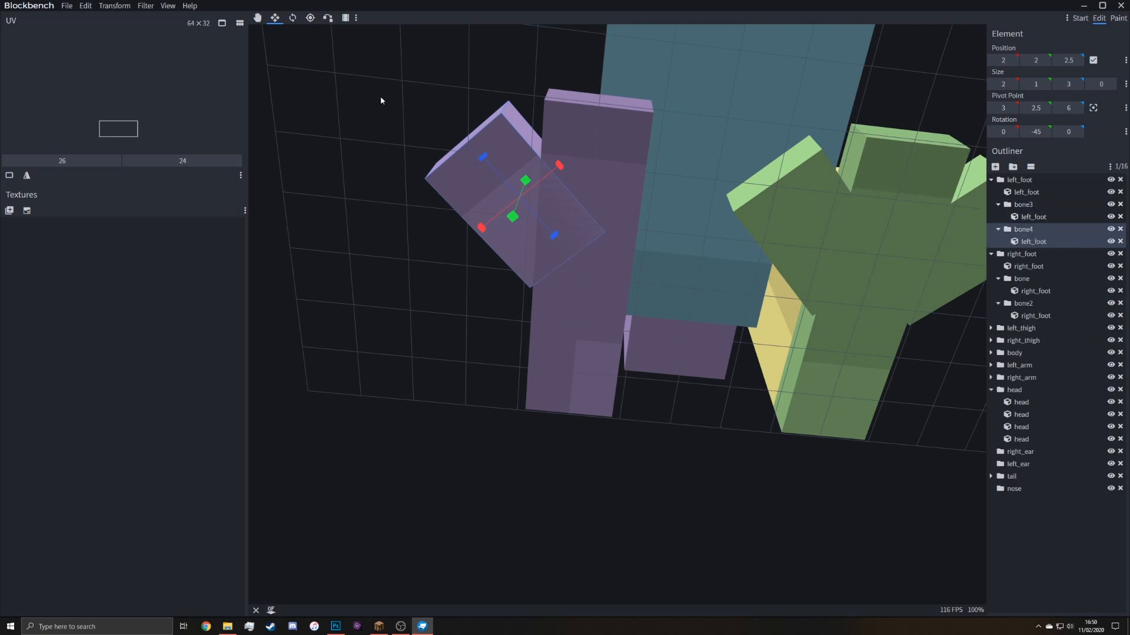
Rotate a left-foot toe piece to angle it outward like the right foot
{"action": "left_click", "coordinate": [293, 18]}
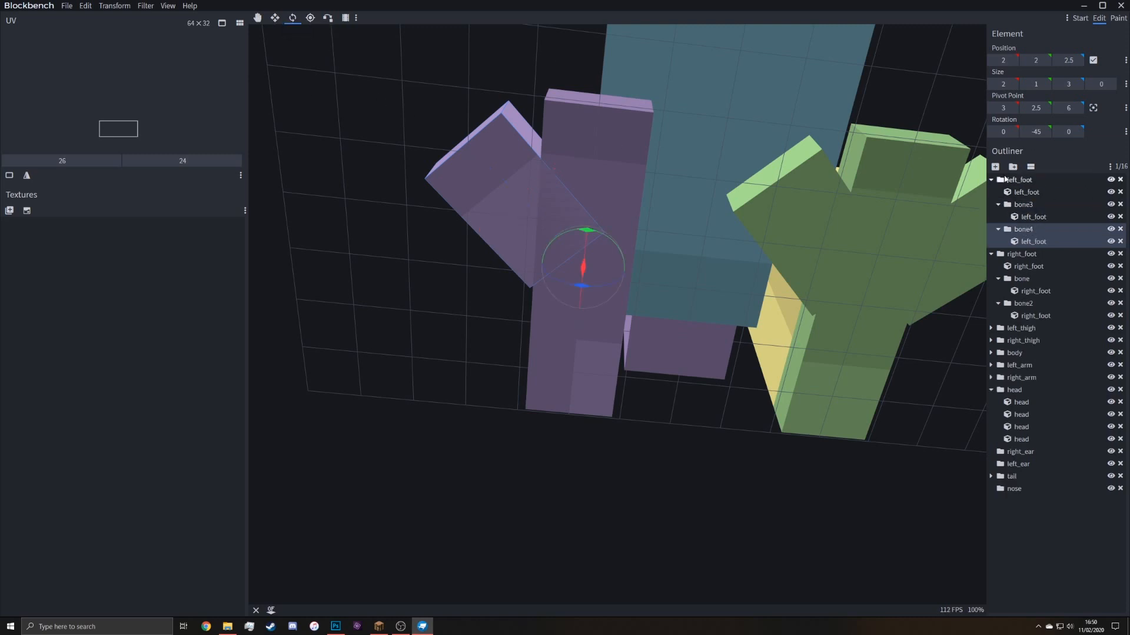
{"action": "left_click", "coordinate": [991, 179]}
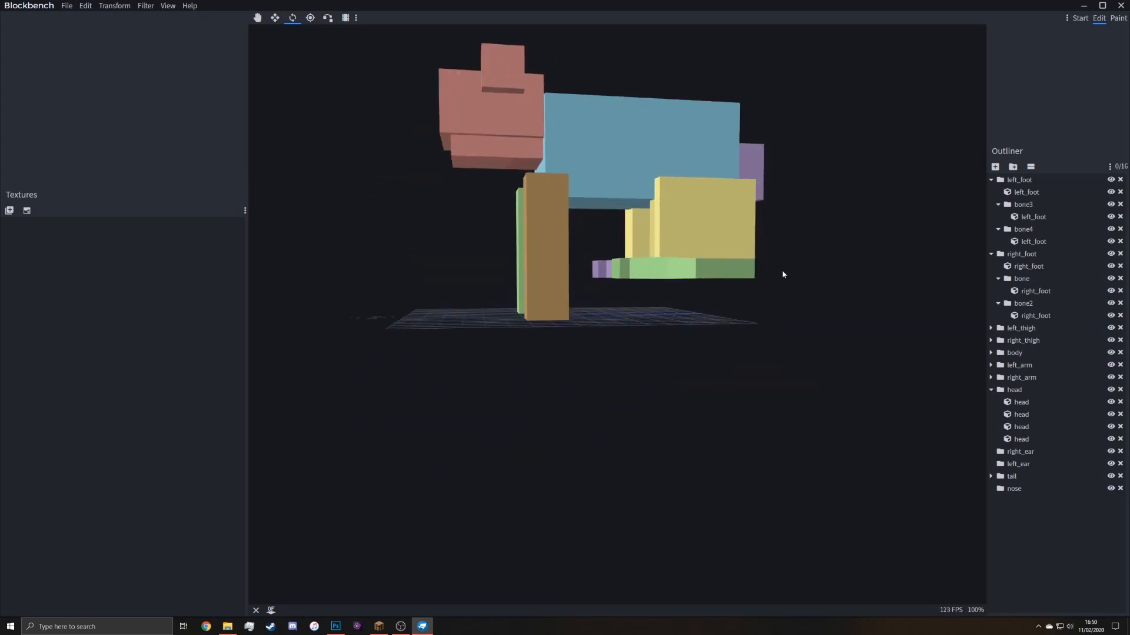
Import brown.png from the resource pack's rabbit textures folder onto the model
{"action": "left_click", "coordinate": [1024, 414]}
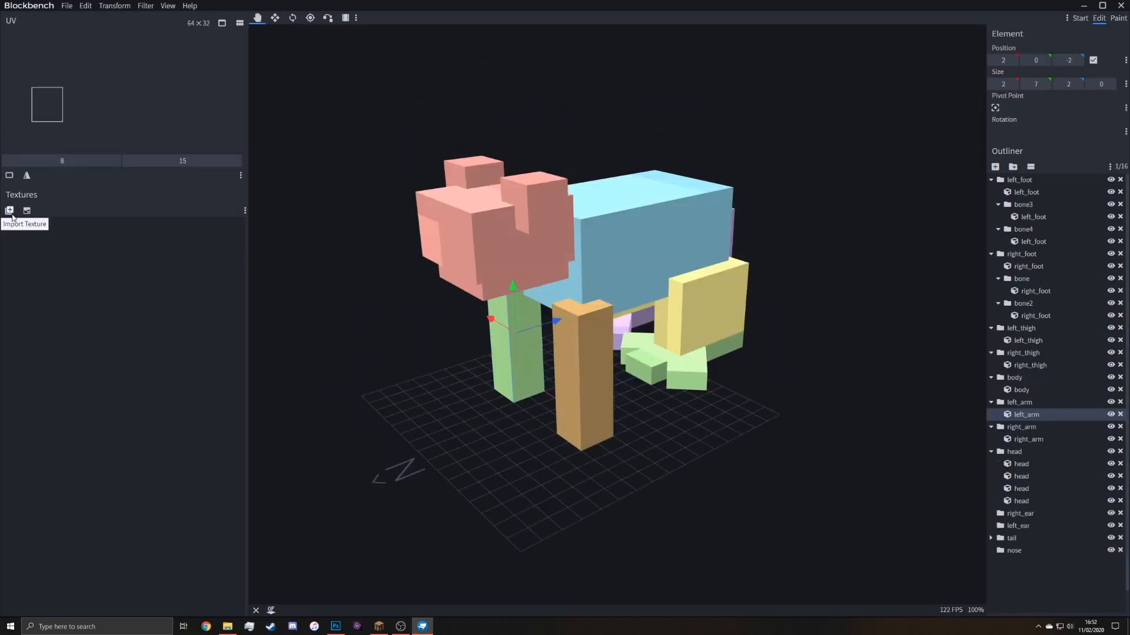
{"action": "mouse_move", "coordinate": [10, 211]}
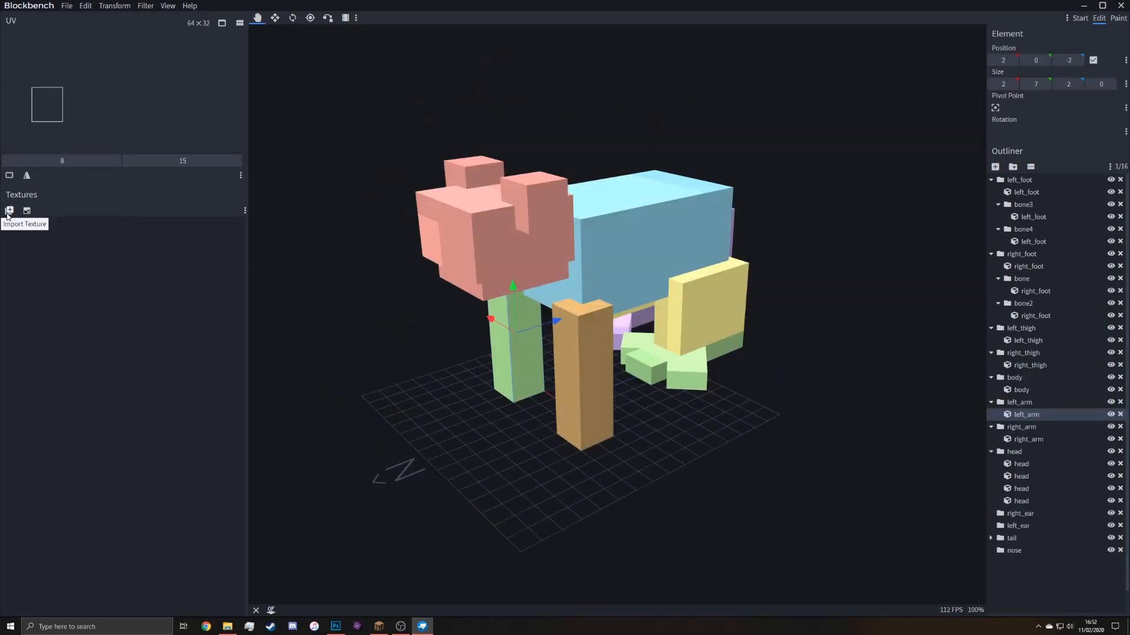
{"action": "left_click", "coordinate": [9, 210]}
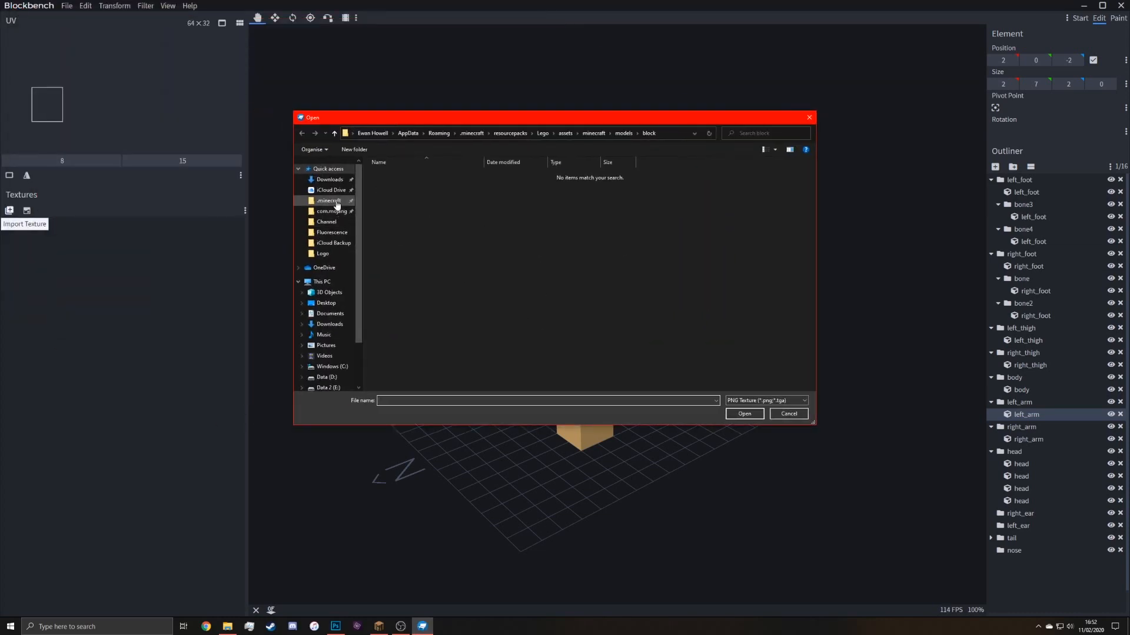
{"action": "left_click", "coordinate": [328, 200]}
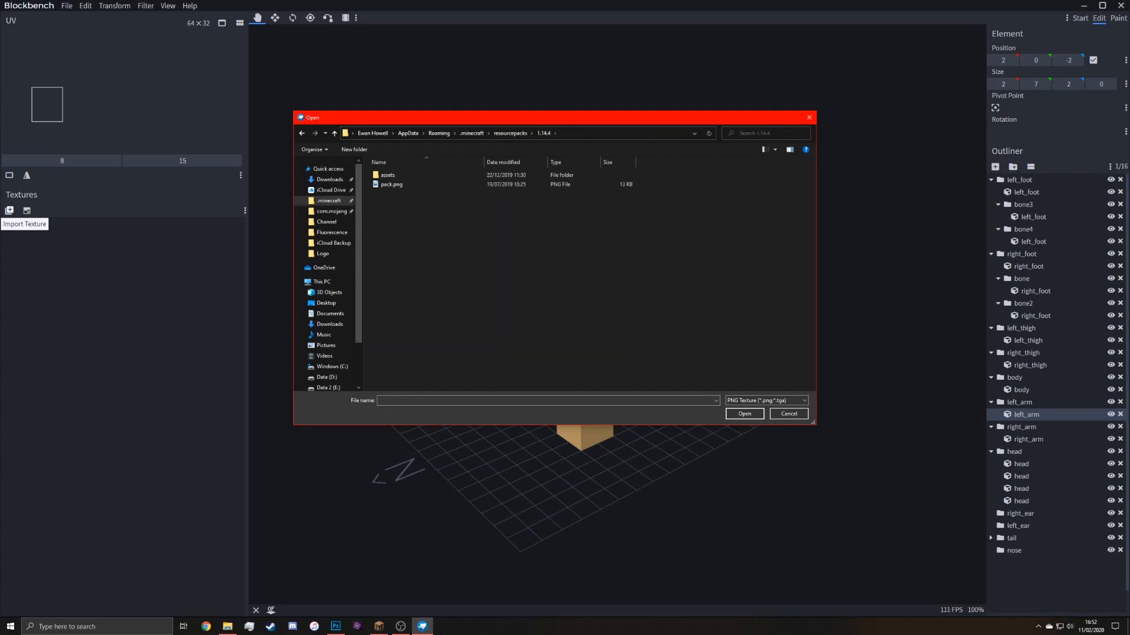
{"action": "type", "text": "rabbit"}
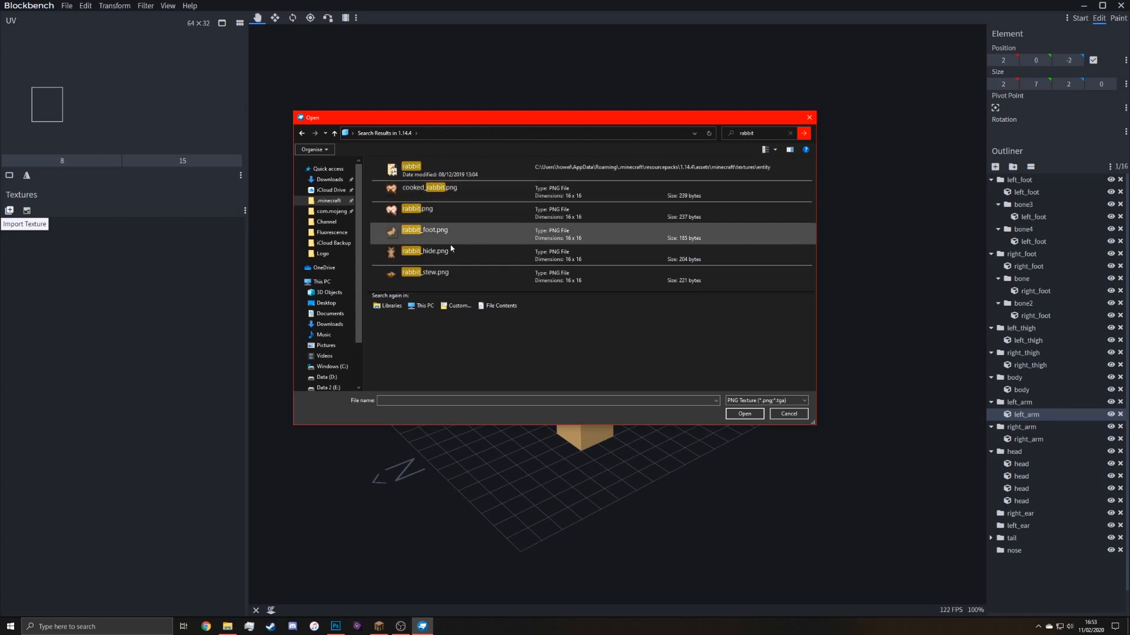
{"action": "double_click", "coordinate": [412, 166]}
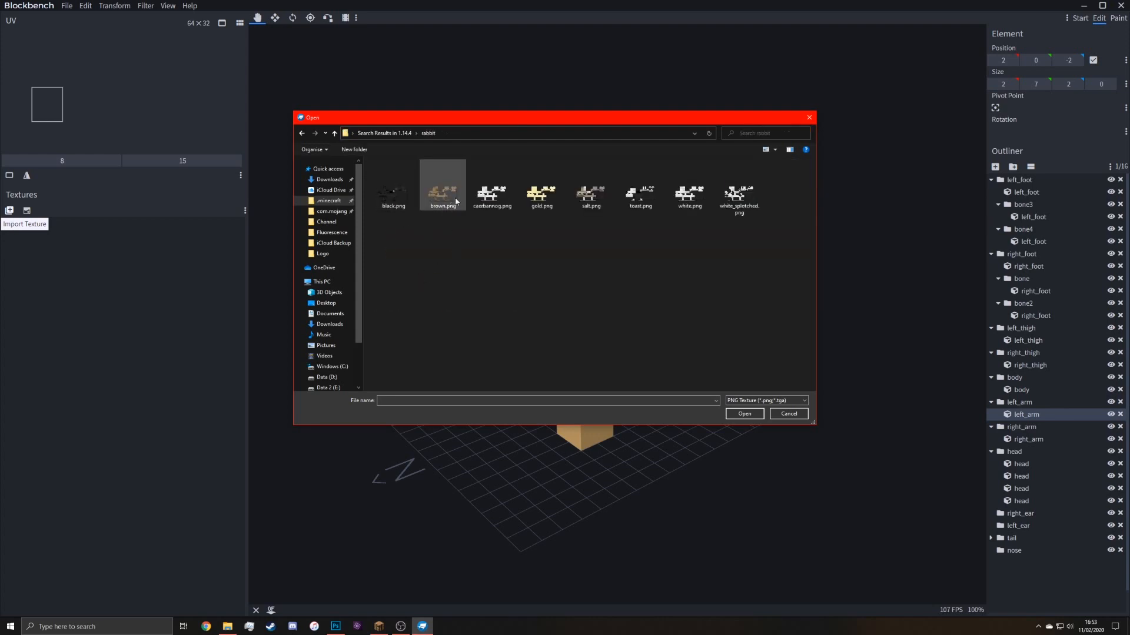
{"action": "double_click", "coordinate": [441, 184]}
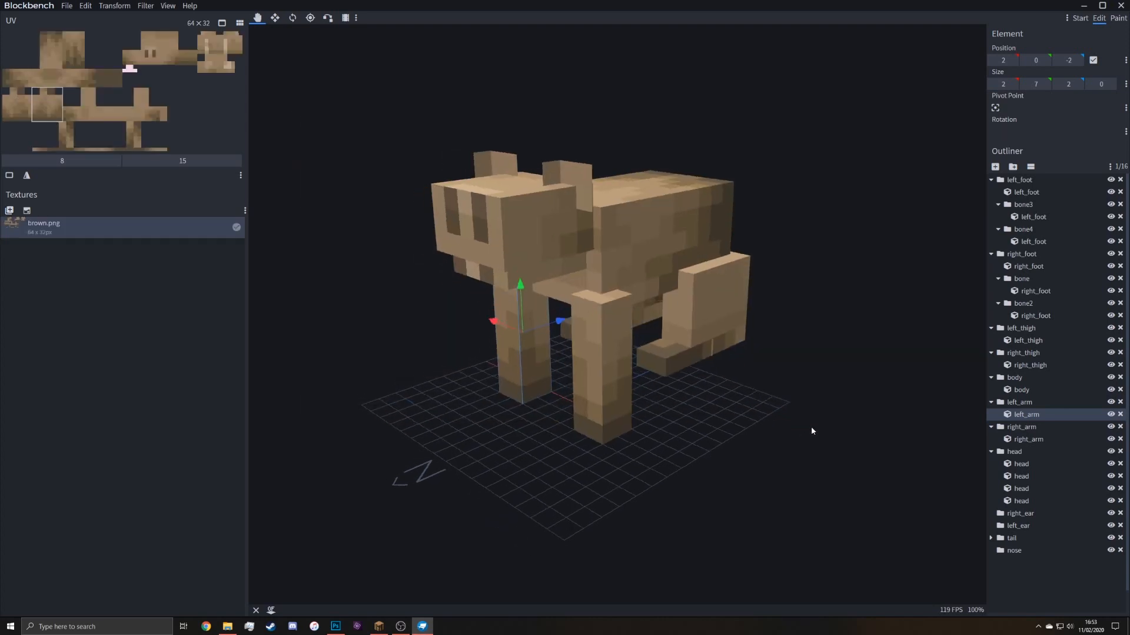
Select a head piece and switch to Paint mode for texturing
{"action": "left_click", "coordinate": [1020, 488]}
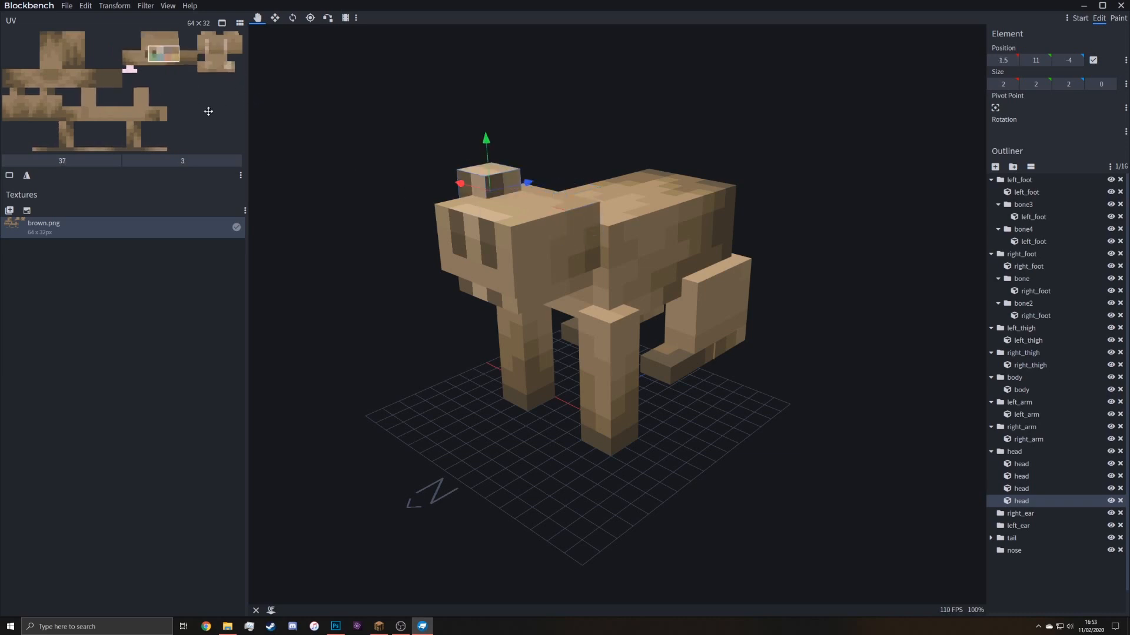
{"action": "left_click", "coordinate": [1020, 464]}
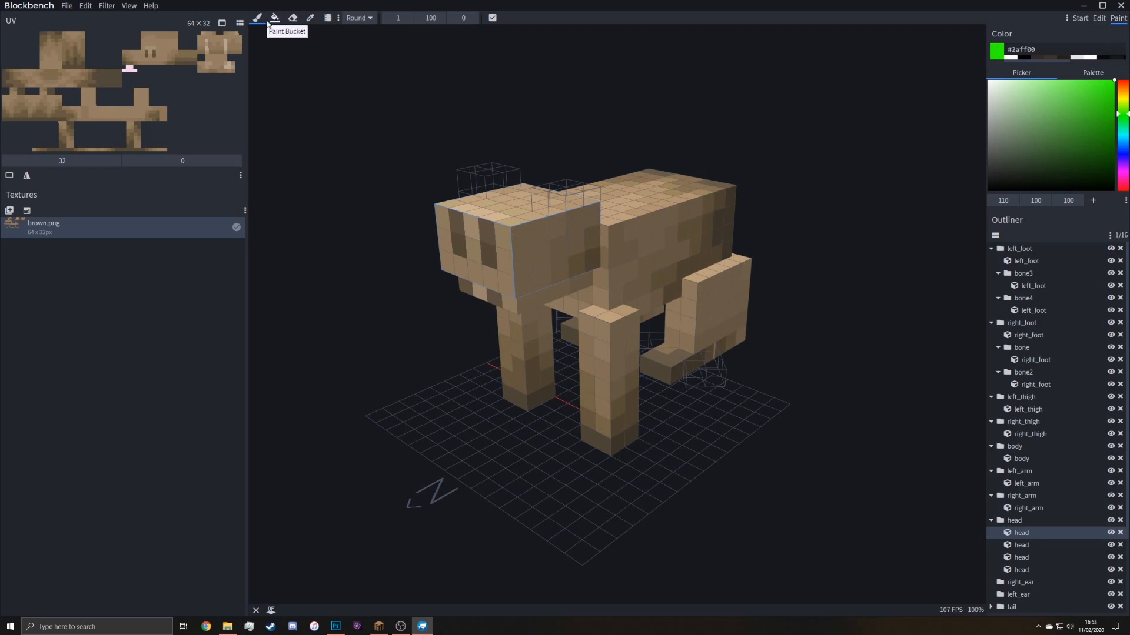
Pick the Paint Bucket and choose green as the fill colour
{"action": "left_click", "coordinate": [274, 18]}
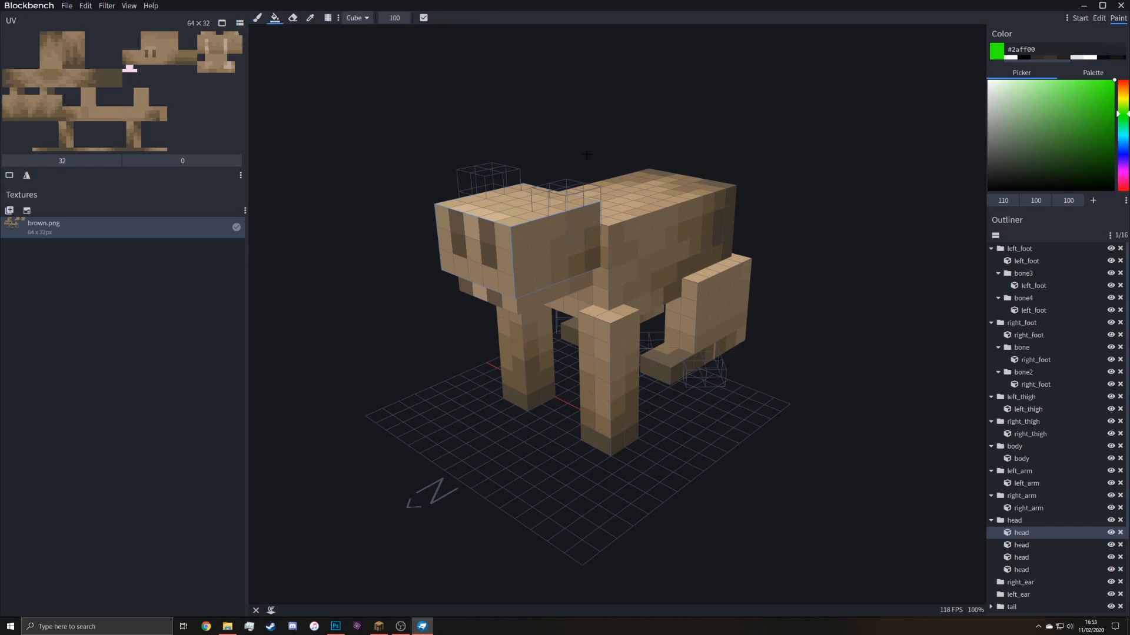
{"action": "mouse_move", "coordinate": [353, 17]}
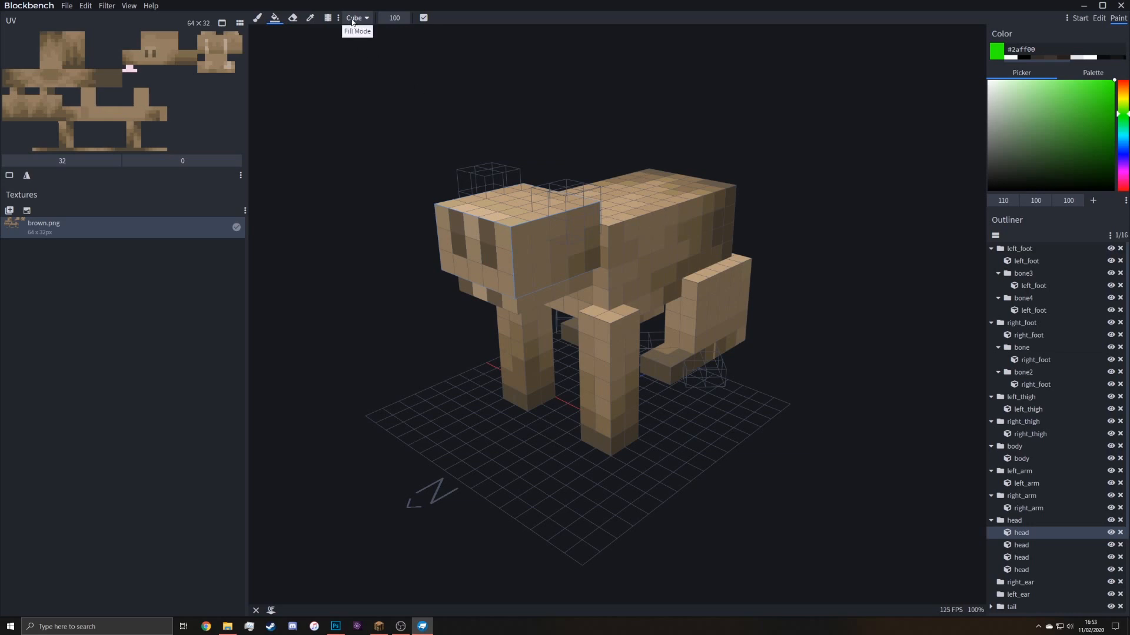
{"action": "mouse_move", "coordinate": [354, 50]}
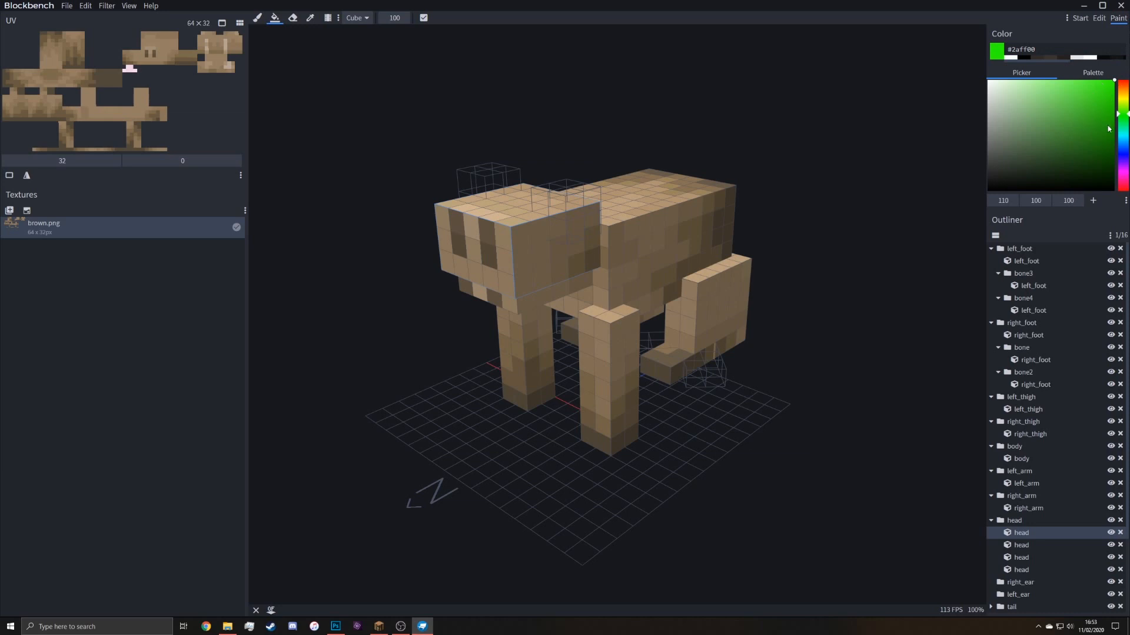
{"action": "left_click", "coordinate": [1103, 131]}
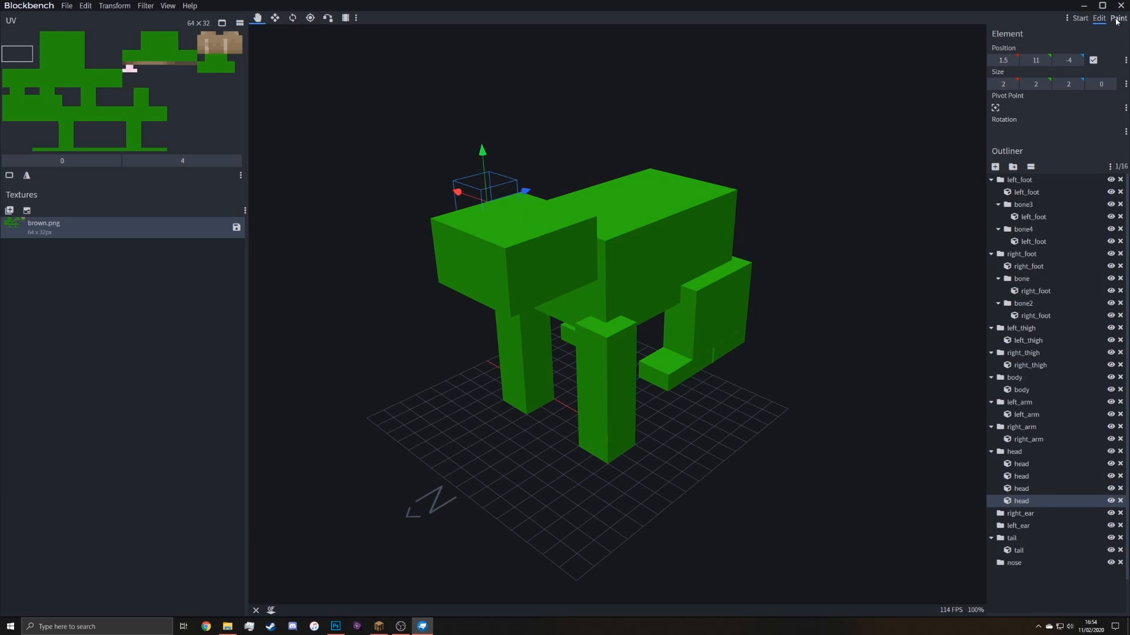
Move the toe cubes' UV boxes onto green texture regions so both splayed feet show green
{"action": "left_click", "coordinate": [1119, 18]}
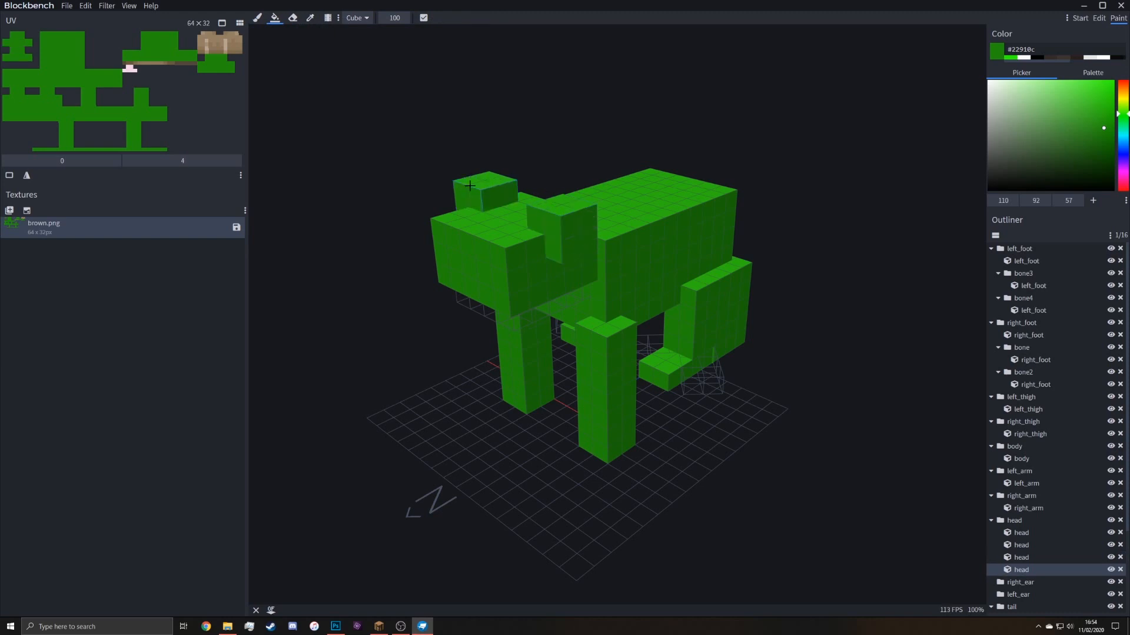
{"action": "mouse_move", "coordinate": [685, 287]}
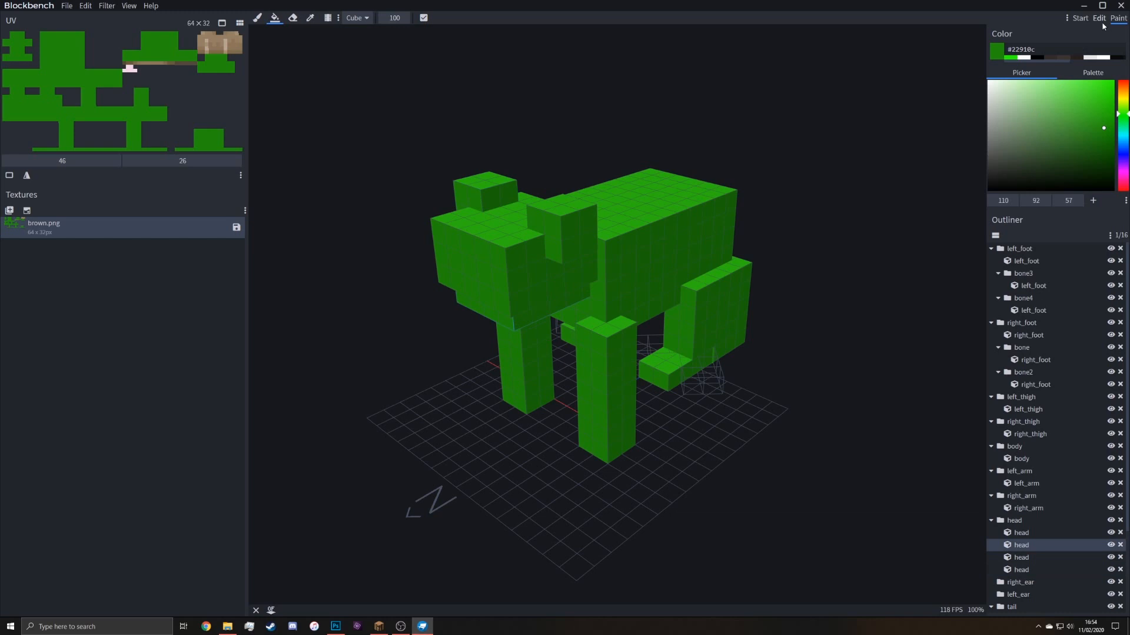
{"action": "left_click", "coordinate": [1099, 18]}
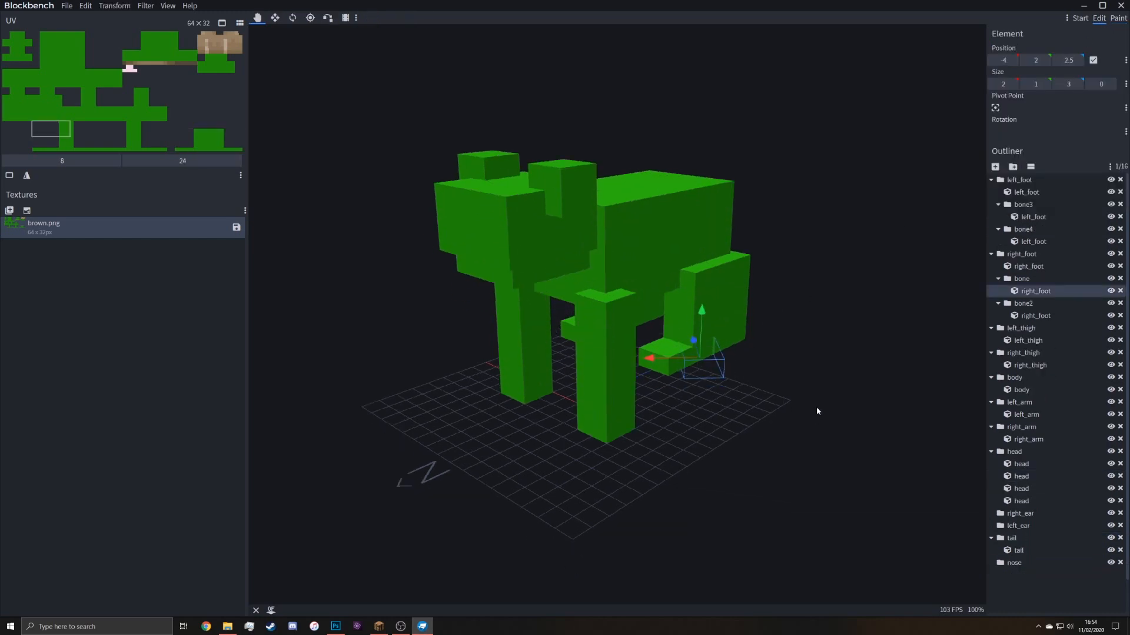
{"action": "left_click_drag", "start_coordinate": [818, 410], "coordinate": [699, 355]}
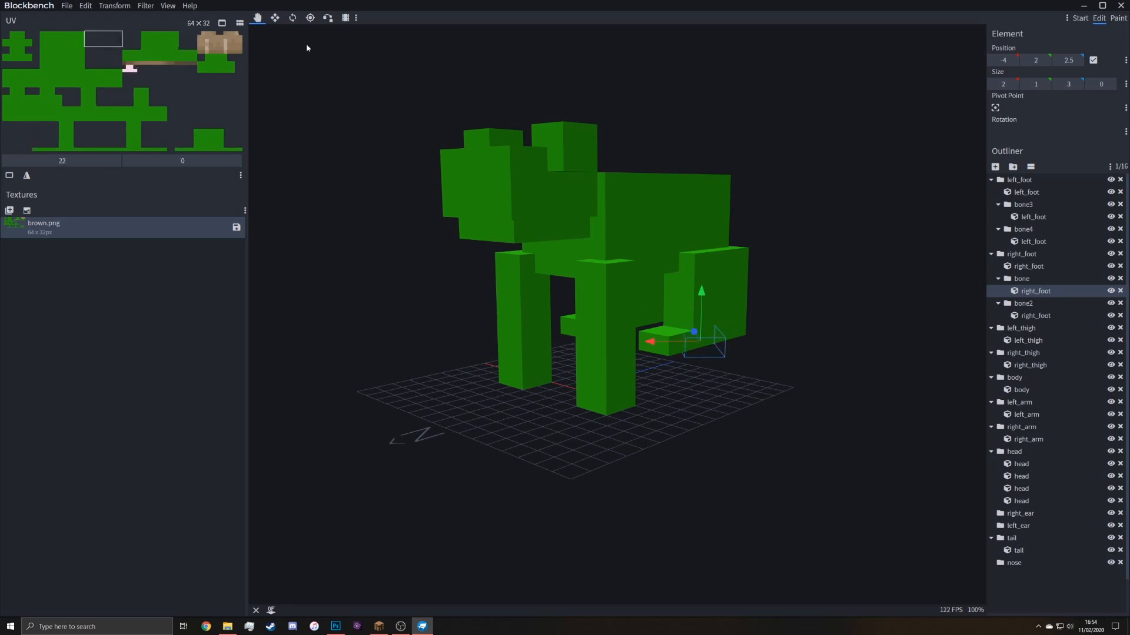
{"action": "mouse_move", "coordinate": [724, 431]}
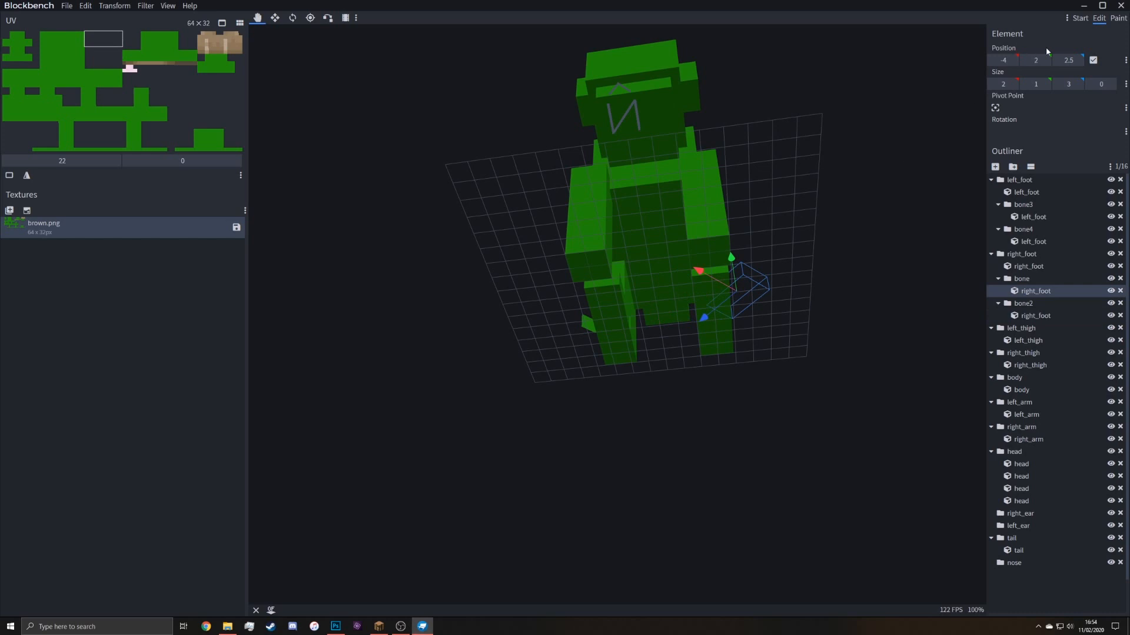
{"action": "left_click", "coordinate": [1119, 18]}
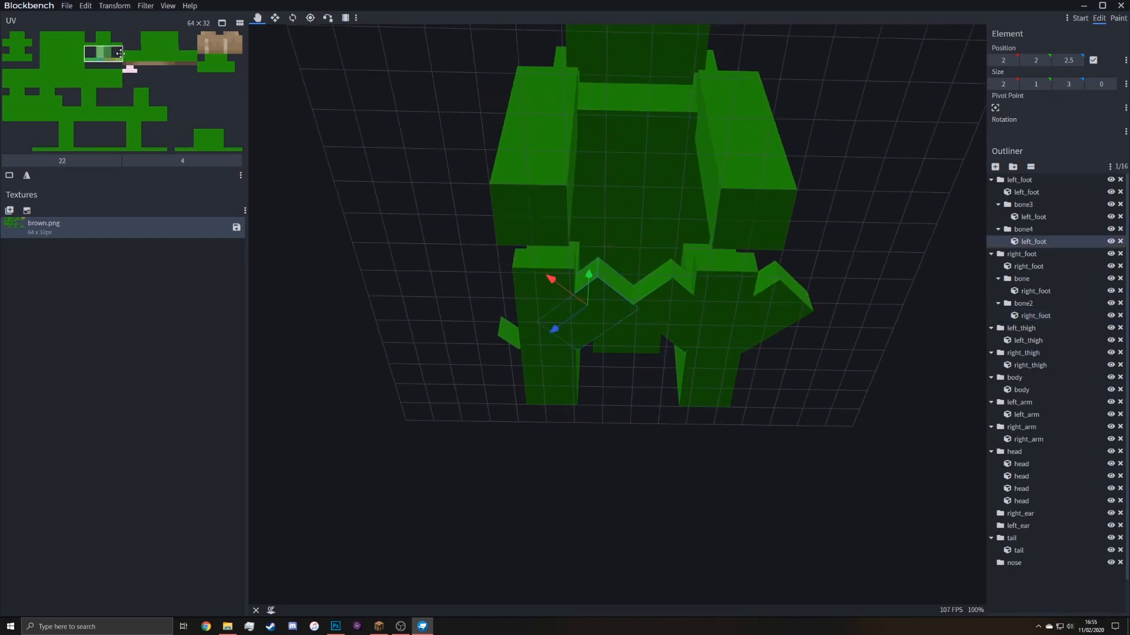
{"action": "left_click", "coordinate": [1033, 217]}
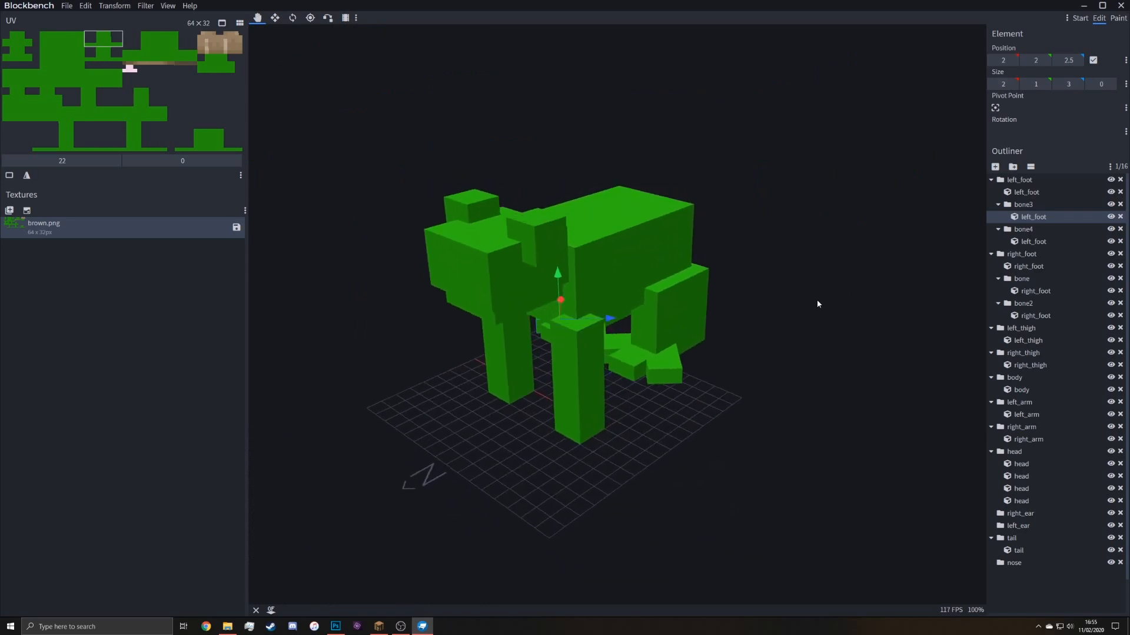
Brush orange onto the frog's feet, toes and arm ends using a picked orange colour
{"action": "left_click", "coordinate": [1119, 17]}
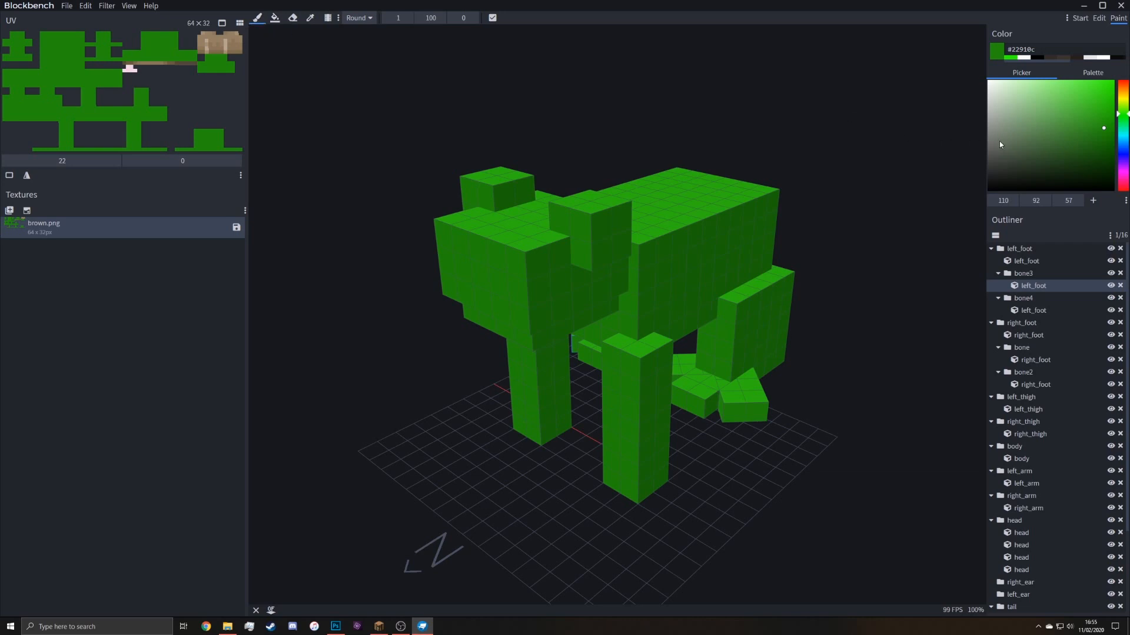
{"action": "left_click", "coordinate": [1122, 96]}
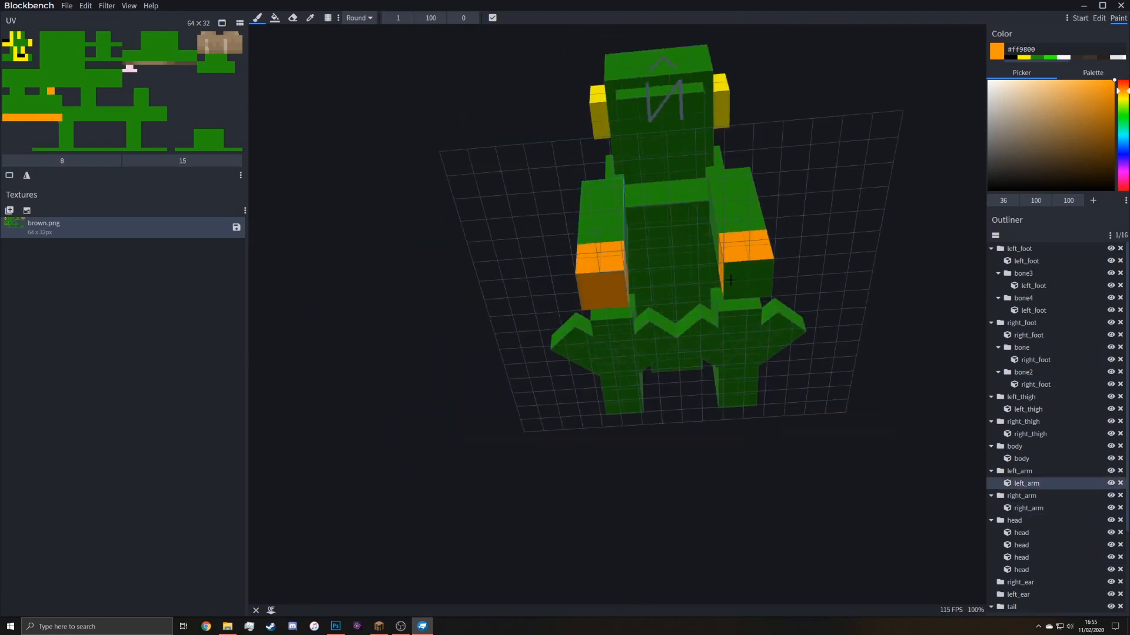
{"action": "left_click_drag", "start_coordinate": [727, 282], "coordinate": [882, 373]}
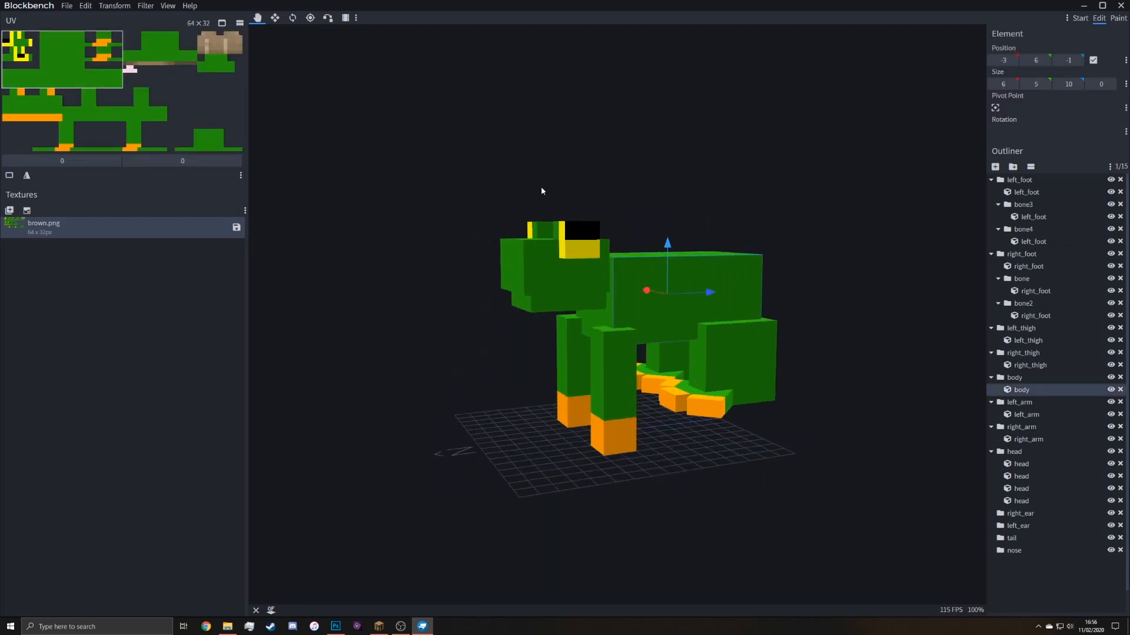
Switch to Paint mode and bring up the brown.png texture's file options
{"action": "left_click", "coordinate": [1119, 17]}
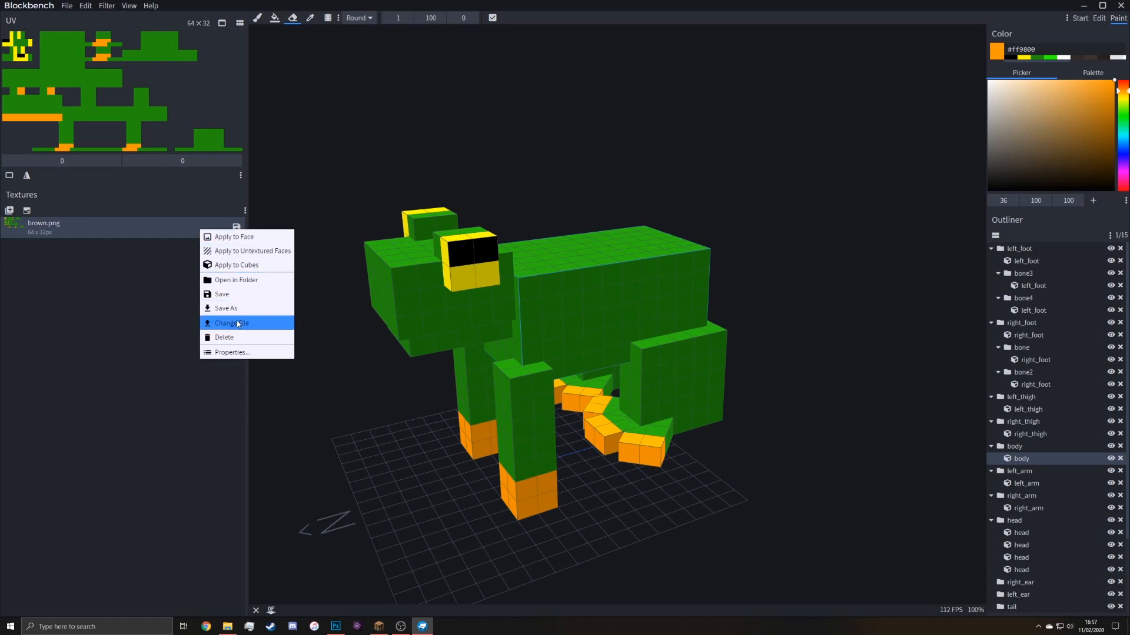
{"action": "left_click", "coordinate": [232, 323]}
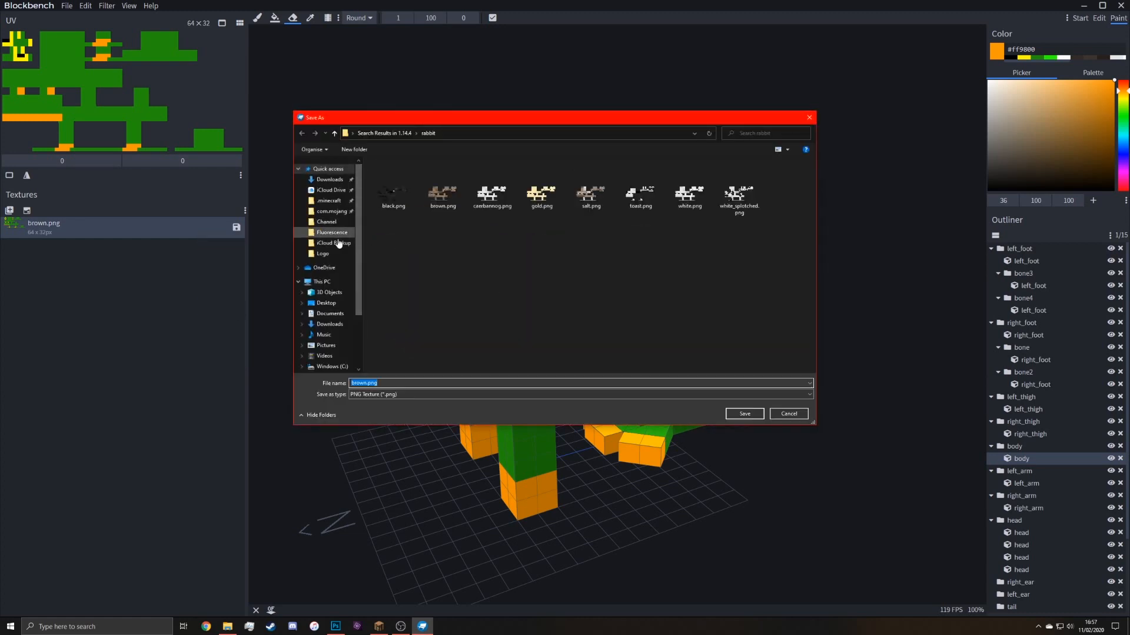
{"action": "left_click", "coordinate": [329, 200]}
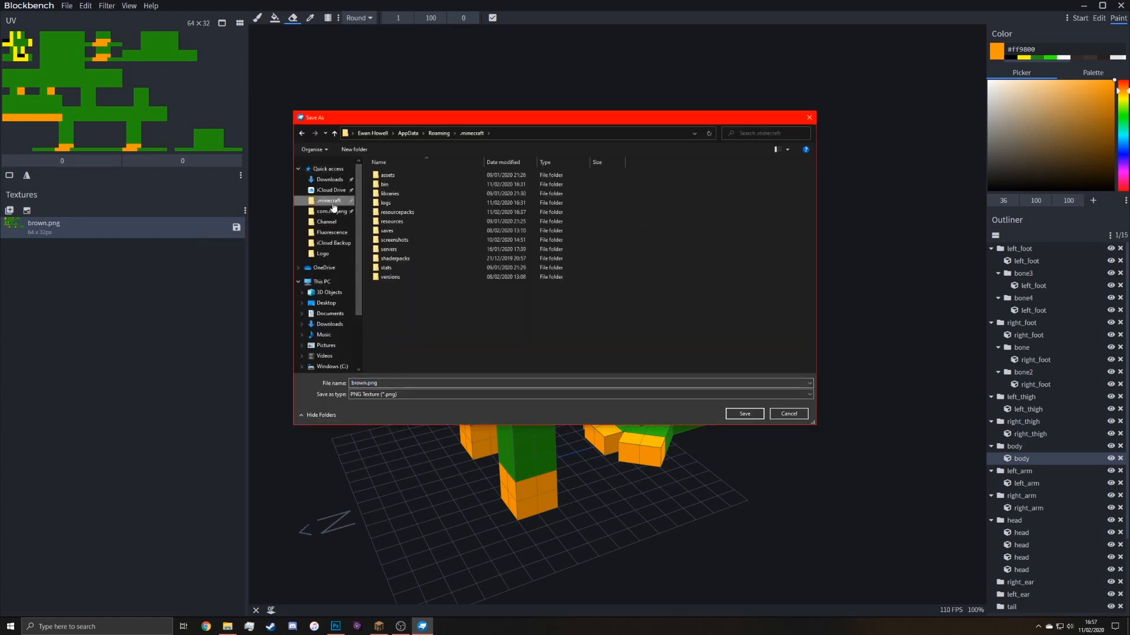
{"action": "double_click", "coordinate": [397, 212]}
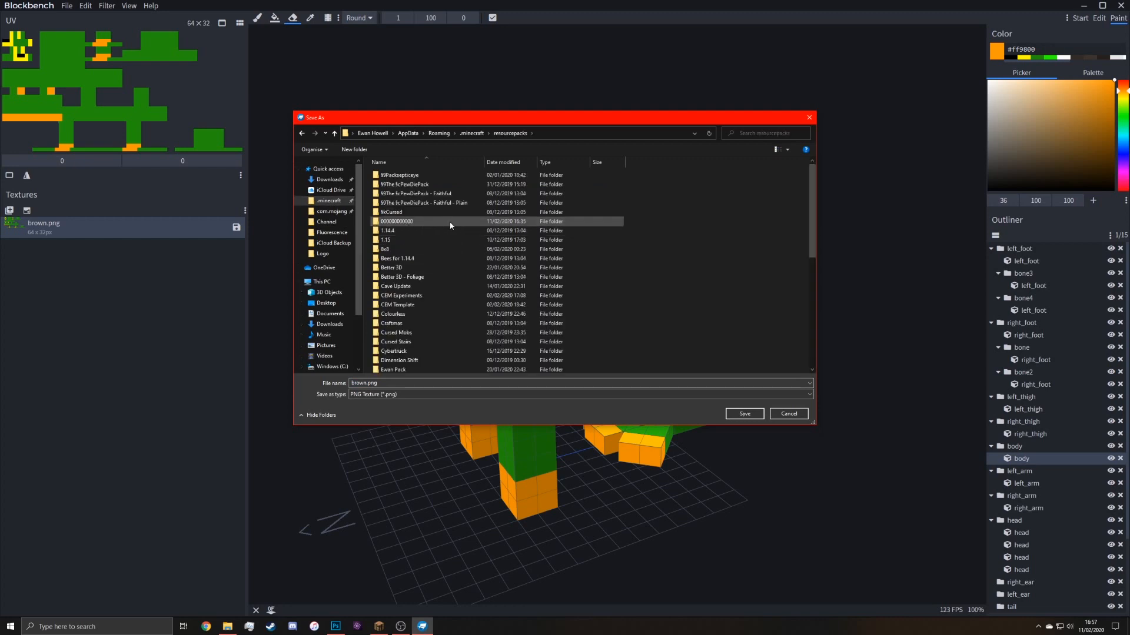
{"action": "double_click", "coordinate": [398, 221]}
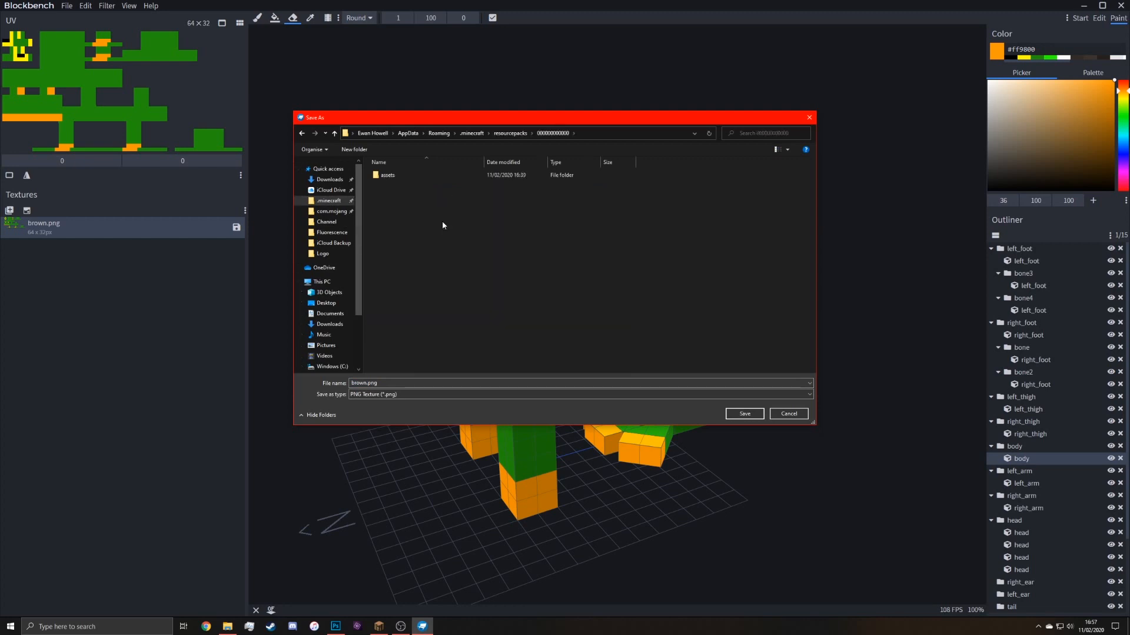
{"action": "double_click", "coordinate": [387, 175]}
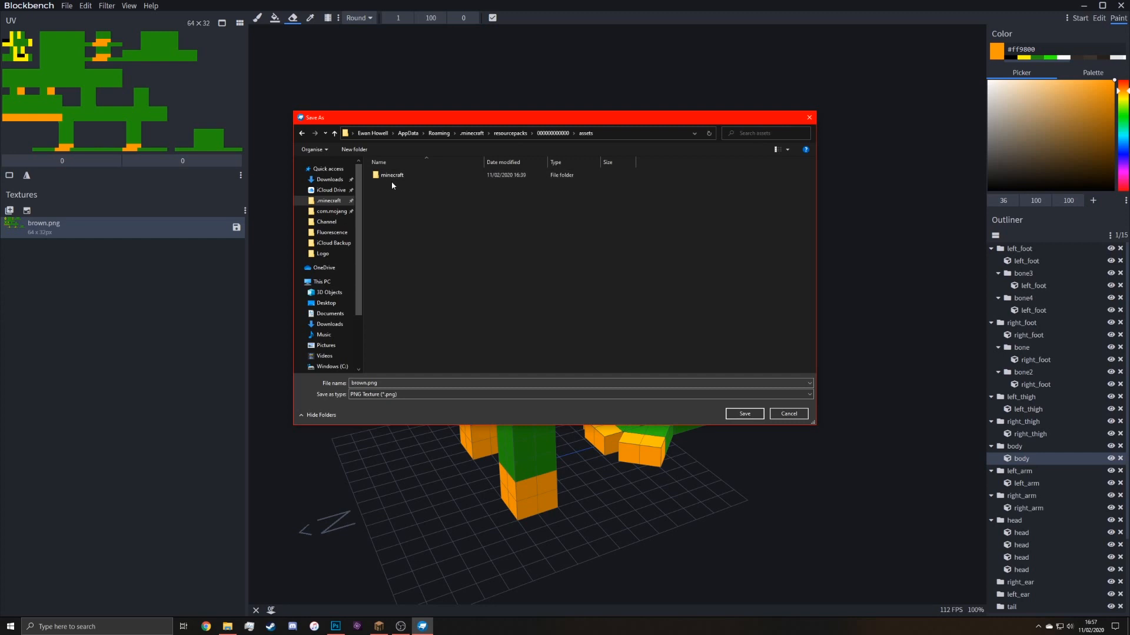
{"action": "double_click", "coordinate": [390, 176]}
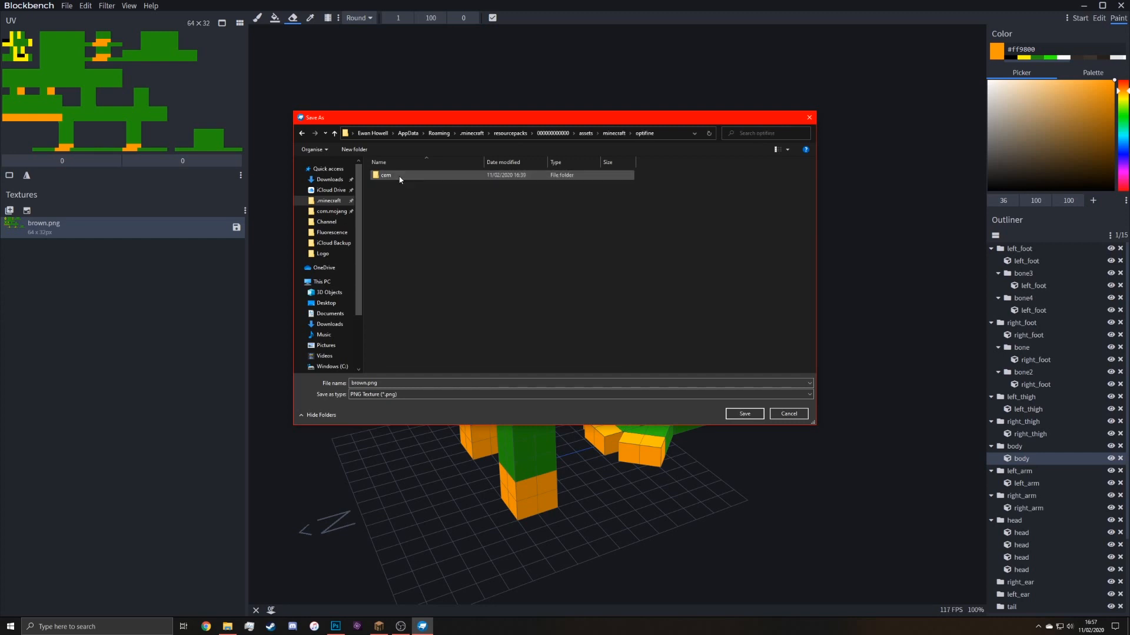
{"action": "double_click", "coordinate": [385, 175]}
{"action": "type", "text": "f"}
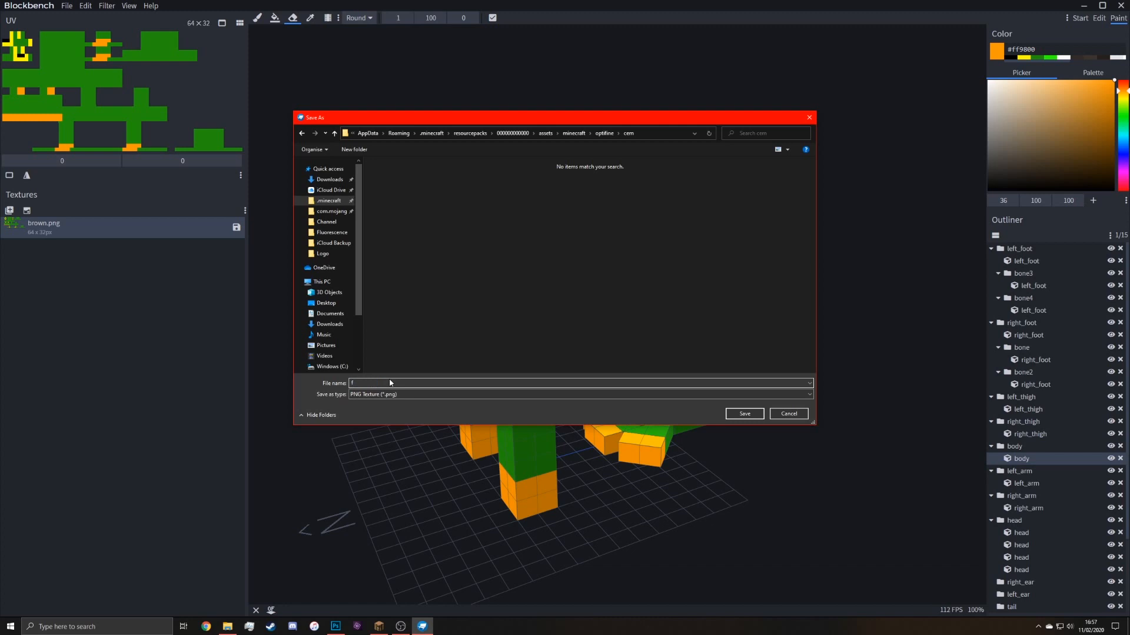
{"action": "type", "text": "brown"}
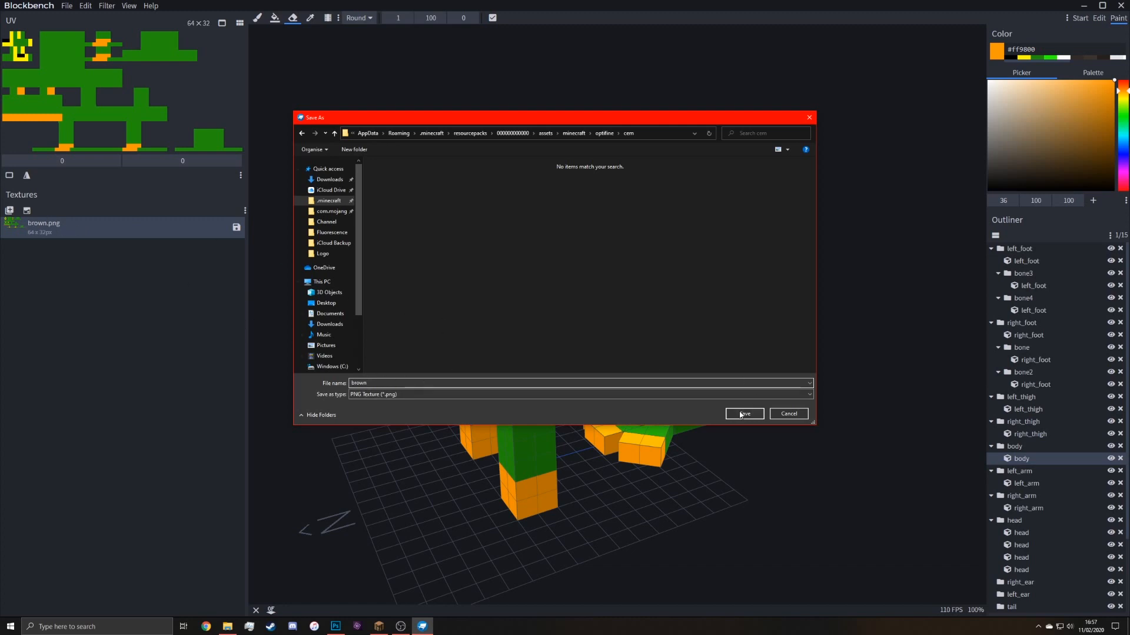
{"action": "mouse_move", "coordinate": [351, 405]}
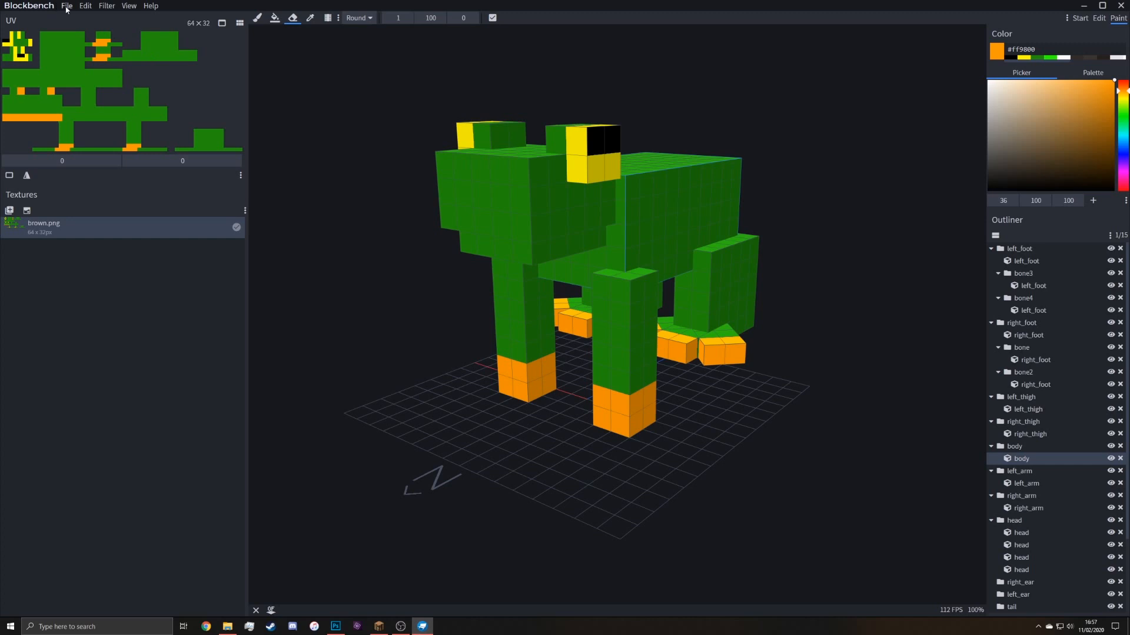
Start an OptiFine JEM export of the model, then search the web for 'optifine cem'
{"action": "left_click", "coordinate": [66, 6]}
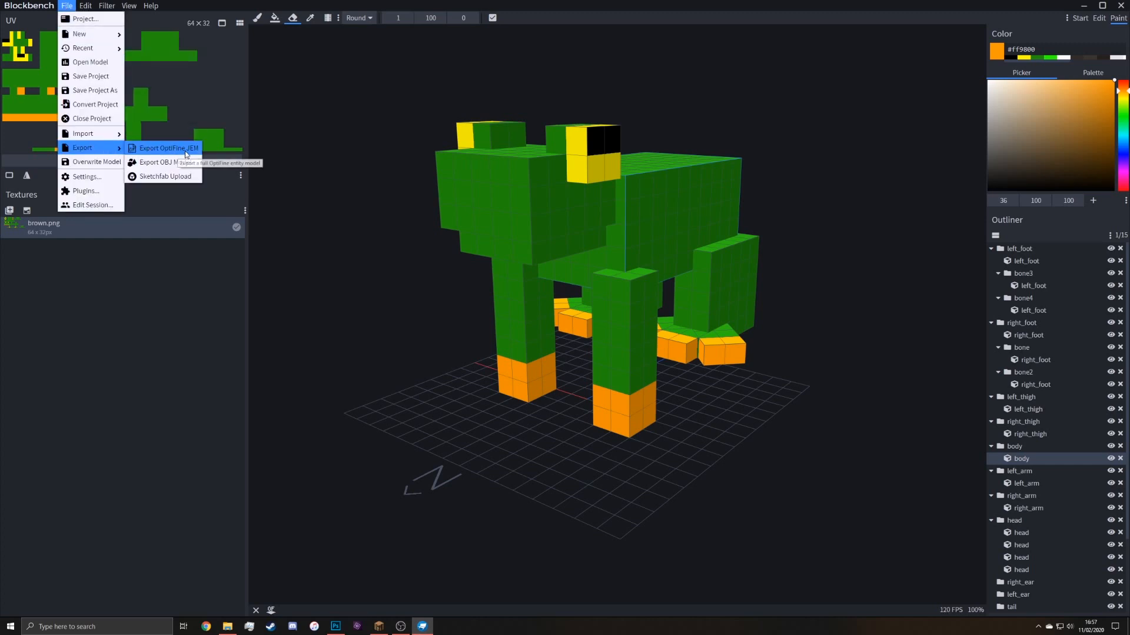
{"action": "left_click", "coordinate": [167, 148]}
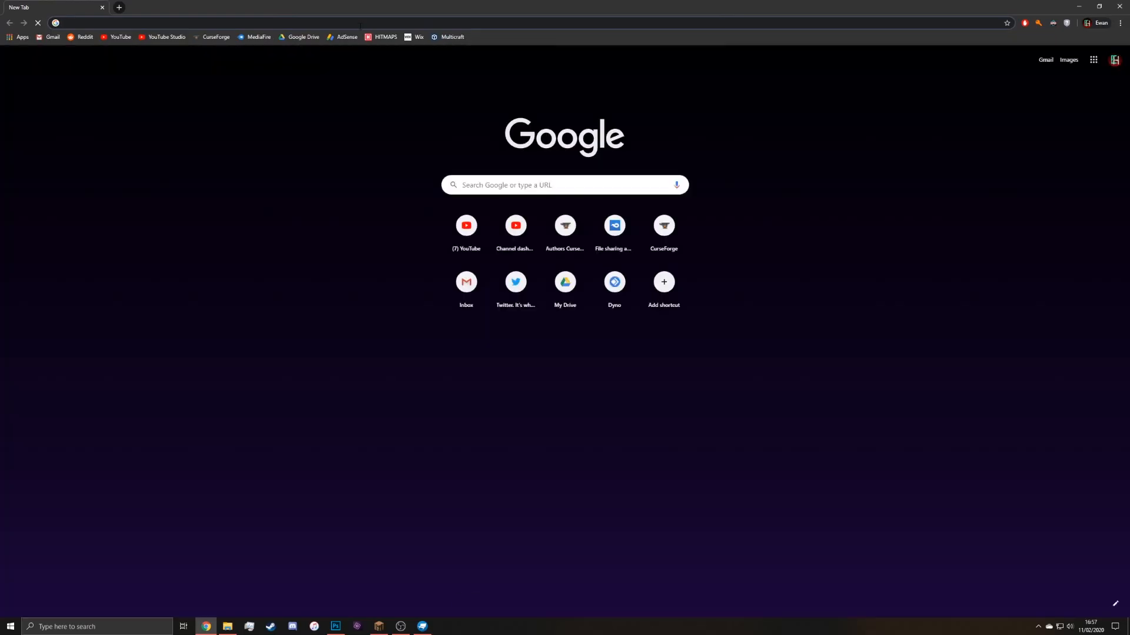
{"action": "type", "text": "optifine cem"}
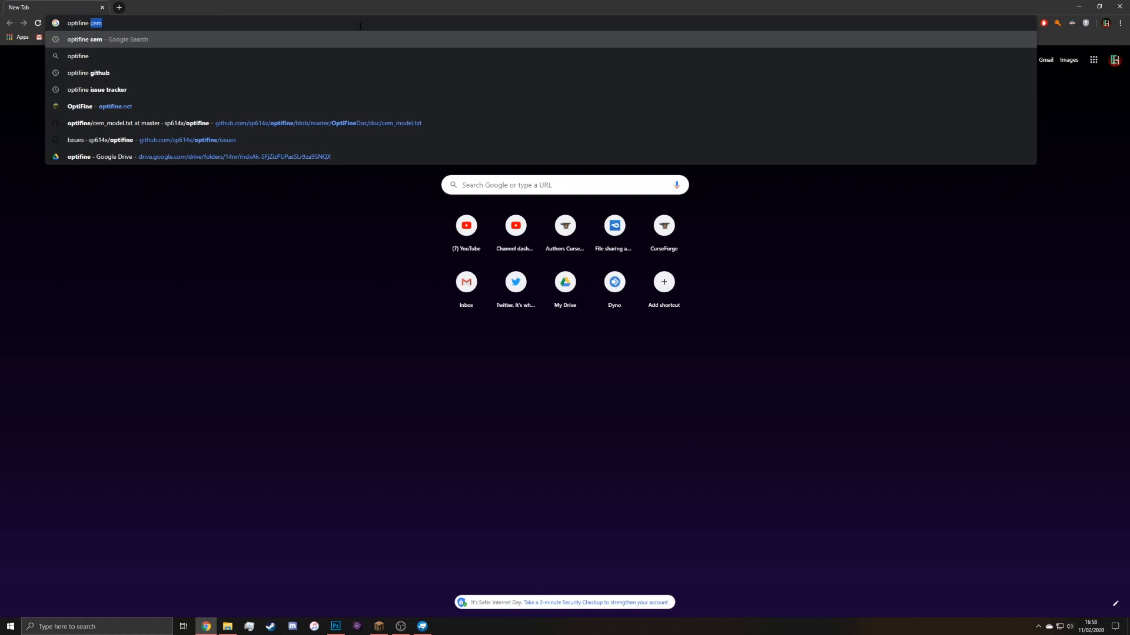
{"action": "key", "text": "Enter"}
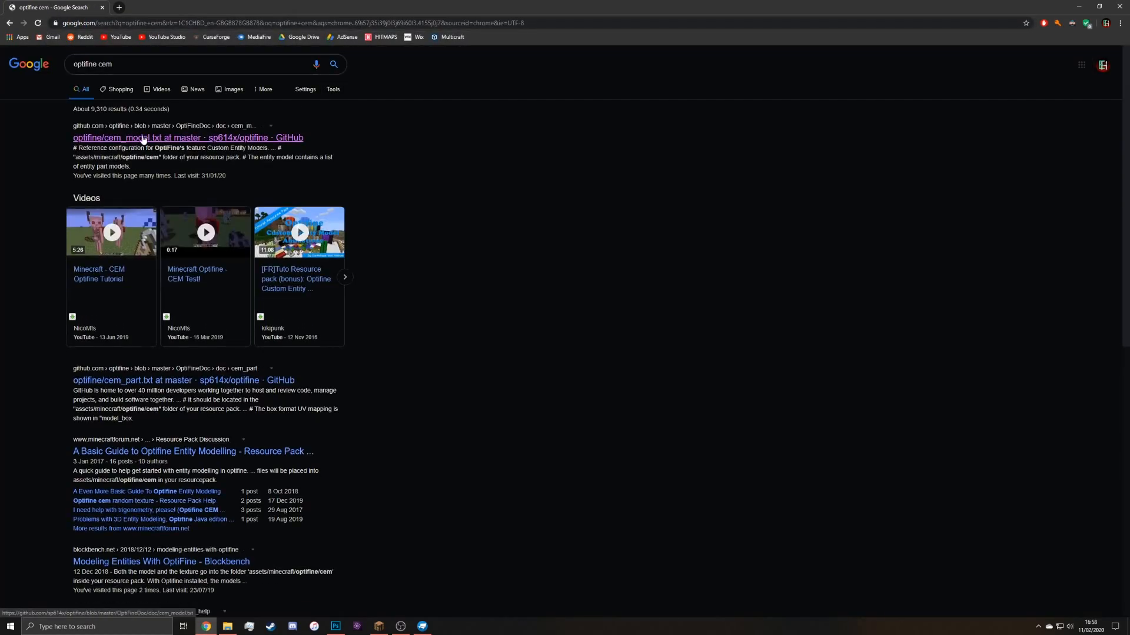
Browse OptiFine's cem_model.txt entity list on GitHub, marking the dragon entry
{"action": "left_click", "coordinate": [188, 138]}
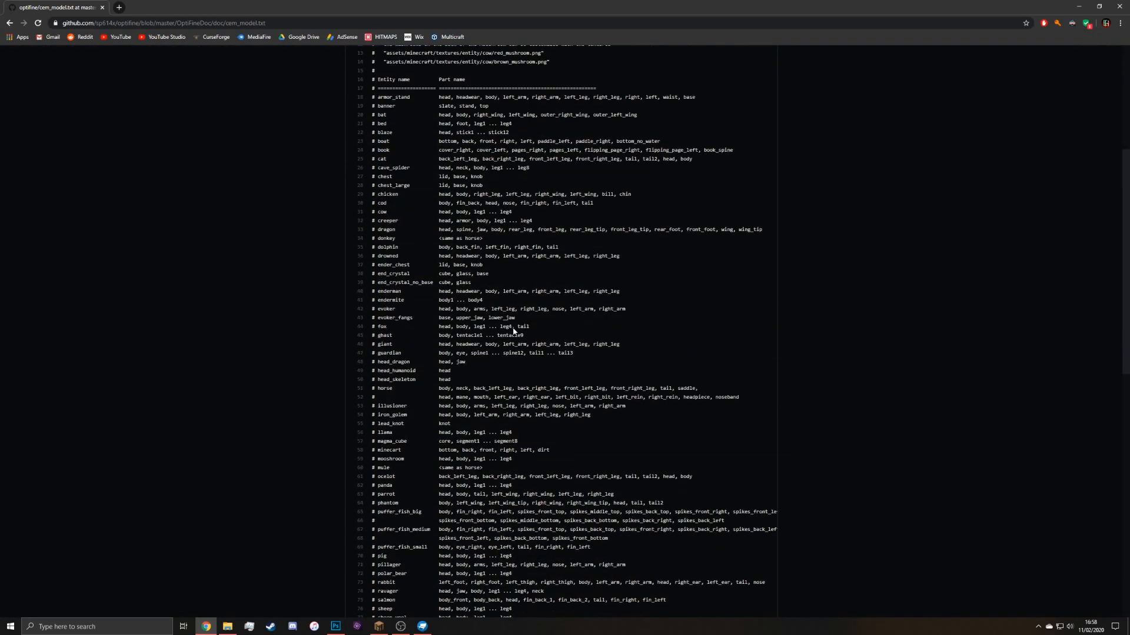
{"action": "scroll", "scroll_direction": "down", "scroll_amount": 3}
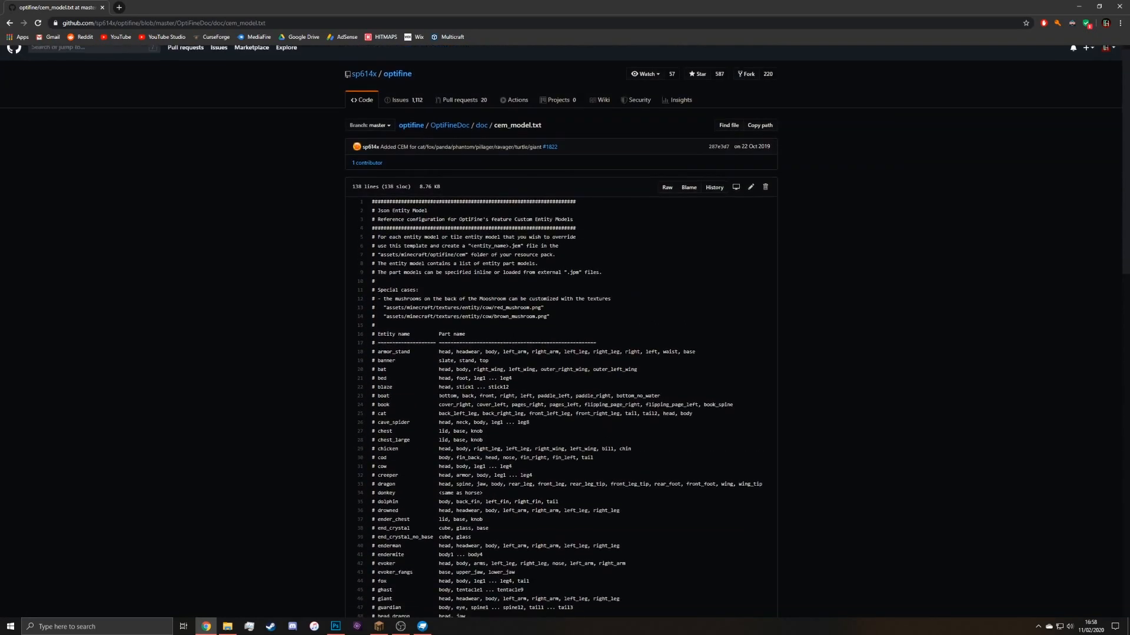
{"action": "scroll", "scroll_direction": "down", "scroll_amount": 3}
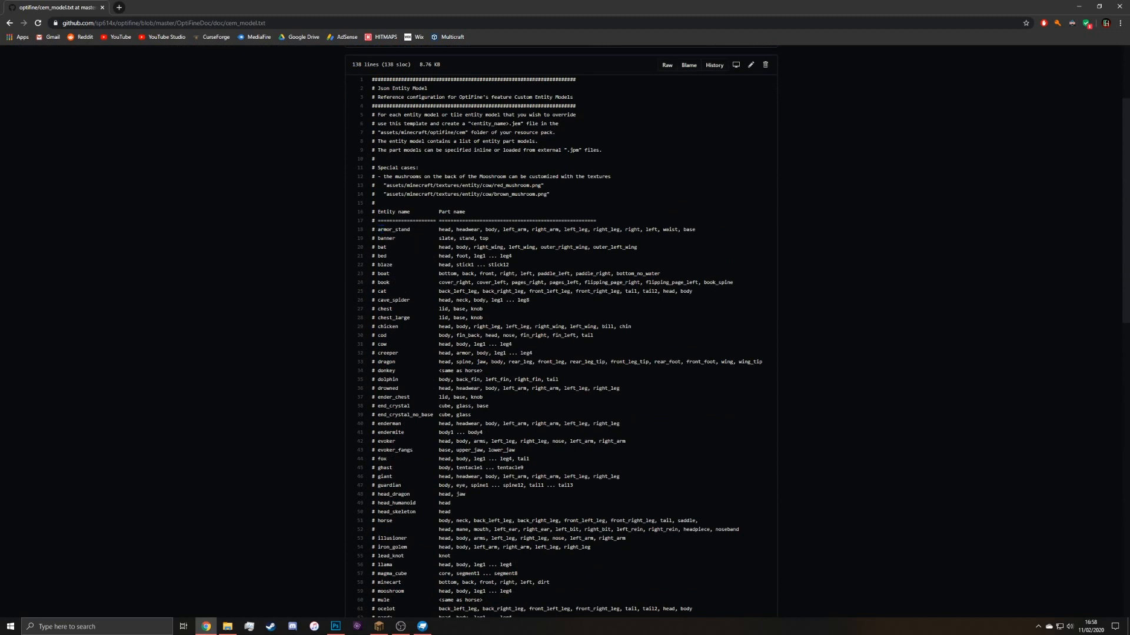
{"action": "scroll", "scroll_direction": "down", "scroll_amount": 3}
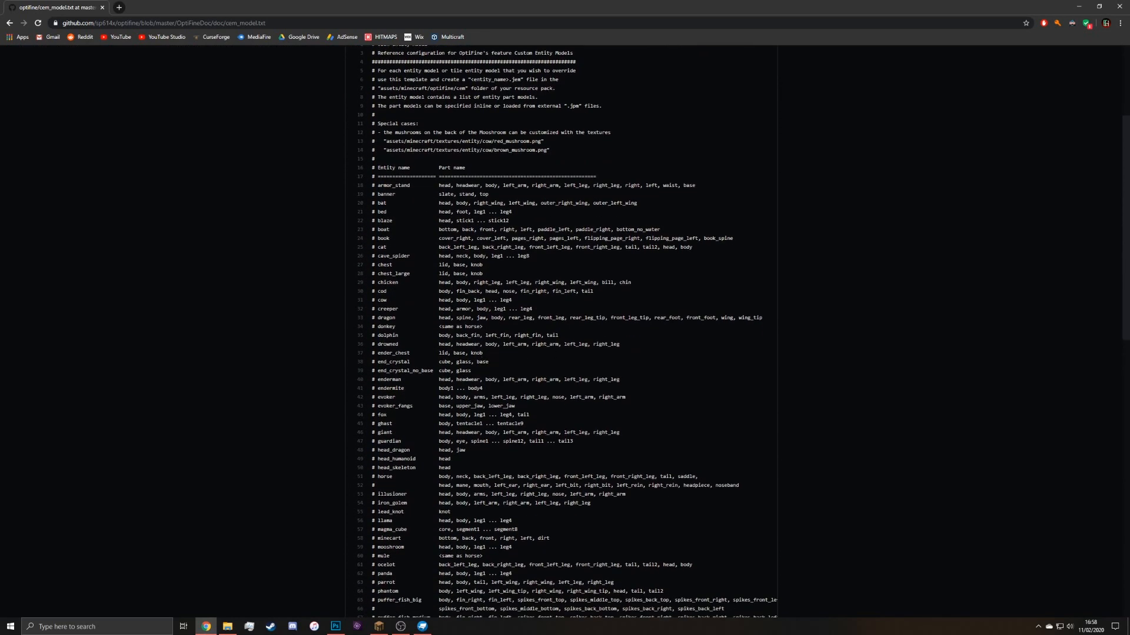
{"action": "double_click", "coordinate": [386, 318]}
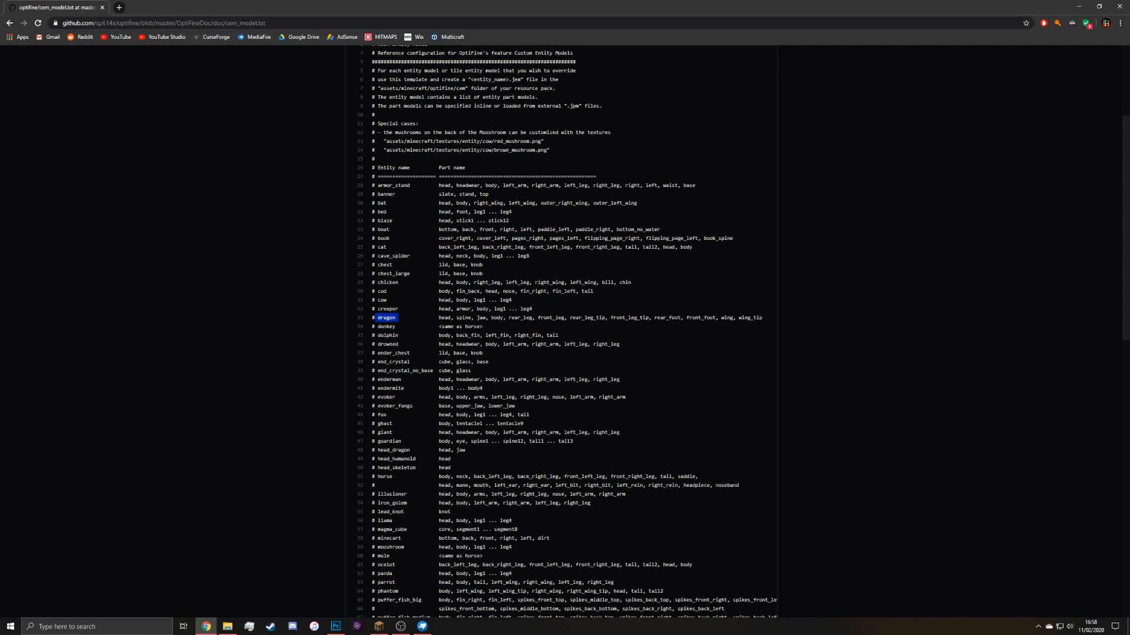
{"action": "scroll", "scroll_direction": "down", "scroll_amount": 3}
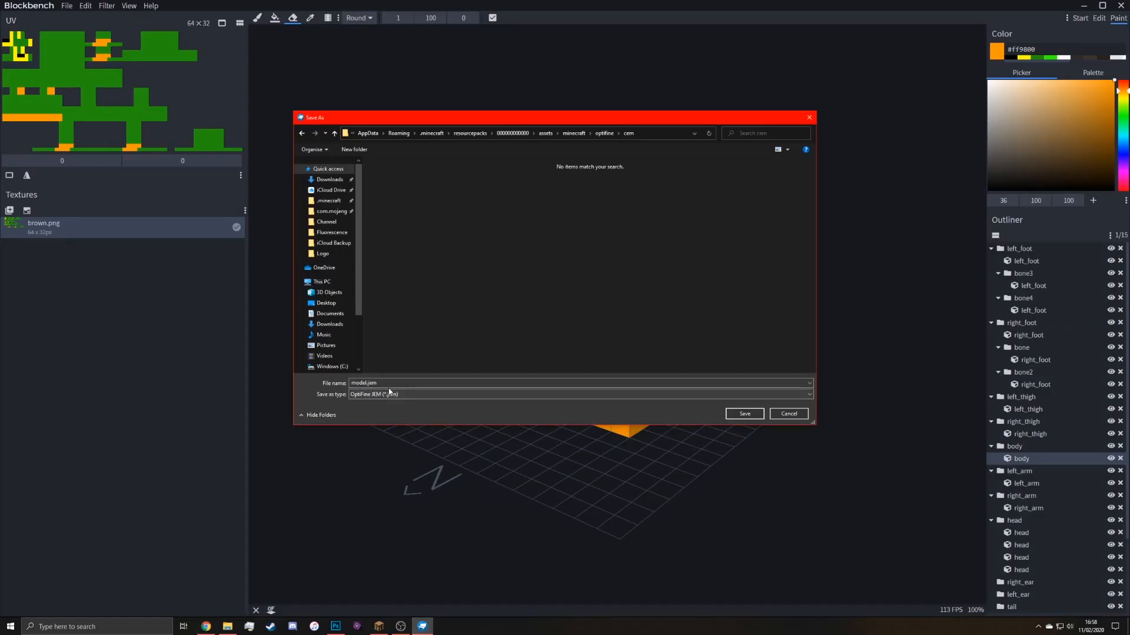
Name the exported model rabbit and save it as rabbit.jem in the cem folder
{"action": "type", "text": "rabbit"}
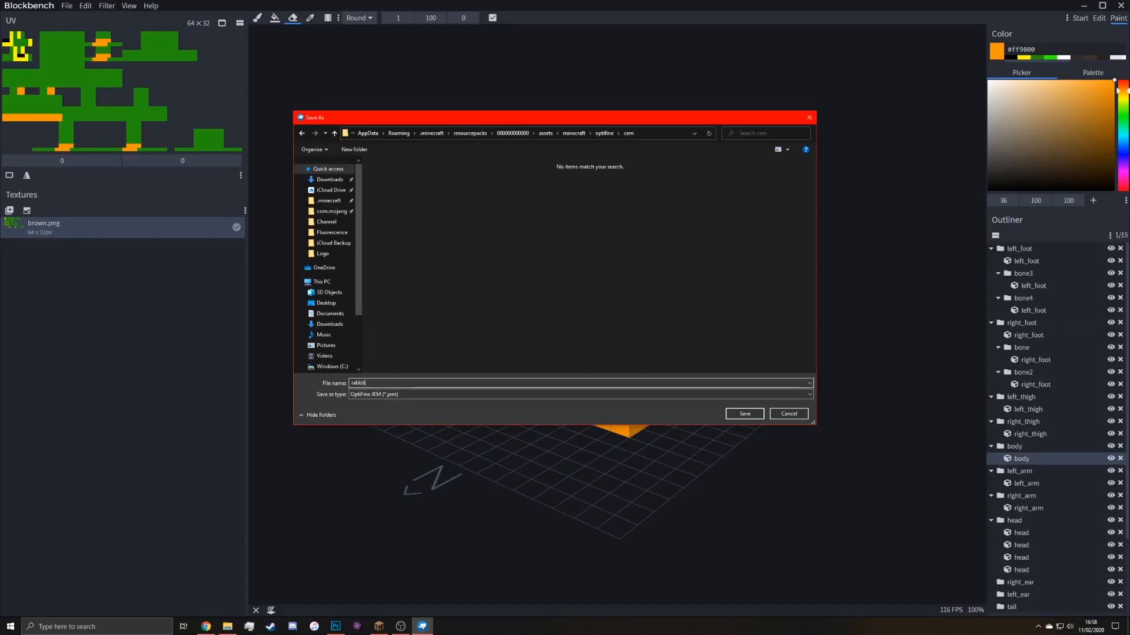
{"action": "left_click", "coordinate": [743, 413]}
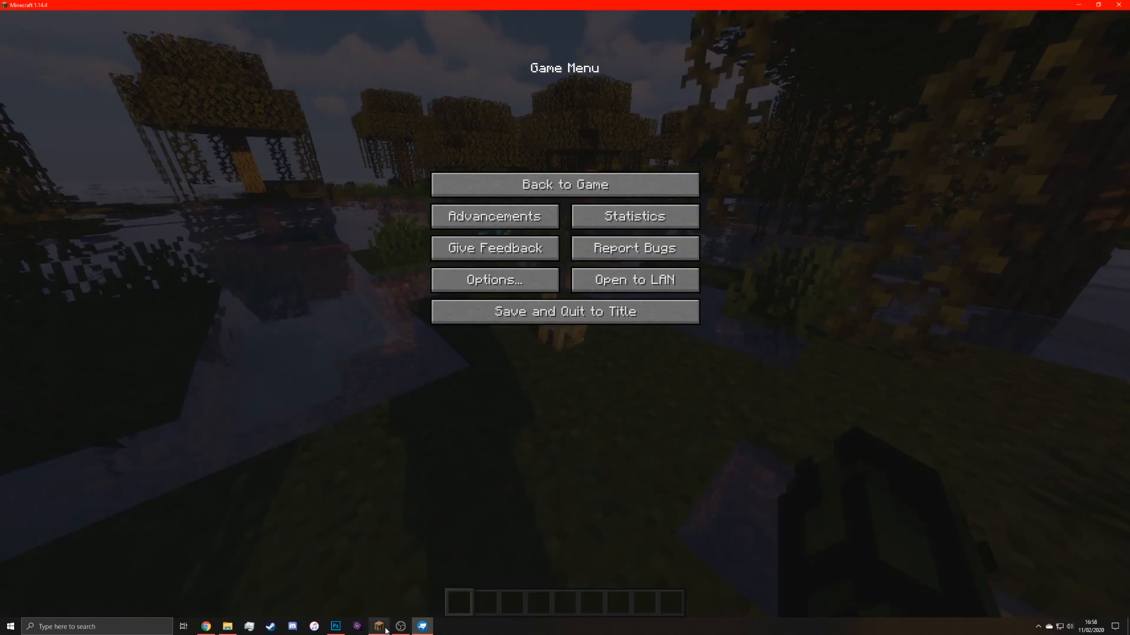
Confirm the CEM resource pack selection in Options and let Minecraft reload its resources
{"action": "left_click", "coordinate": [493, 280]}
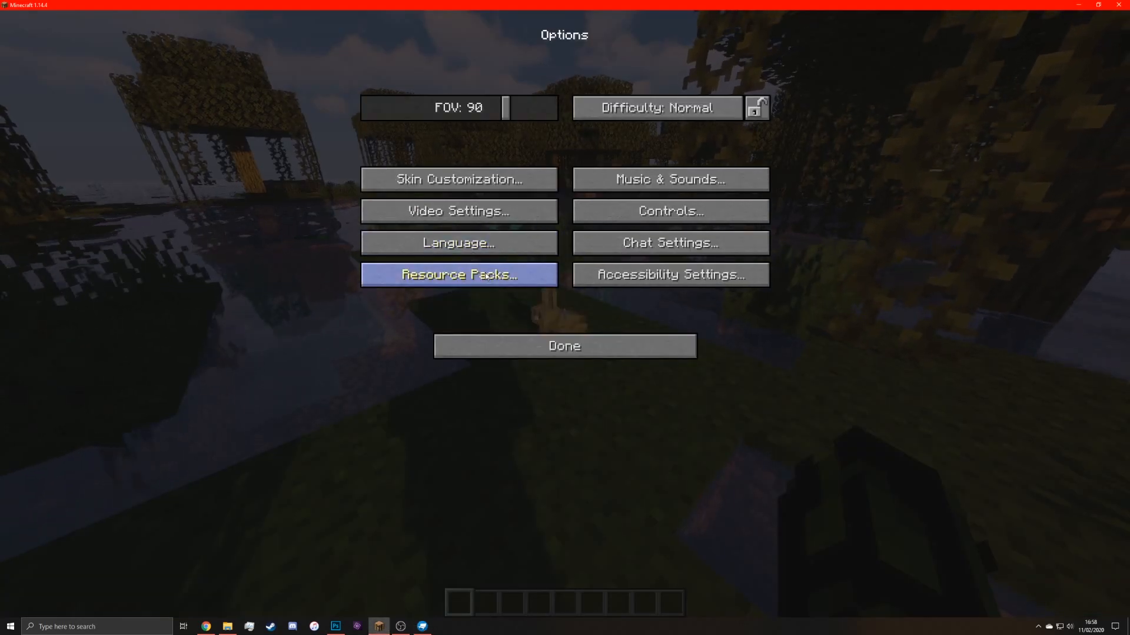
{"action": "left_click", "coordinate": [458, 274]}
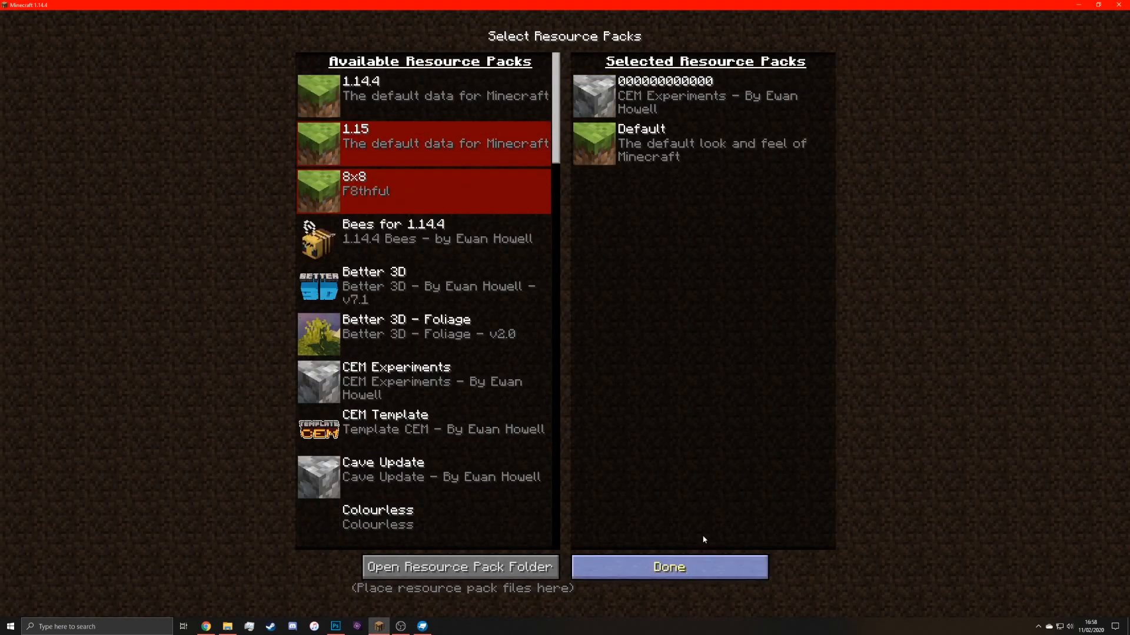
{"action": "left_click", "coordinate": [669, 567]}
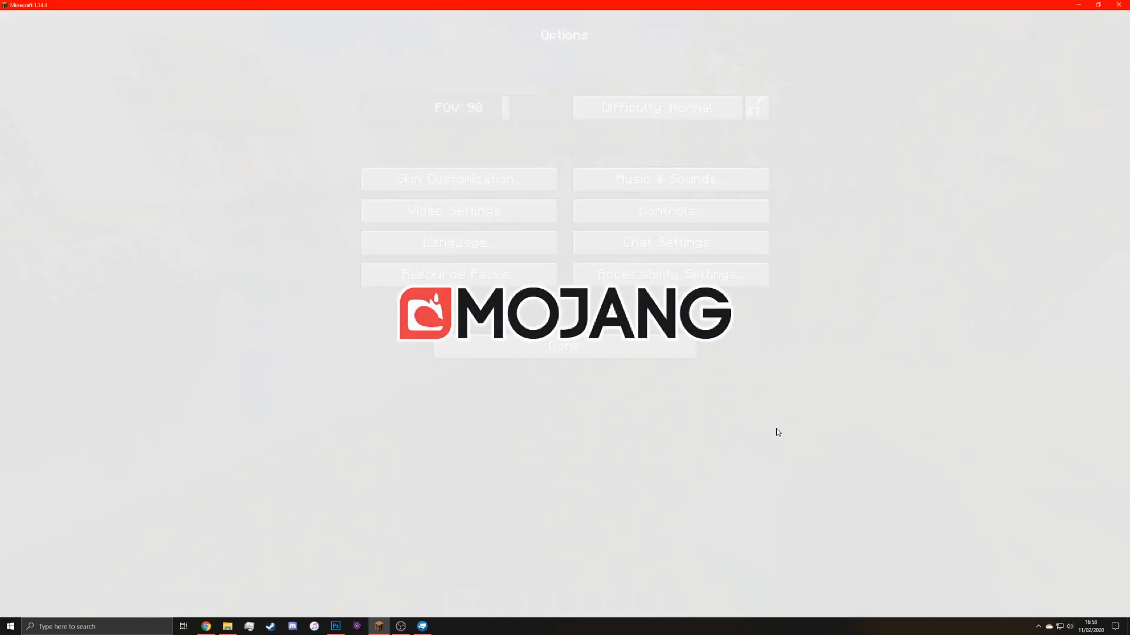
{"action": "left_click", "coordinate": [564, 346]}
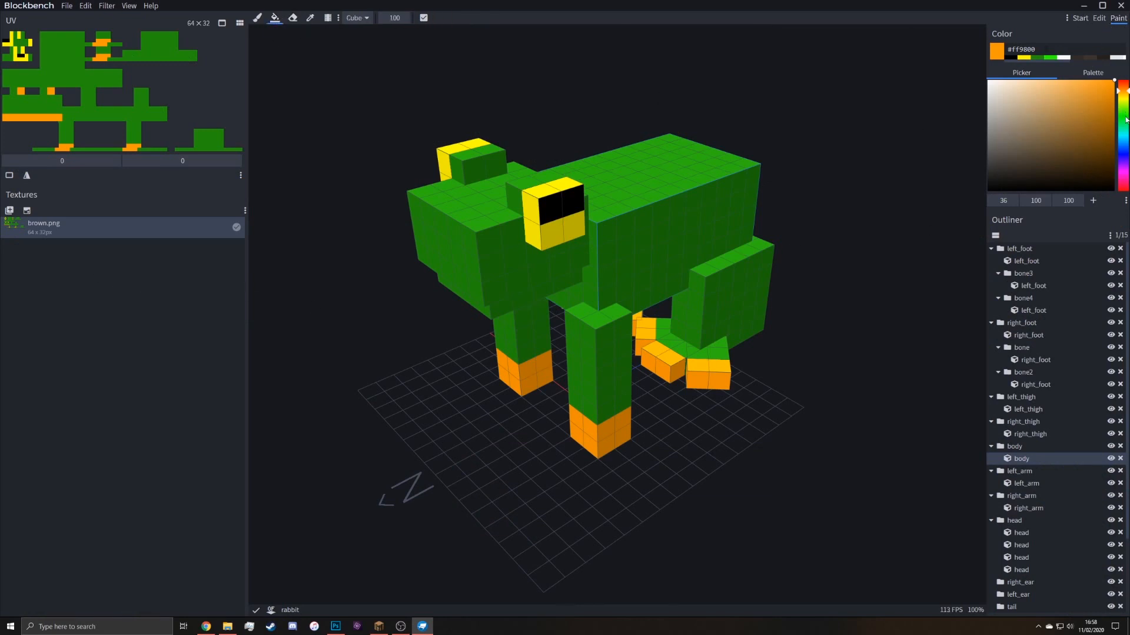
Paint a light green patch on the head texture for the frog's mouth
{"action": "left_click", "coordinate": [1074, 84]}
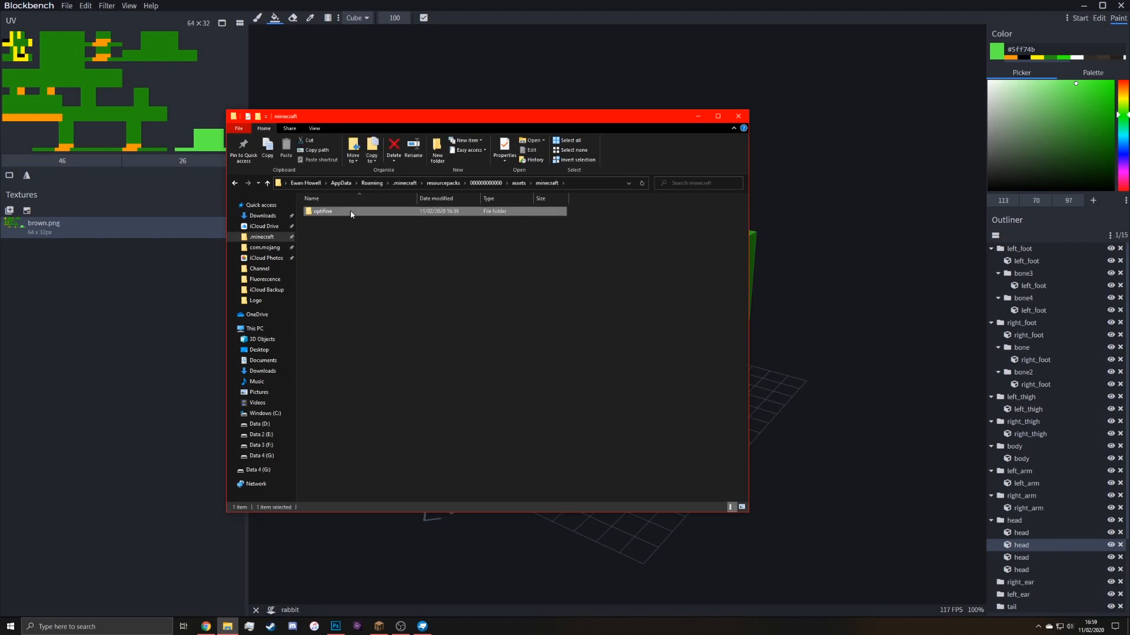
Open brown.png from the optifine cem folder for editing in Photoshop
{"action": "double_click", "coordinate": [323, 211]}
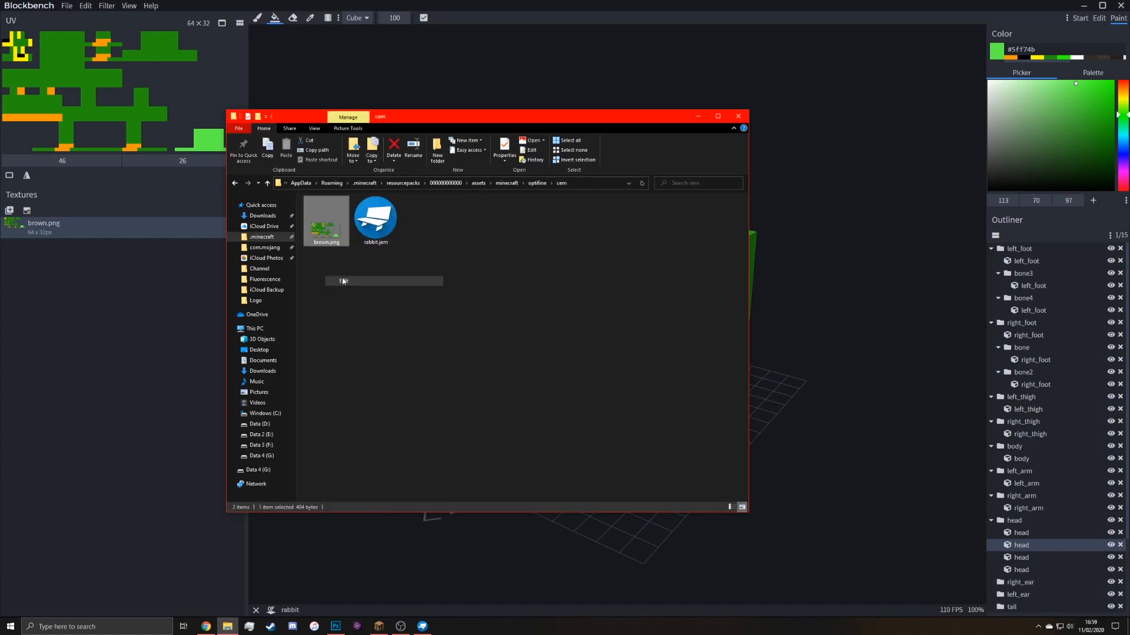
{"action": "left_click", "coordinate": [334, 626]}
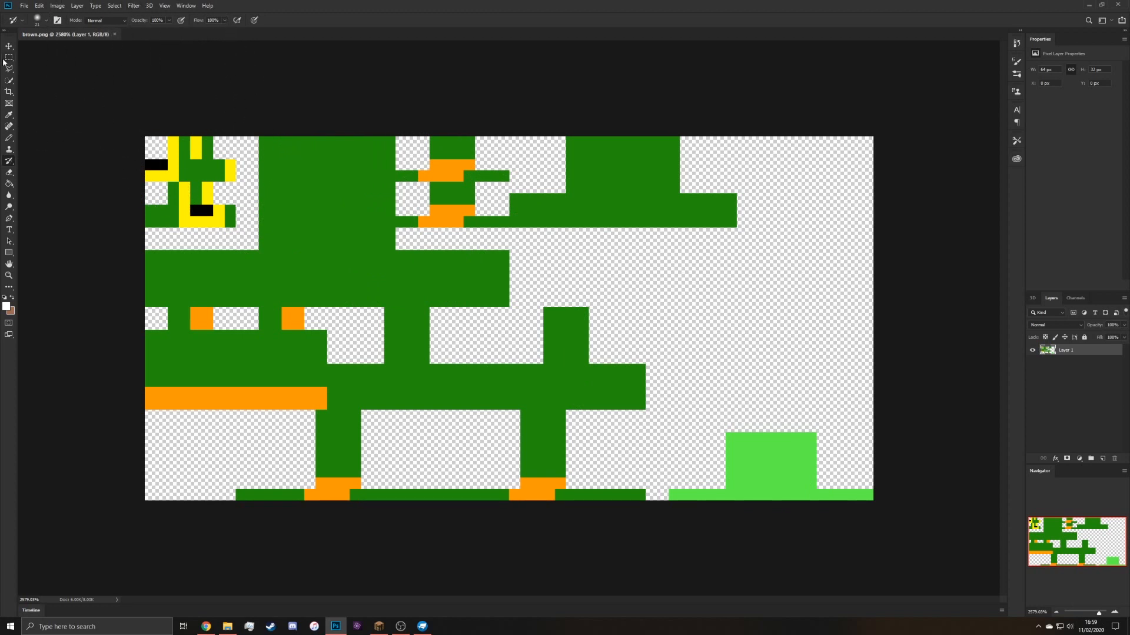
Apply the Add Noise filter with a low uniform, monochromatic amount over the whole frog texture
{"action": "left_click", "coordinate": [9, 57]}
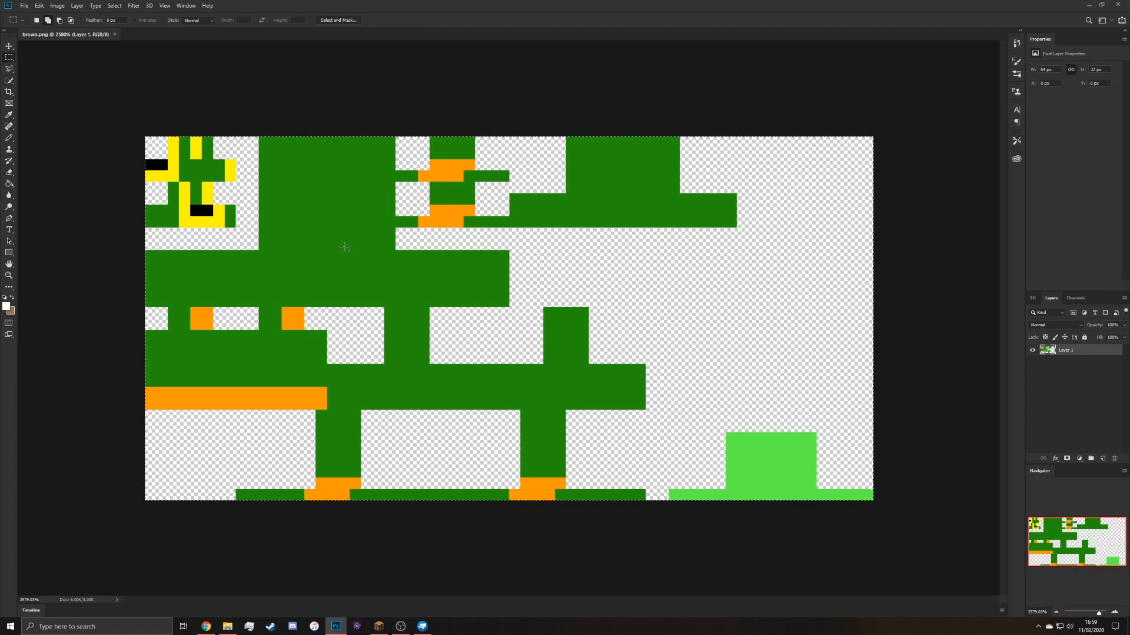
{"action": "left_click", "coordinate": [133, 5]}
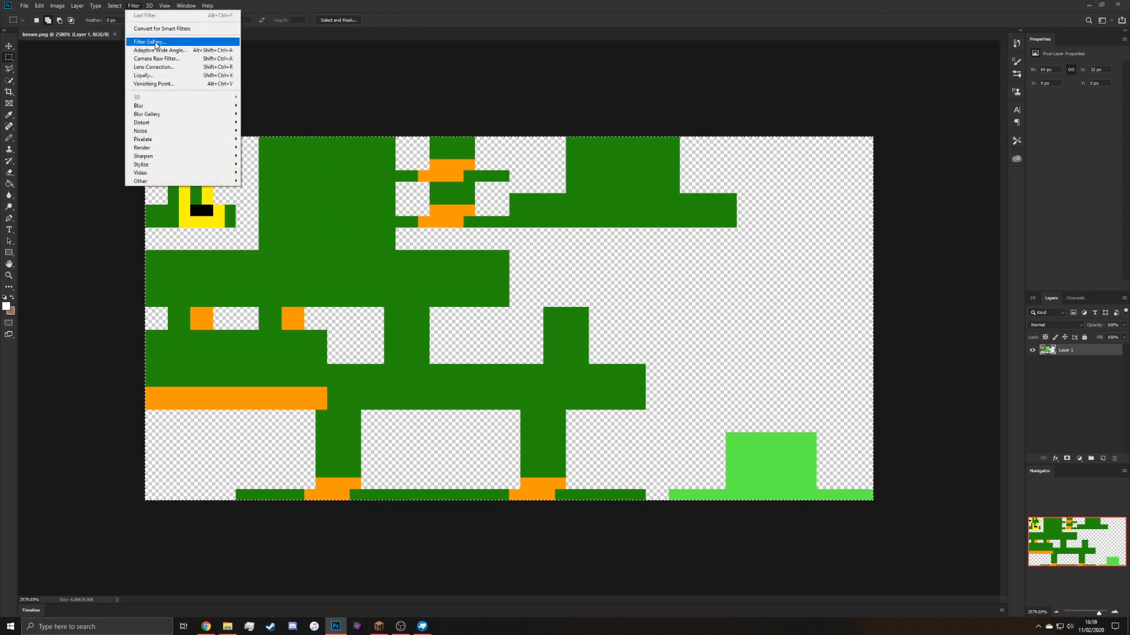
{"action": "left_click", "coordinate": [140, 131]}
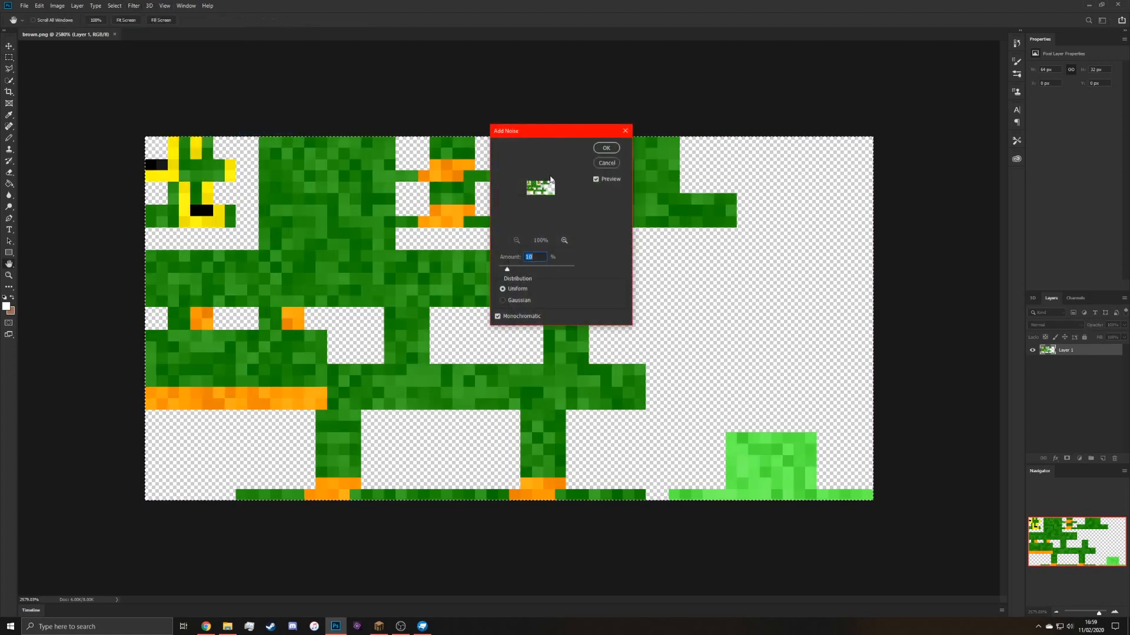
{"action": "left_click_drag", "start_coordinate": [560, 131], "coordinate": [807, 130]}
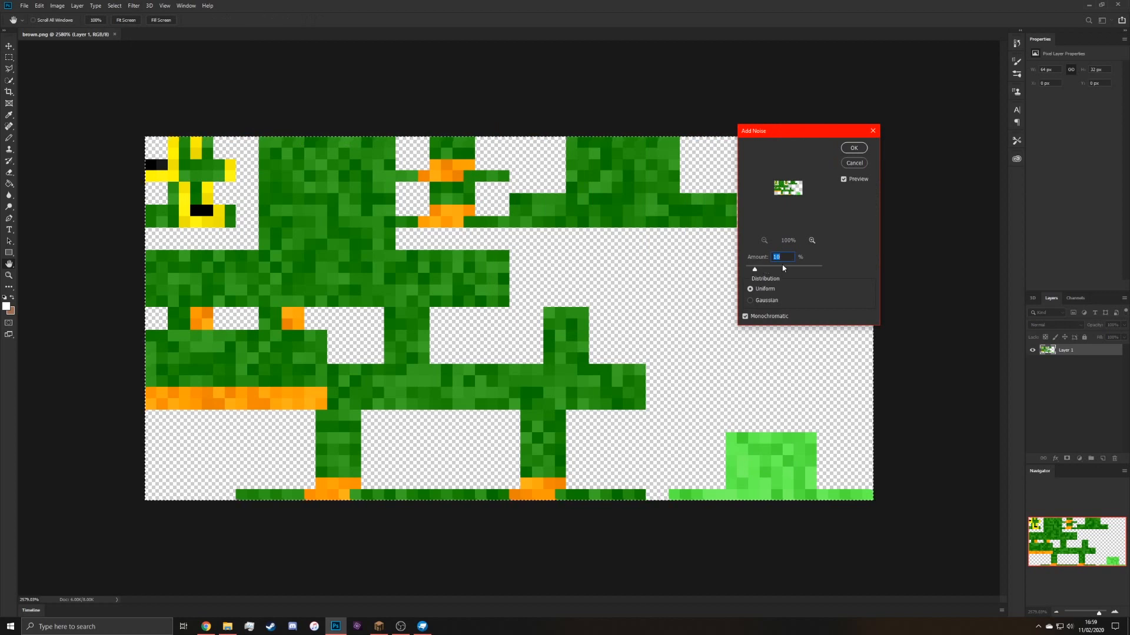
{"action": "mouse_move", "coordinate": [784, 271]}
{"action": "type", "text": "8"}
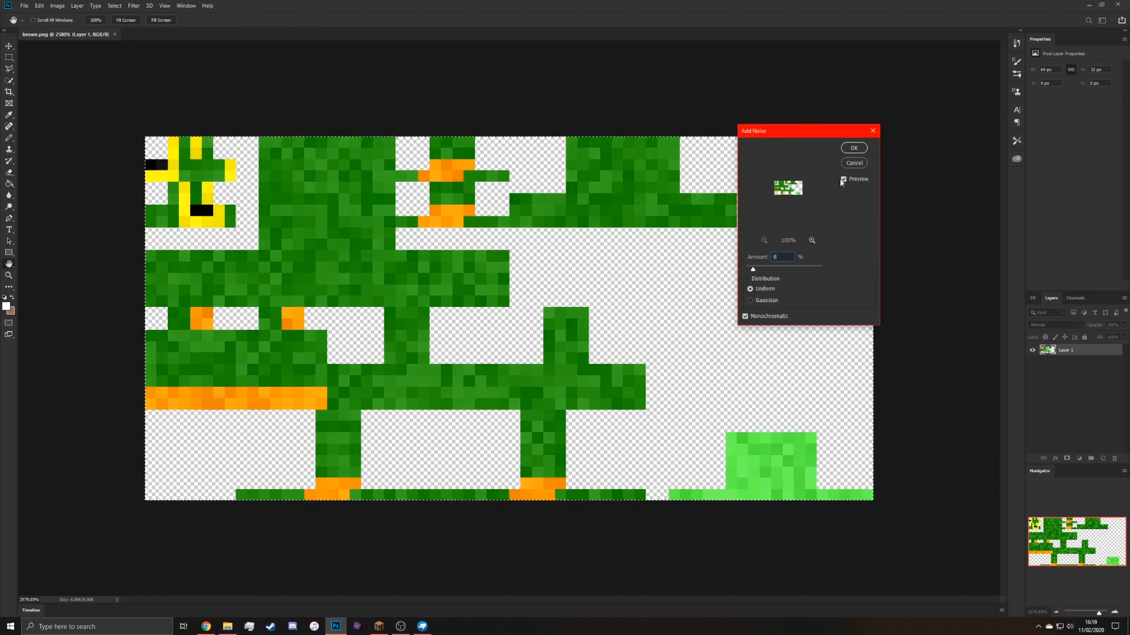
{"action": "left_click", "coordinate": [855, 162]}
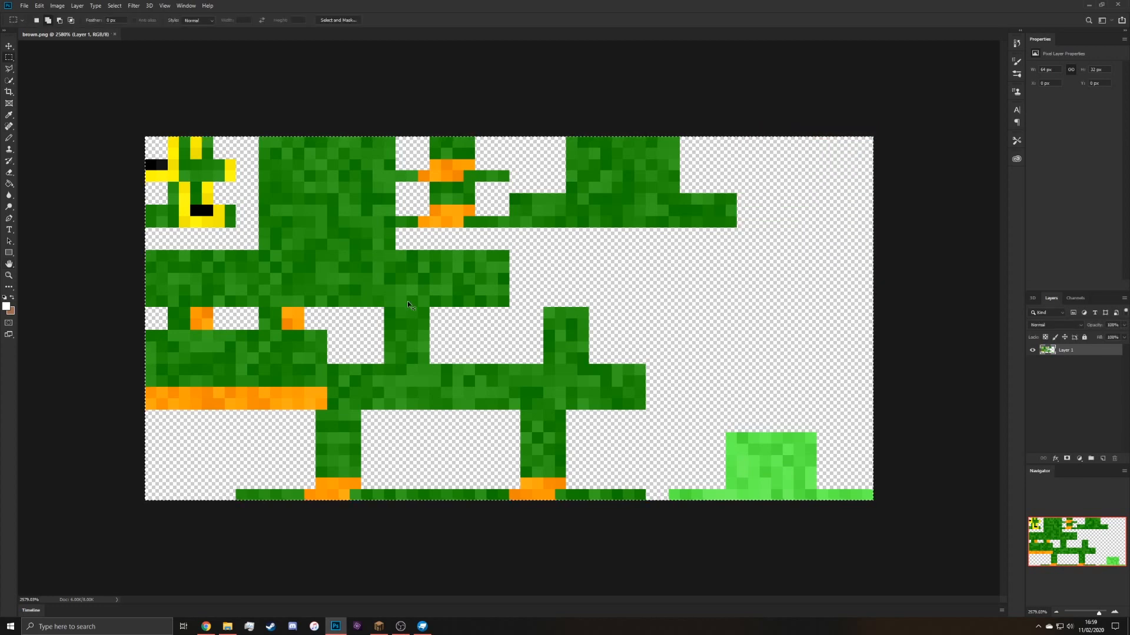
{"action": "left_click", "coordinate": [422, 625]}
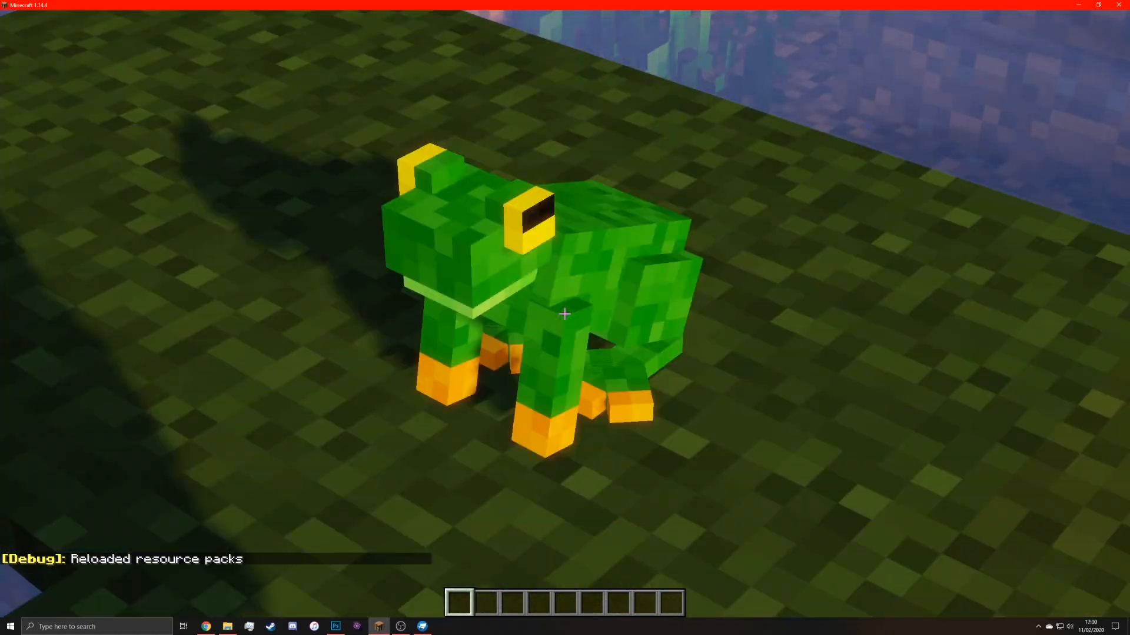
Pause Minecraft to the Game Menu after viewing the reloaded noisy frog
{"action": "key", "text": "Escape"}
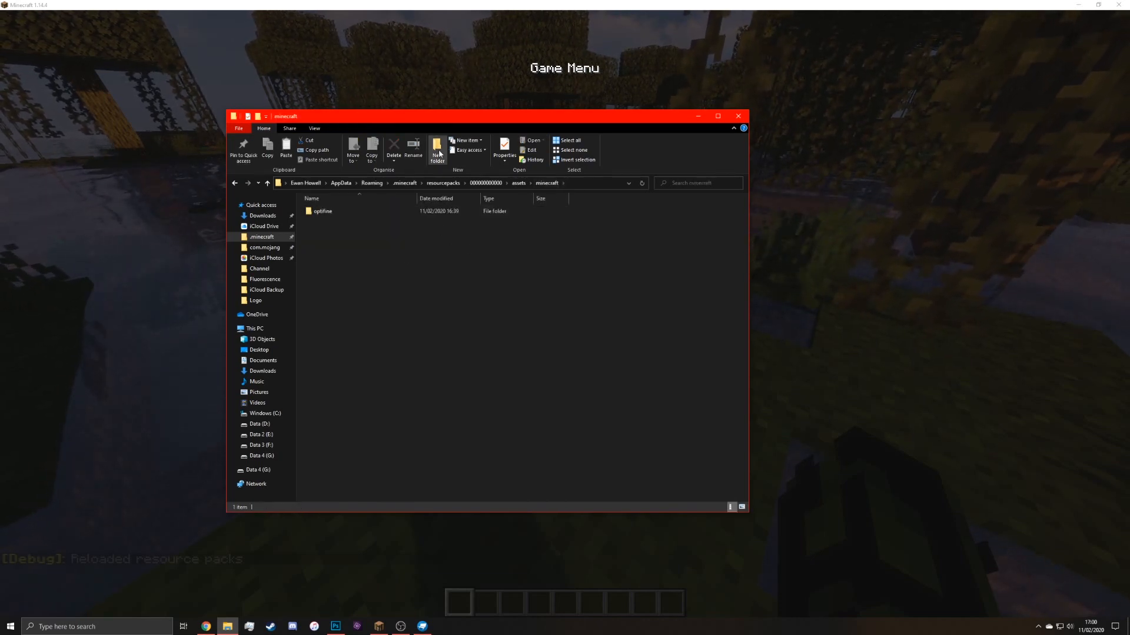
Create the textures › entity › rabbit folder chain and place brown.png inside it
{"action": "left_click", "coordinate": [436, 150]}
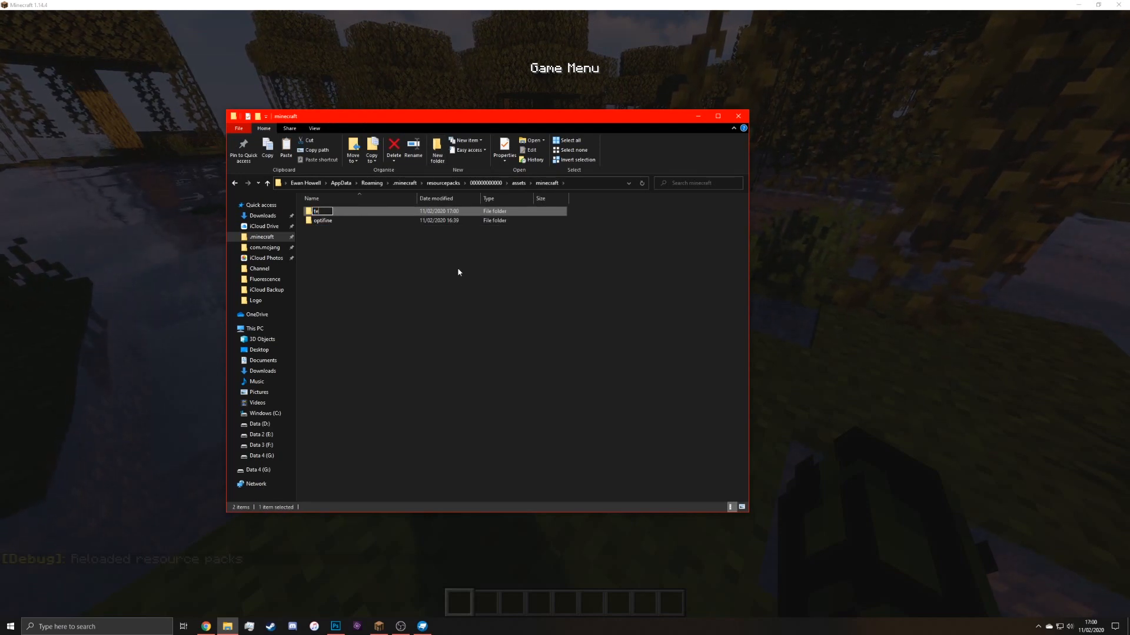
{"action": "type", "text": "textures"}
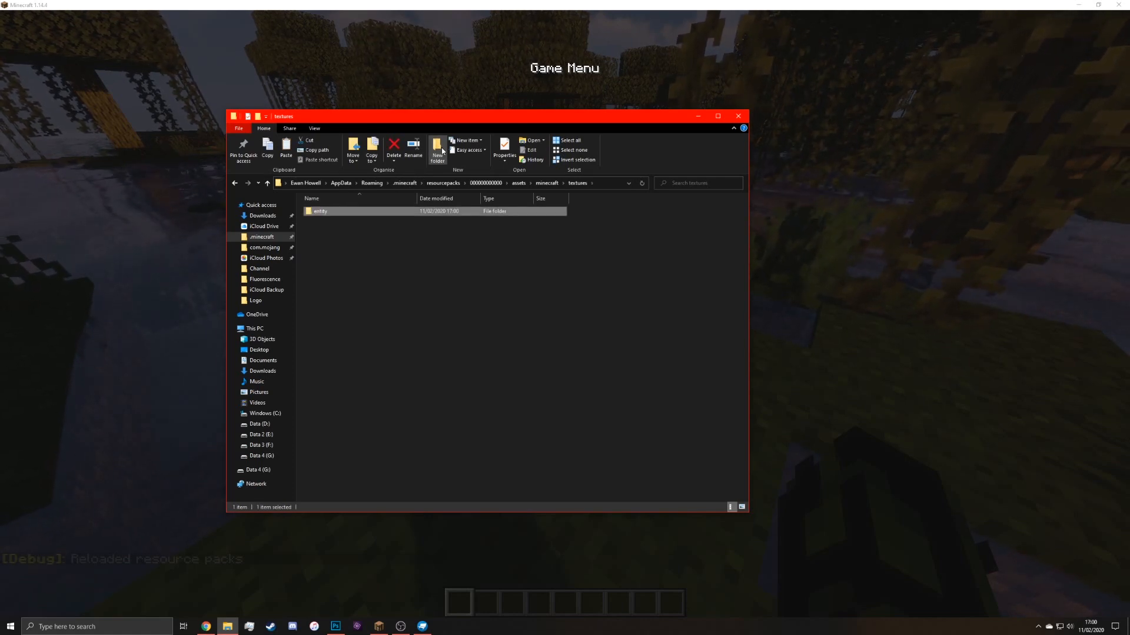
{"action": "double_click", "coordinate": [319, 211]}
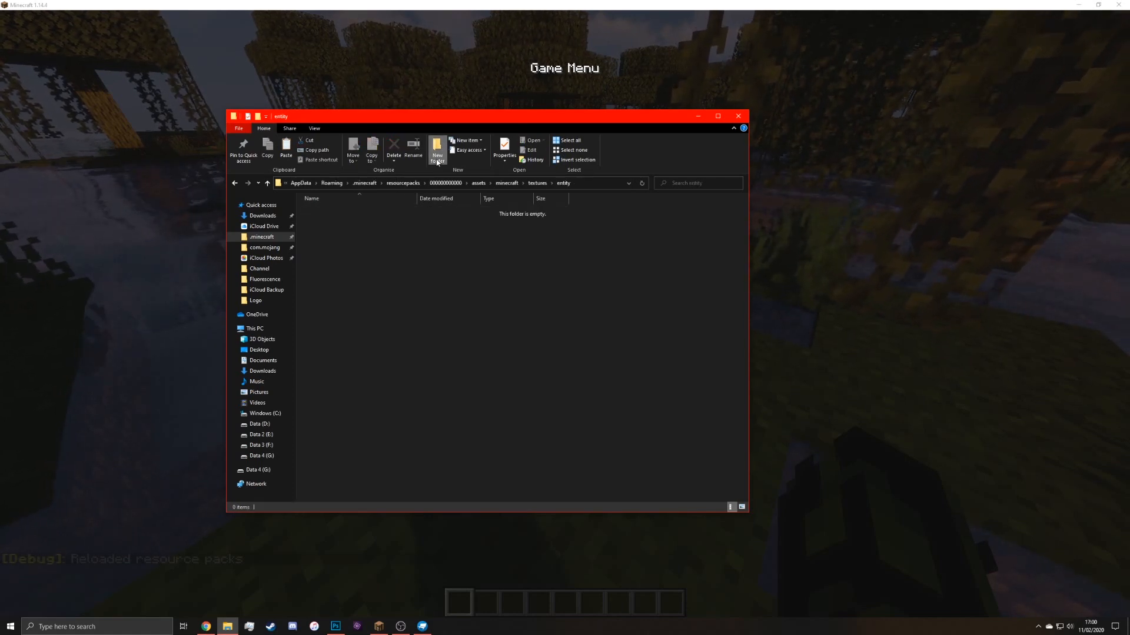
{"action": "left_click", "coordinate": [437, 149]}
{"action": "type", "text": "rabbit"}
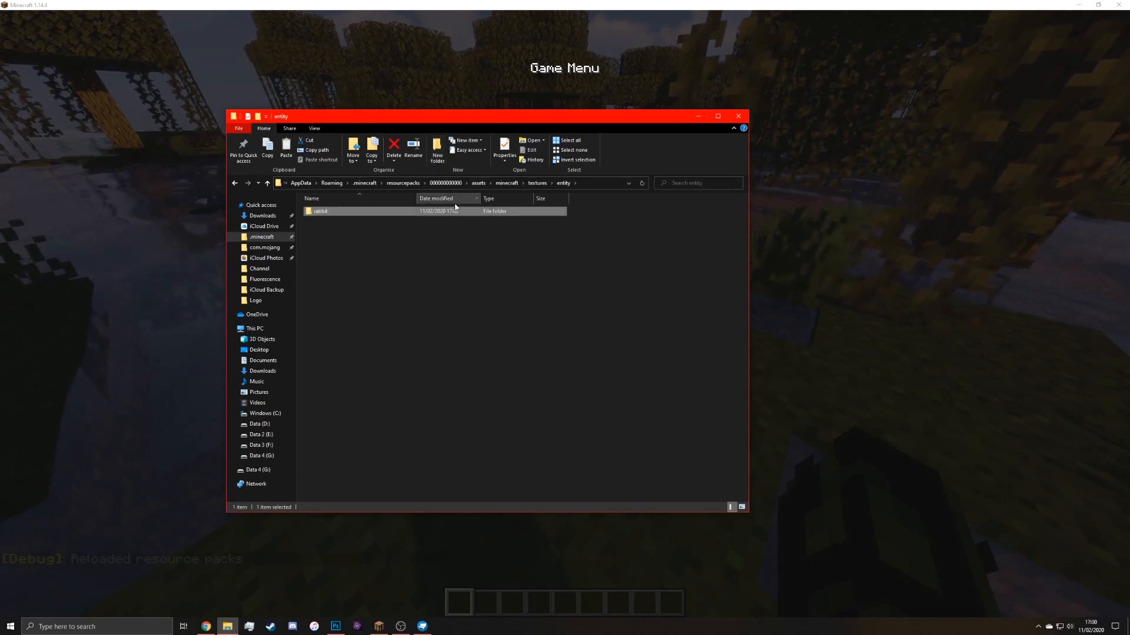
{"action": "double_click", "coordinate": [320, 210]}
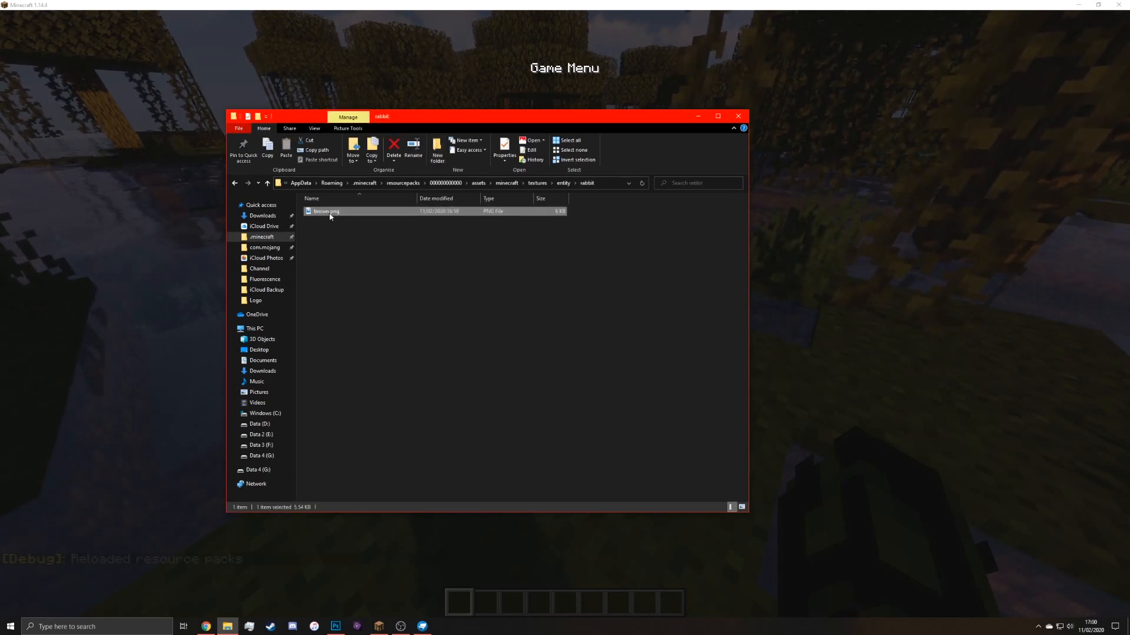
{"action": "mouse_move", "coordinate": [313, 217]}
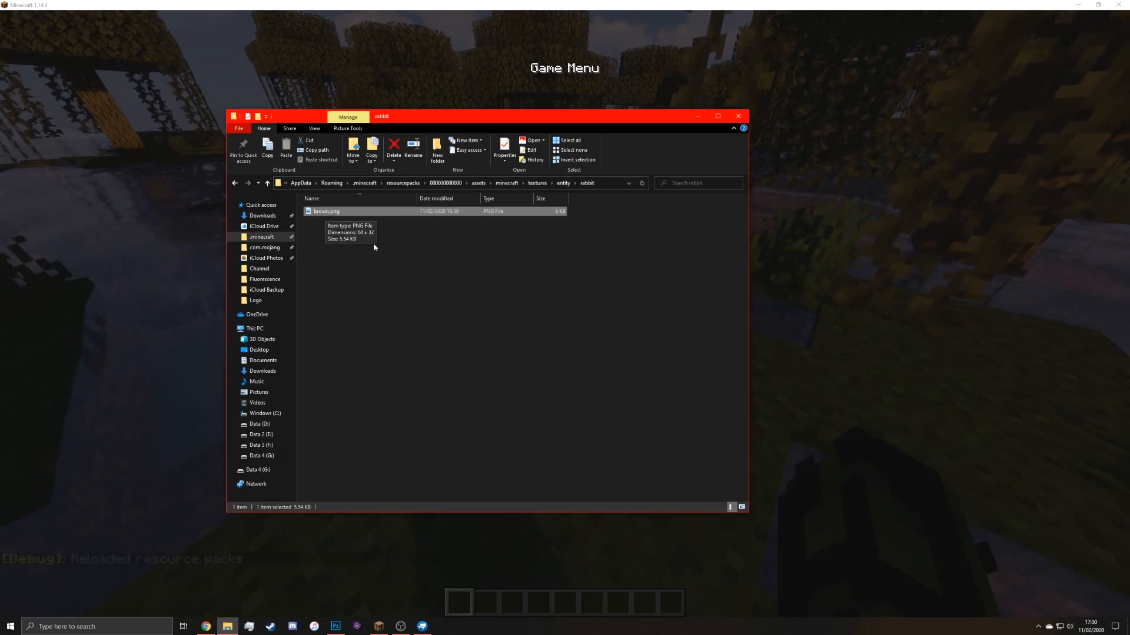
{"action": "mouse_move", "coordinate": [607, 287]}
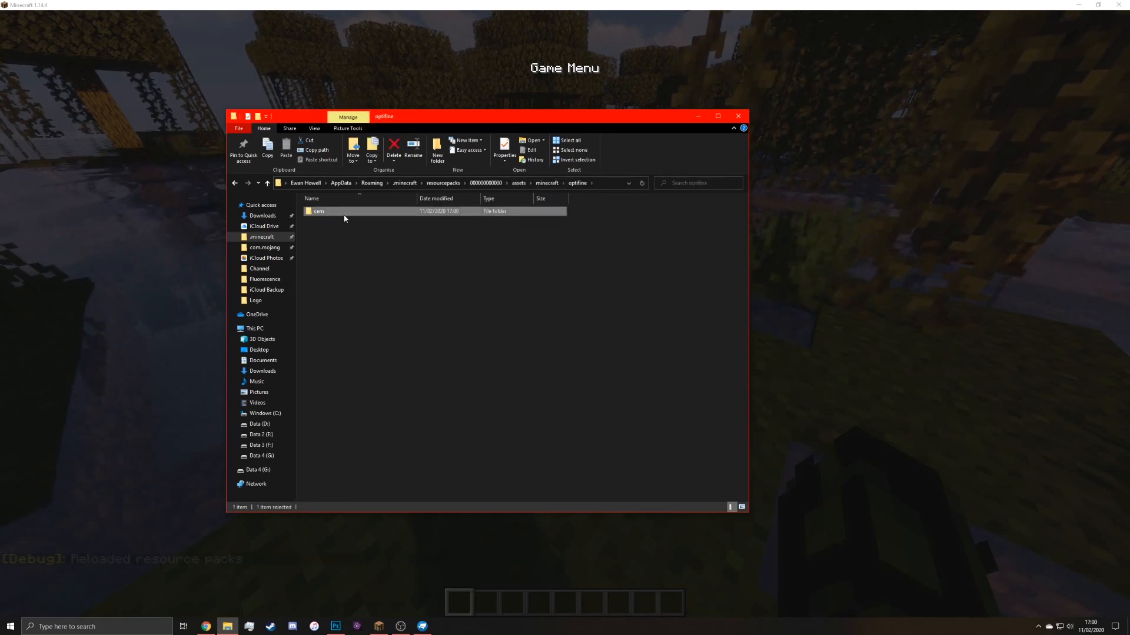
{"action": "left_click", "coordinate": [378, 626]}
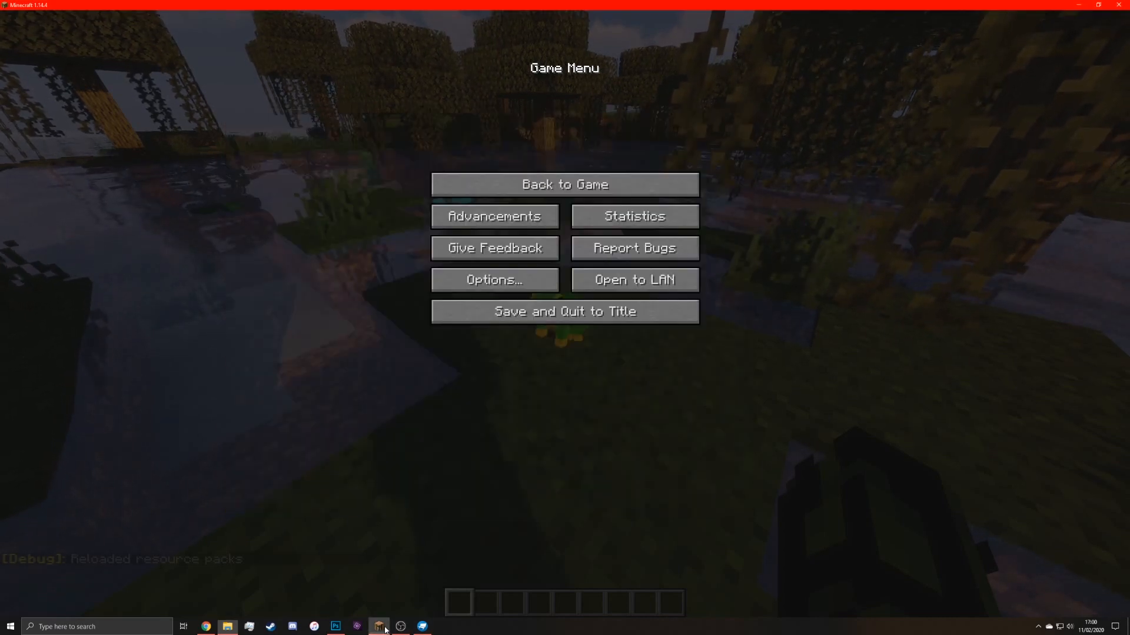
Open rabbit.jem from the cem folder in Notepad++
{"action": "left_click", "coordinate": [564, 311]}
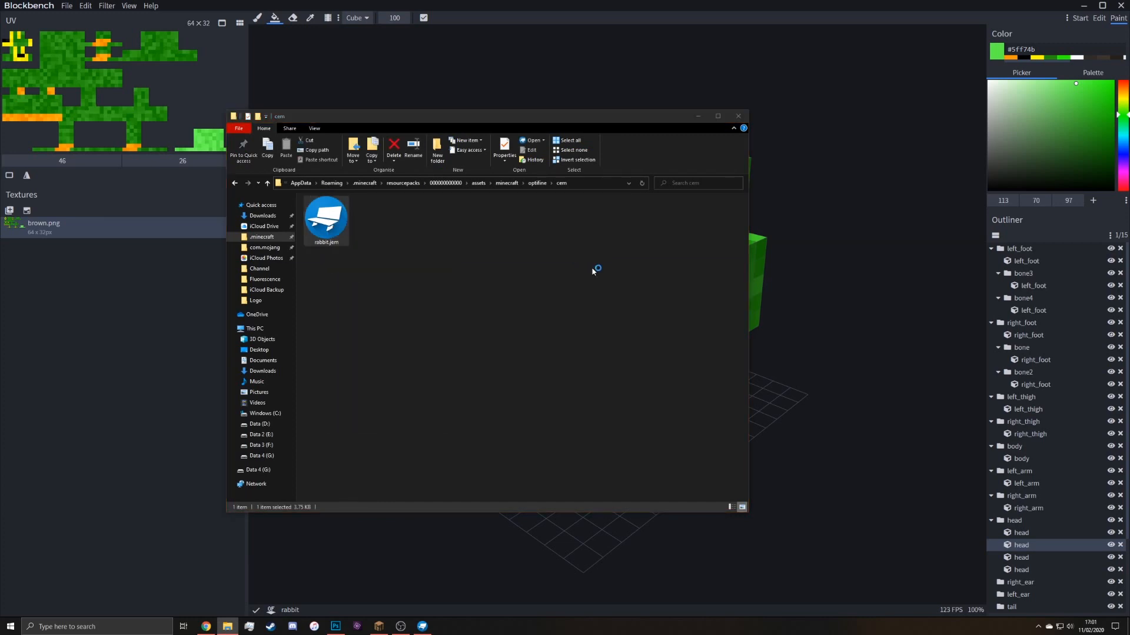
{"action": "double_click", "coordinate": [326, 218]}
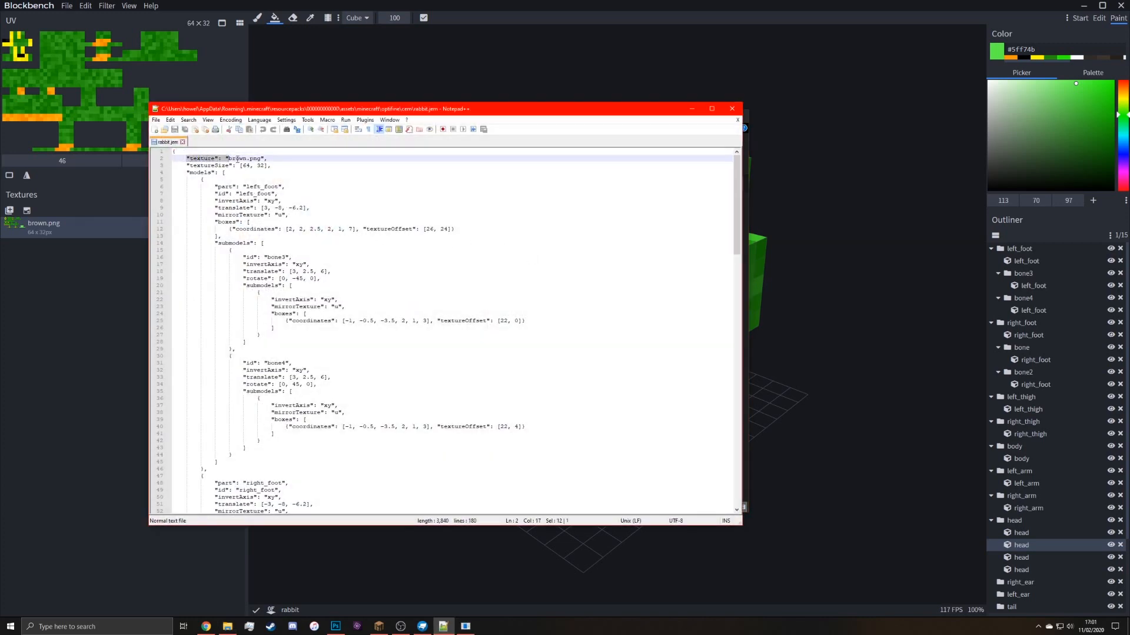